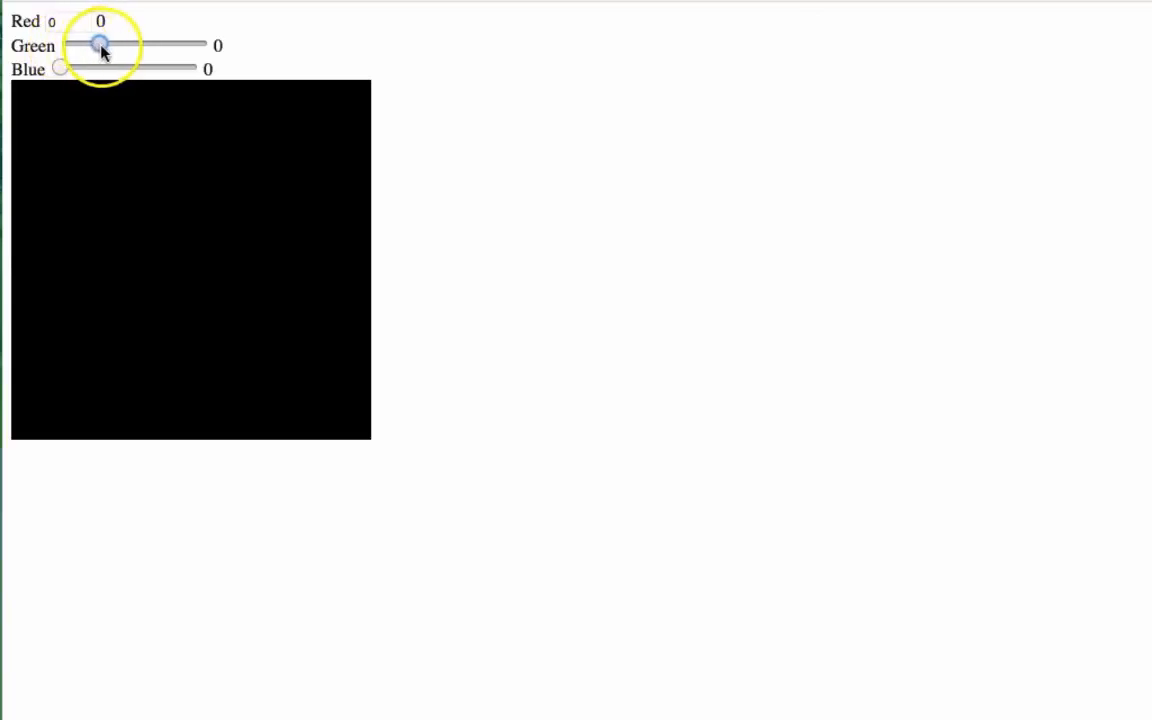
Drag the Green slider to 124 so the black preview square turns green.
drag(96, 44, 132, 44)
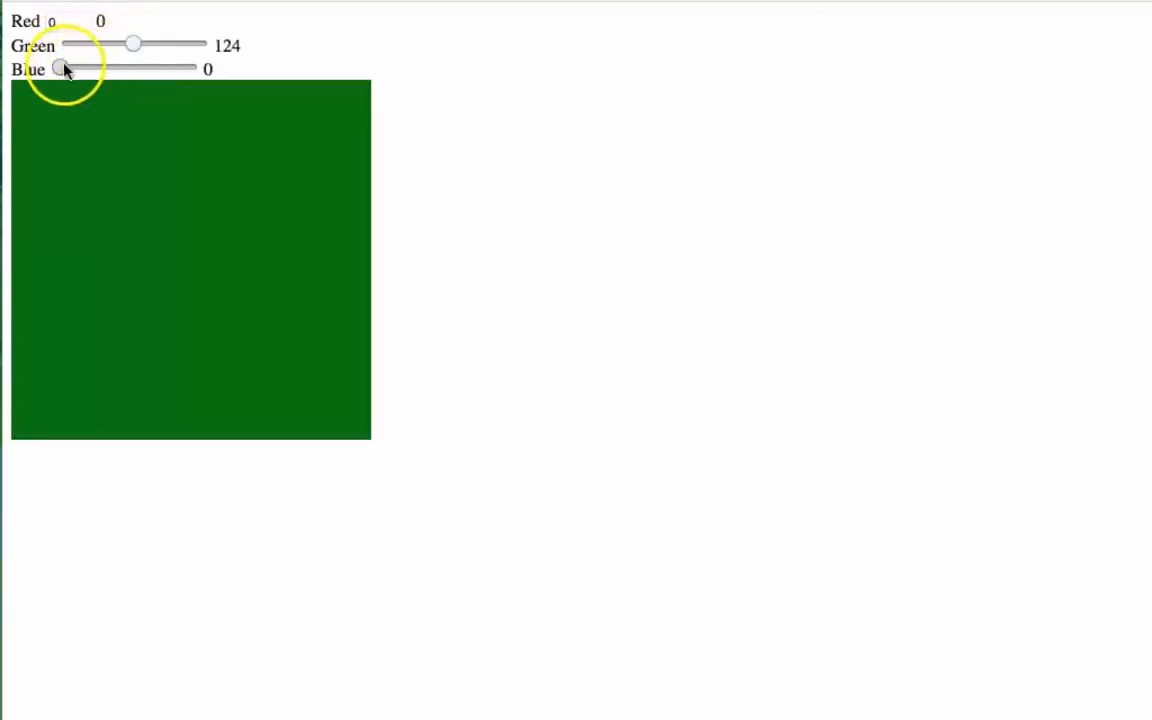
drag(60, 68, 112, 68)
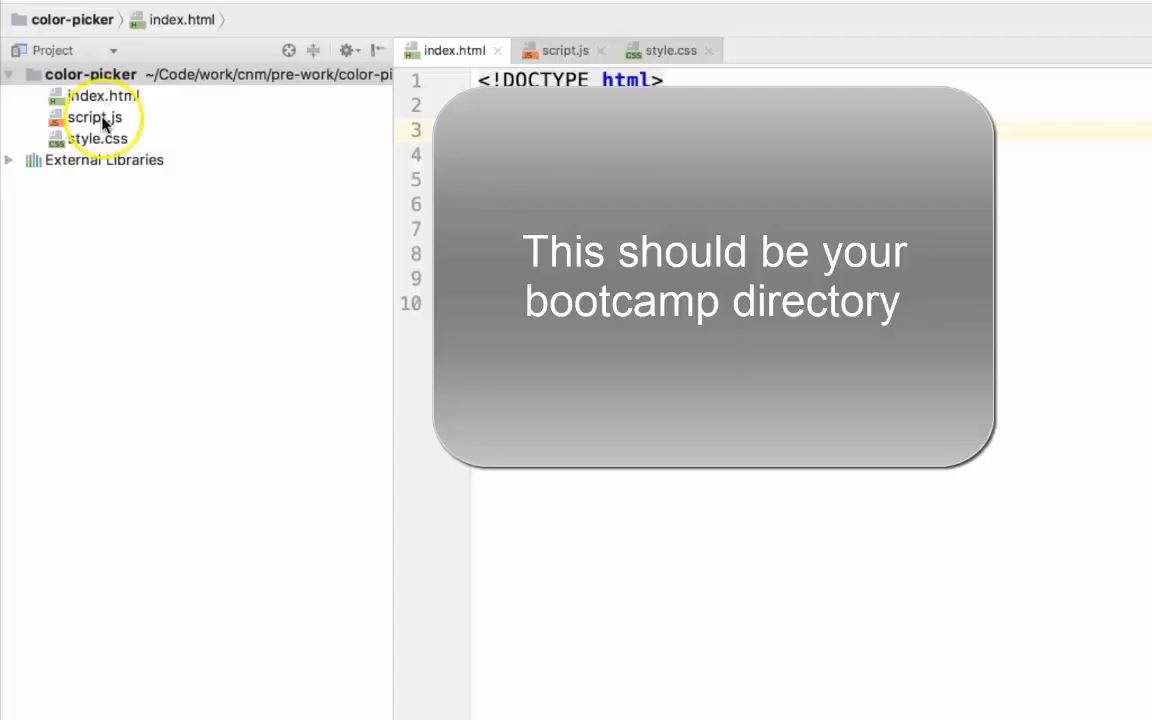
View script.js and style.css from the Project panel, ending in the empty stylesheet.
click(92, 116)
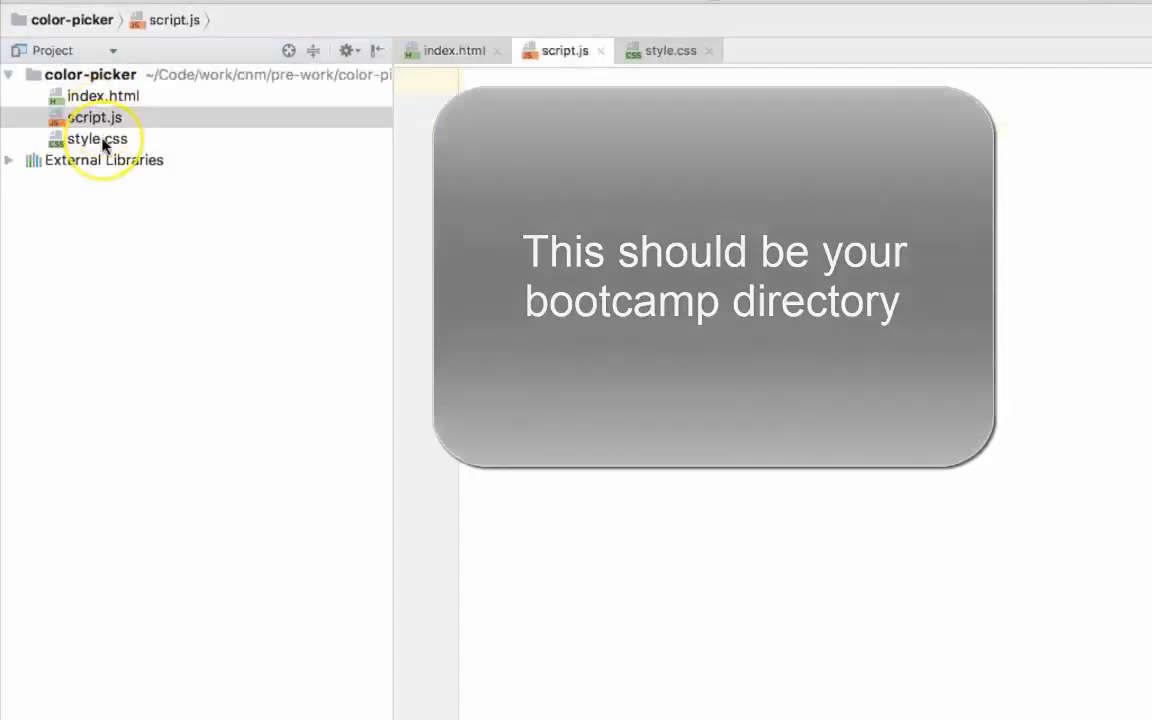
click(96, 138)
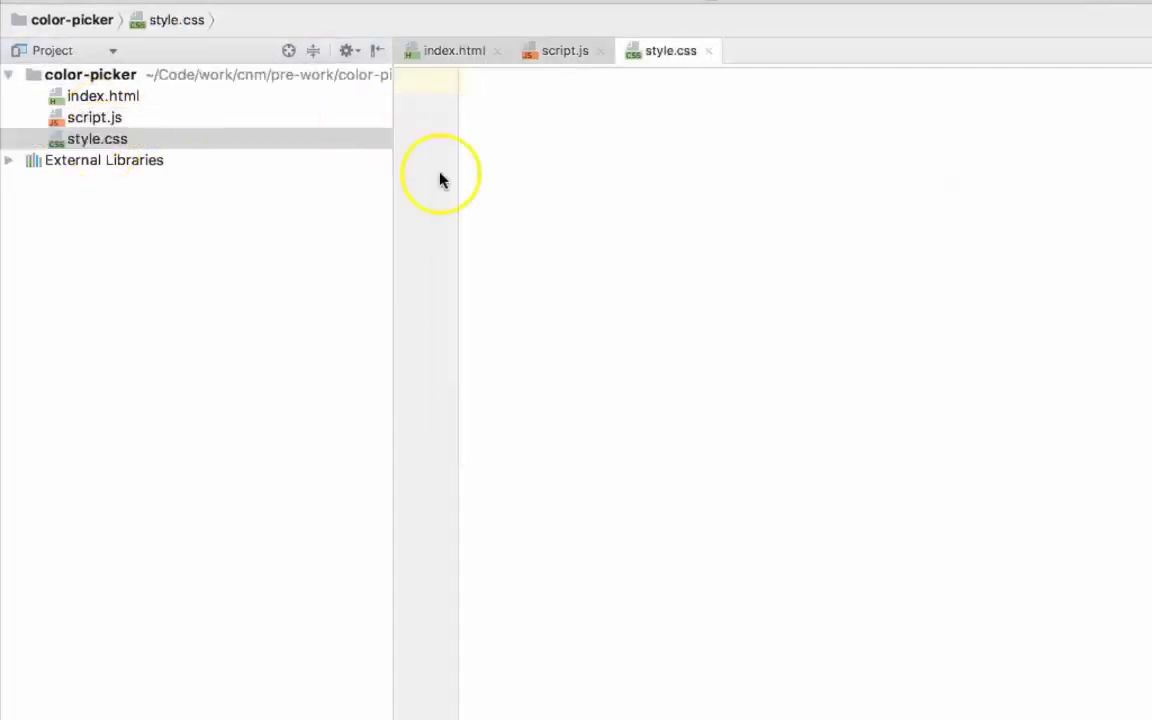
click(452, 50)
text(<)
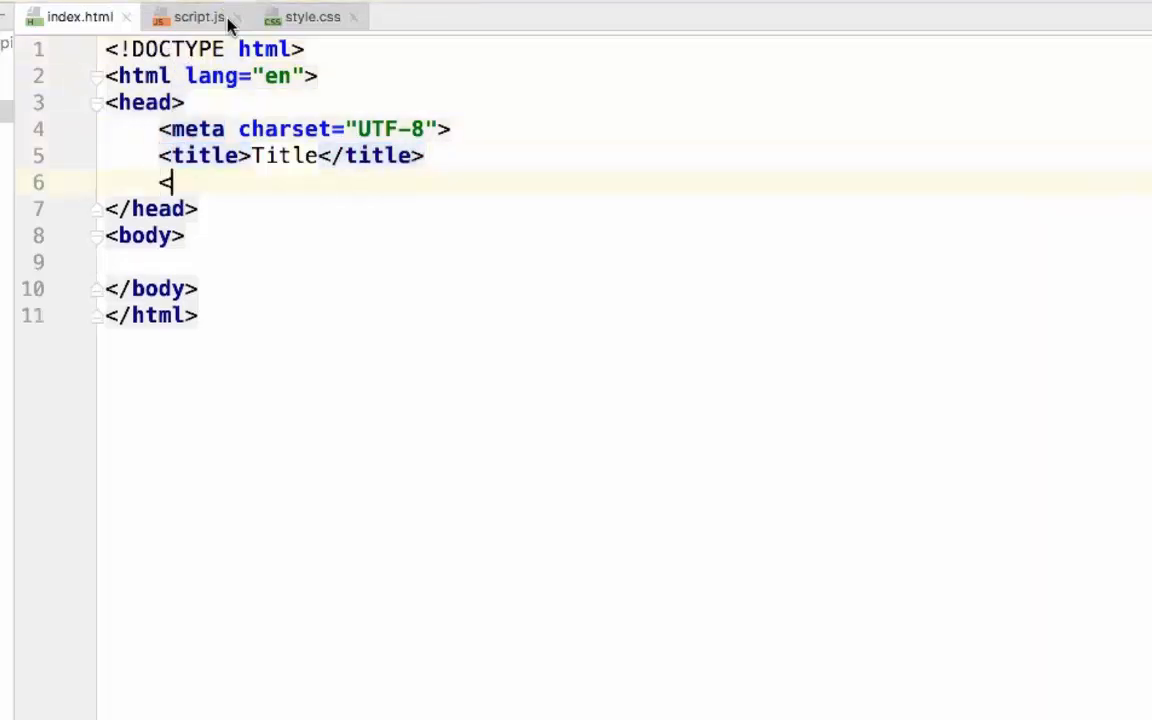
Add <link rel="stylesheet" href="./style.css"/> to the head of index.html.
text(link)
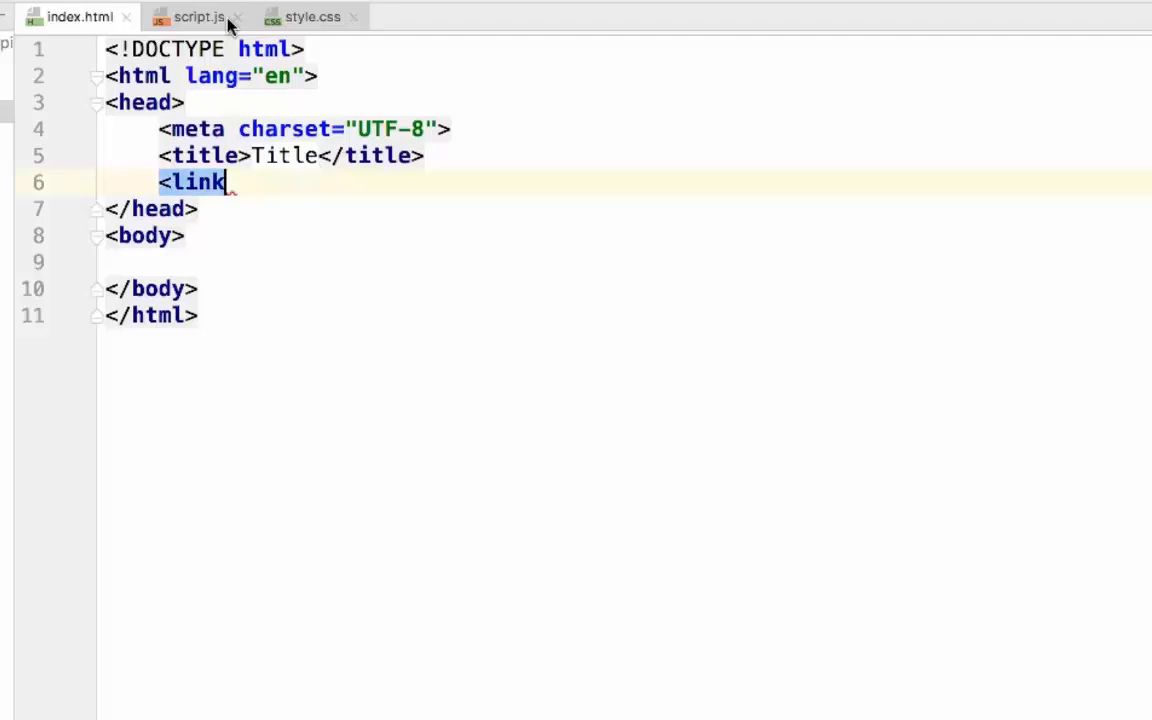
text(rel=")
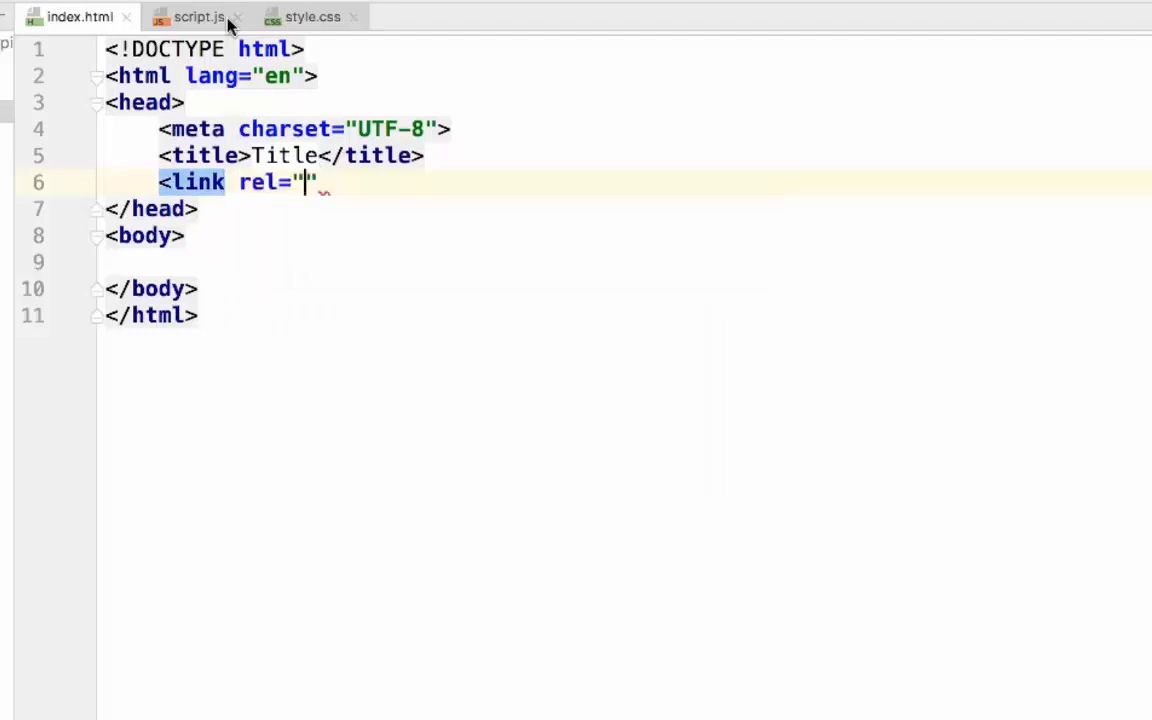
text(stylesheet)
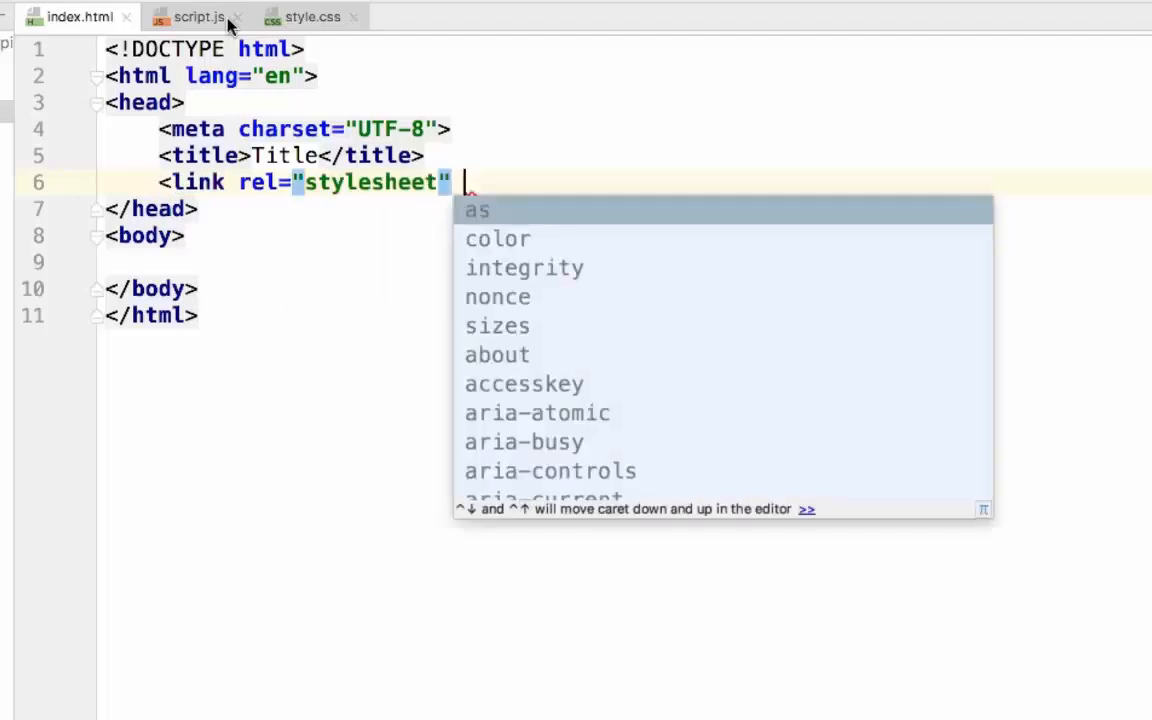
text(href=".")
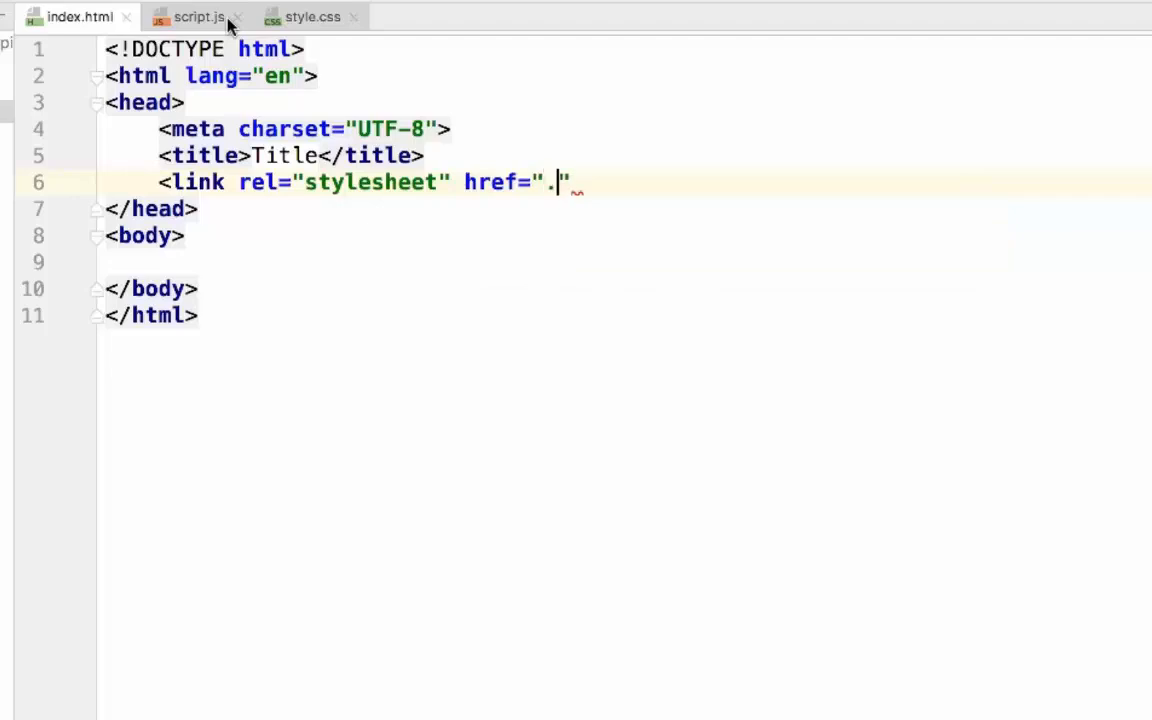
text(/style.css)
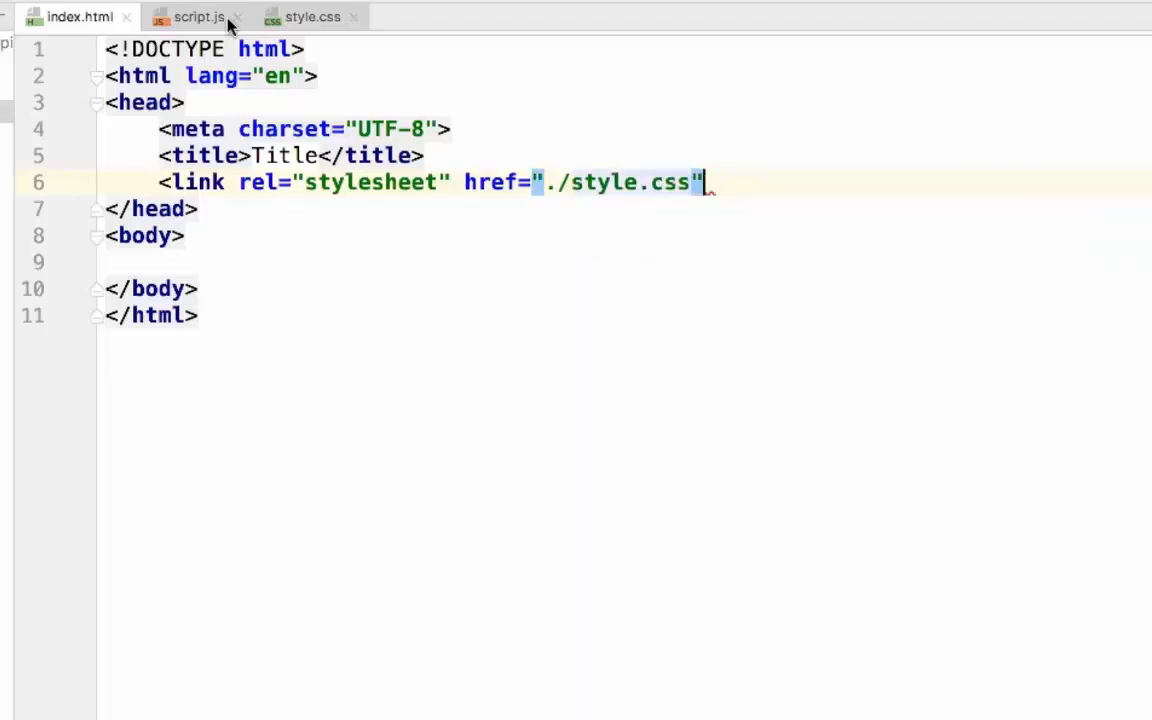
text(/>)
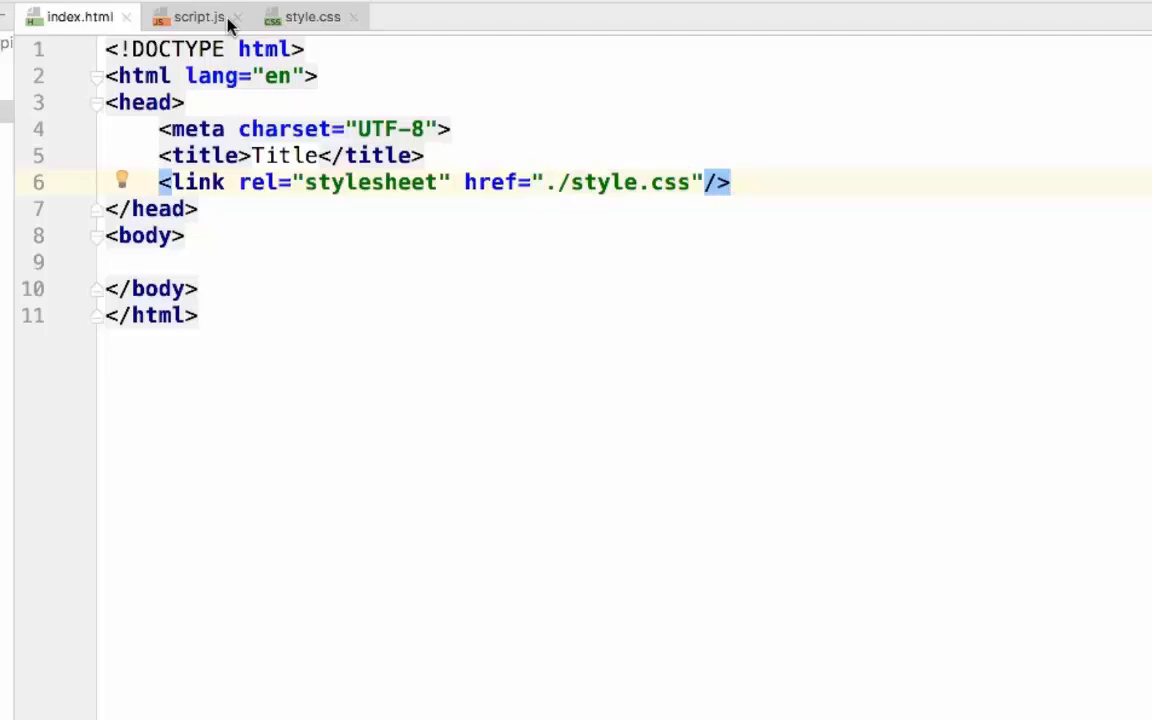
Add <script src="./script.js"></script> to the head of index.html.
text(scri)
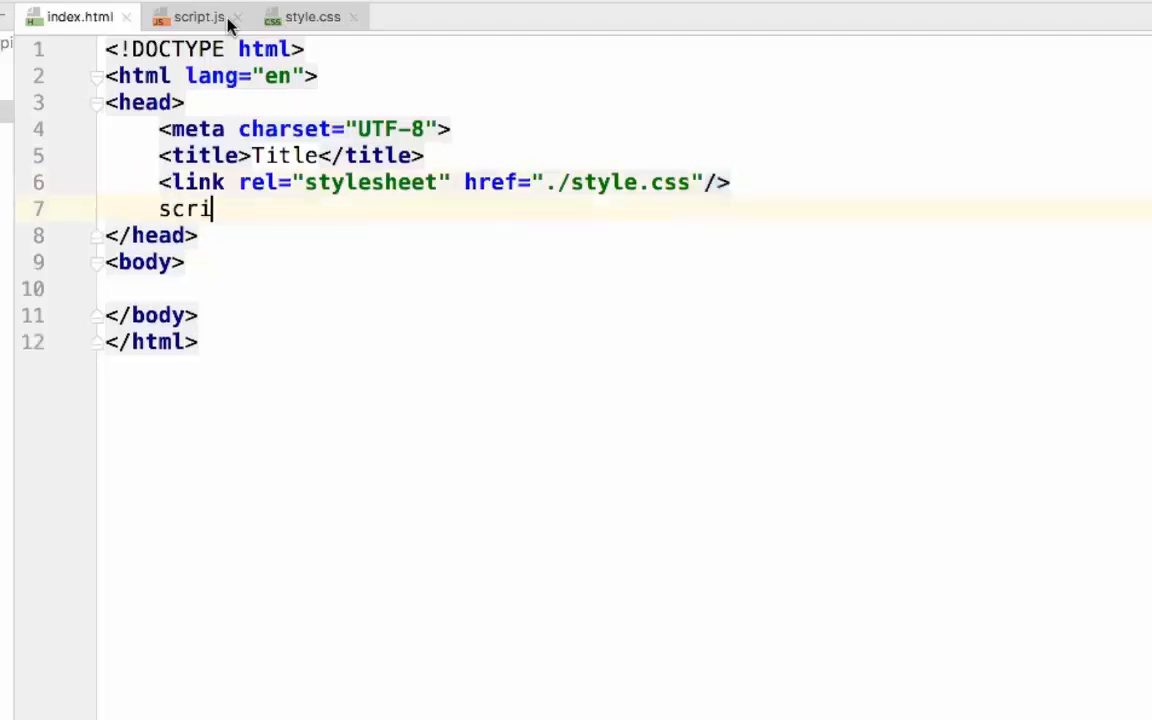
text(p)
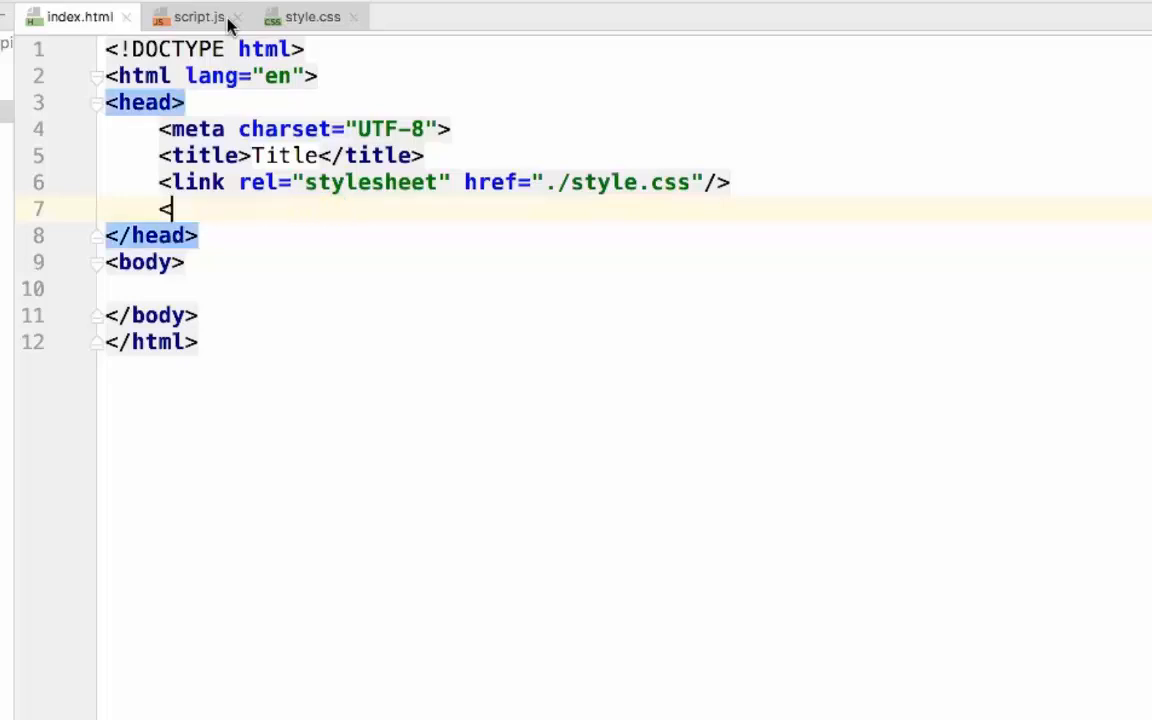
text(script ></script>)
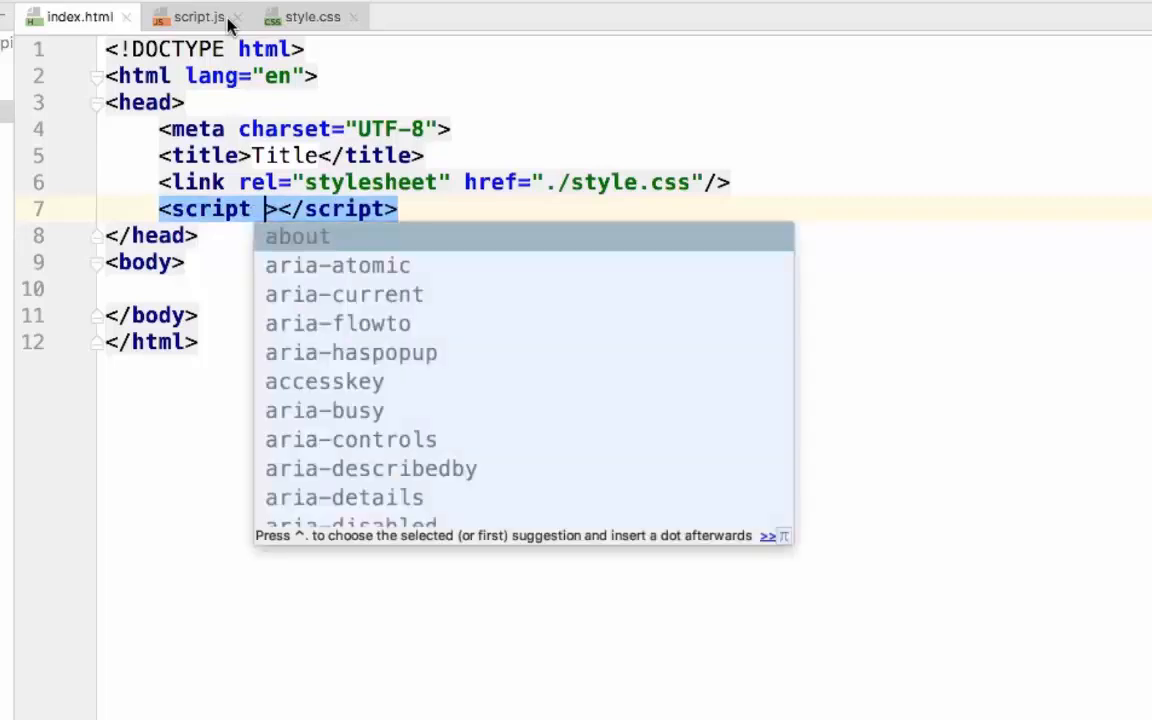
text(src="")
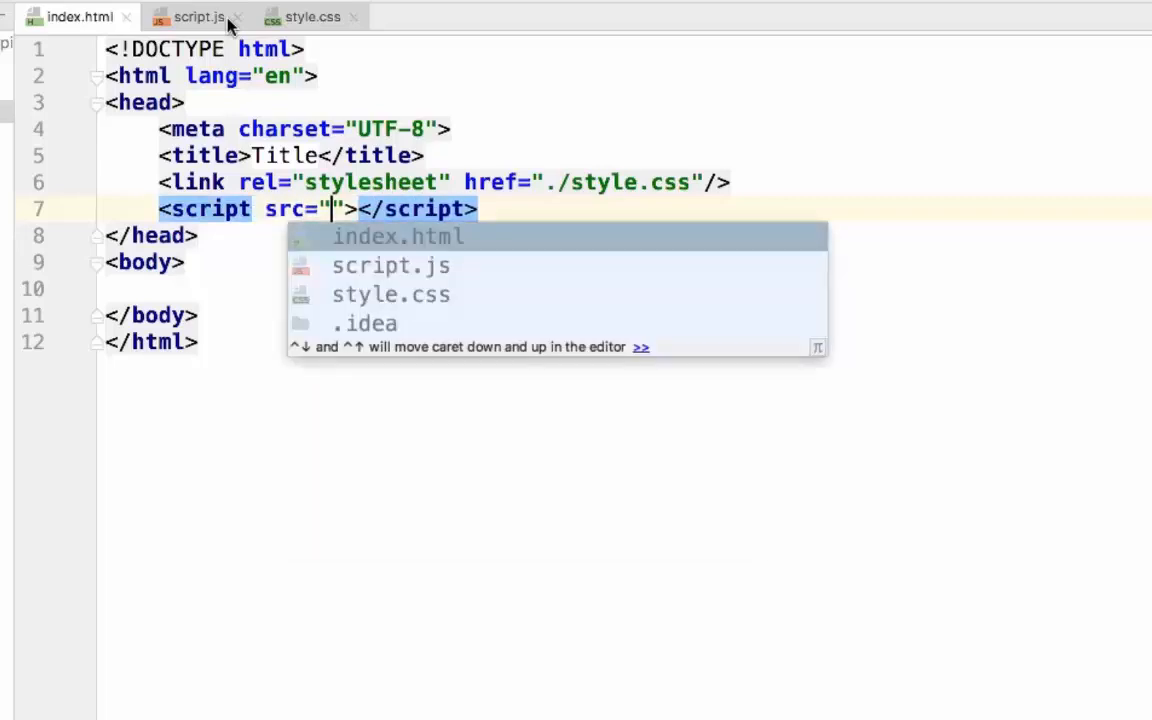
text(./)
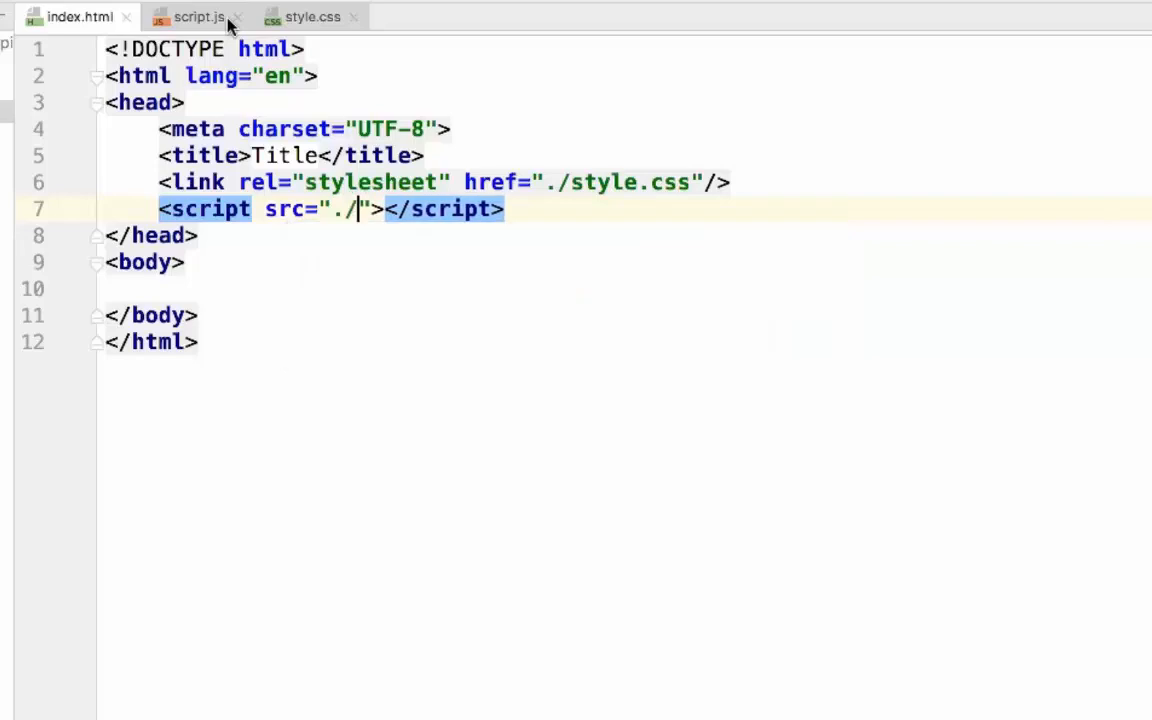
text(script.js)
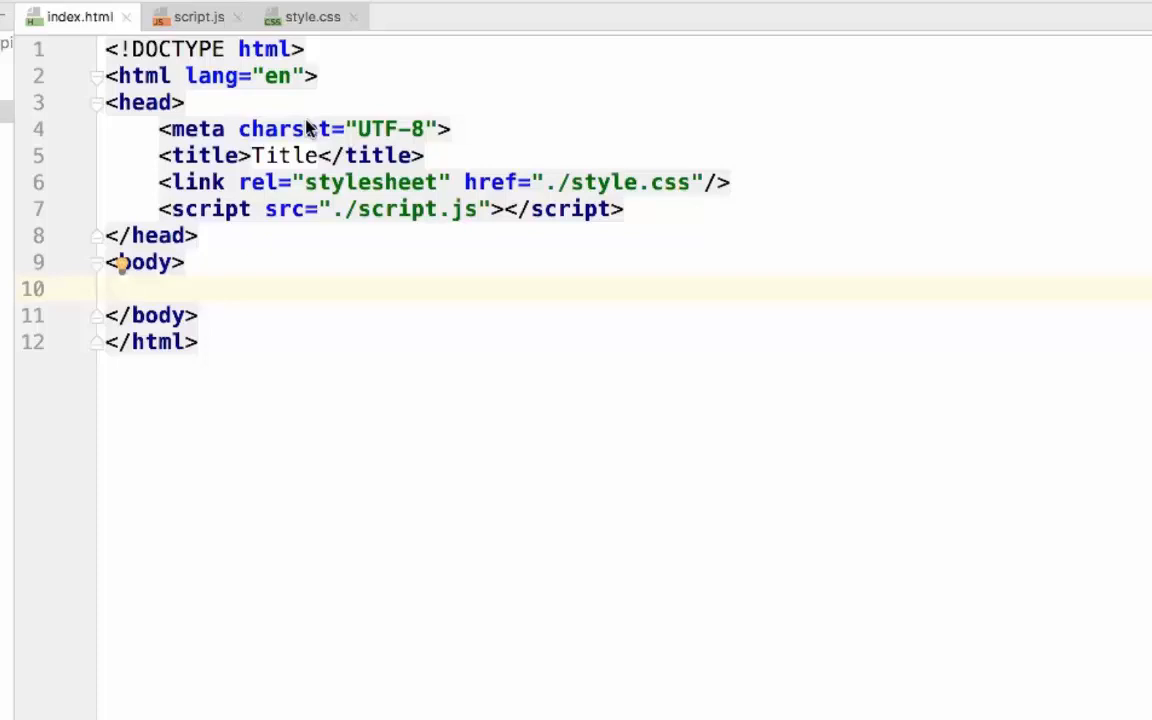
Add two body divs classed picker-form-container and color-box-container.
click(110, 288)
text(<div>)
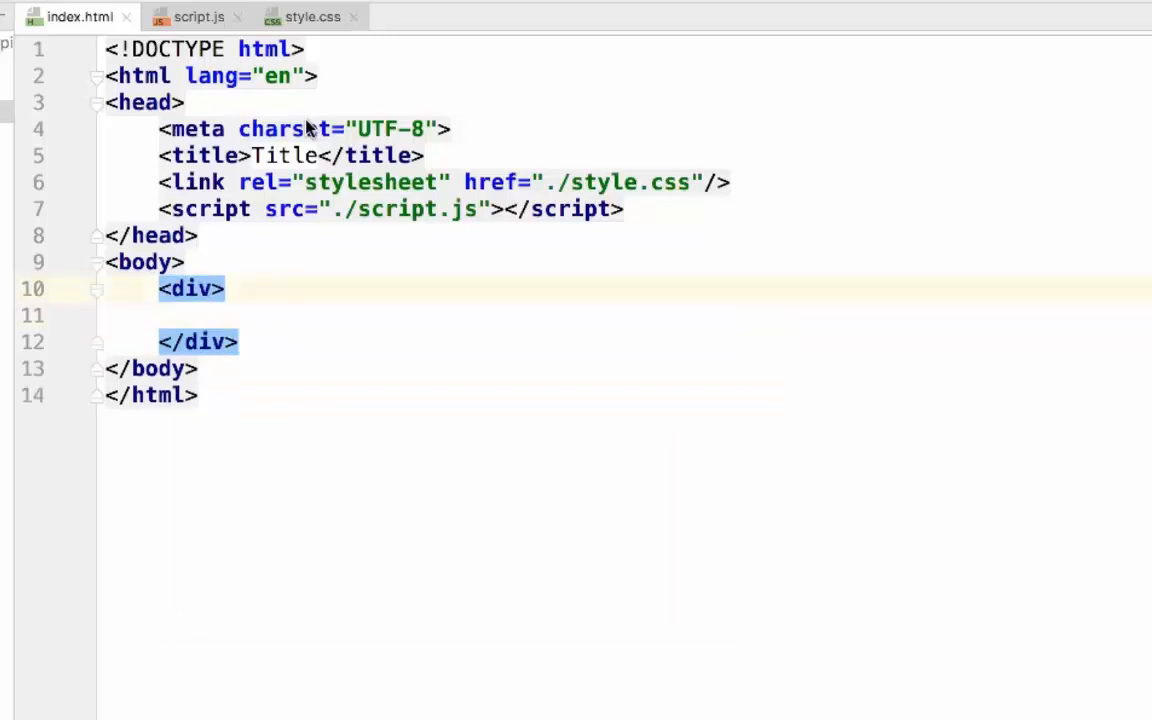
text(class="")
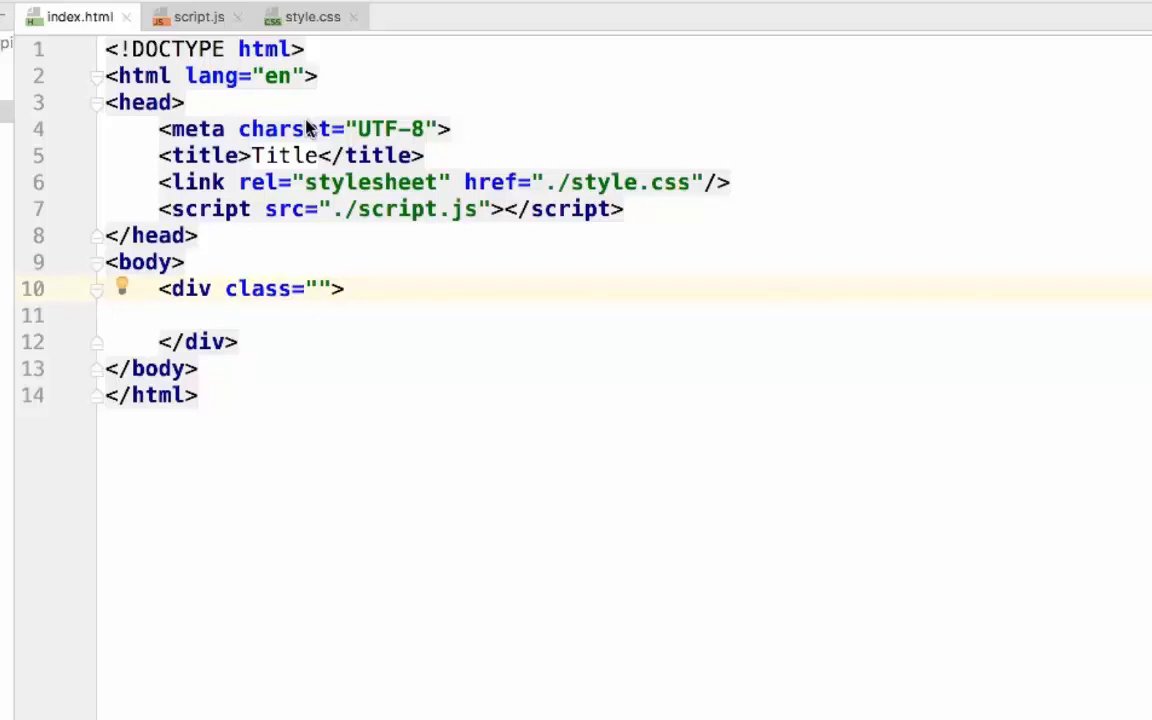
text(picker-form)
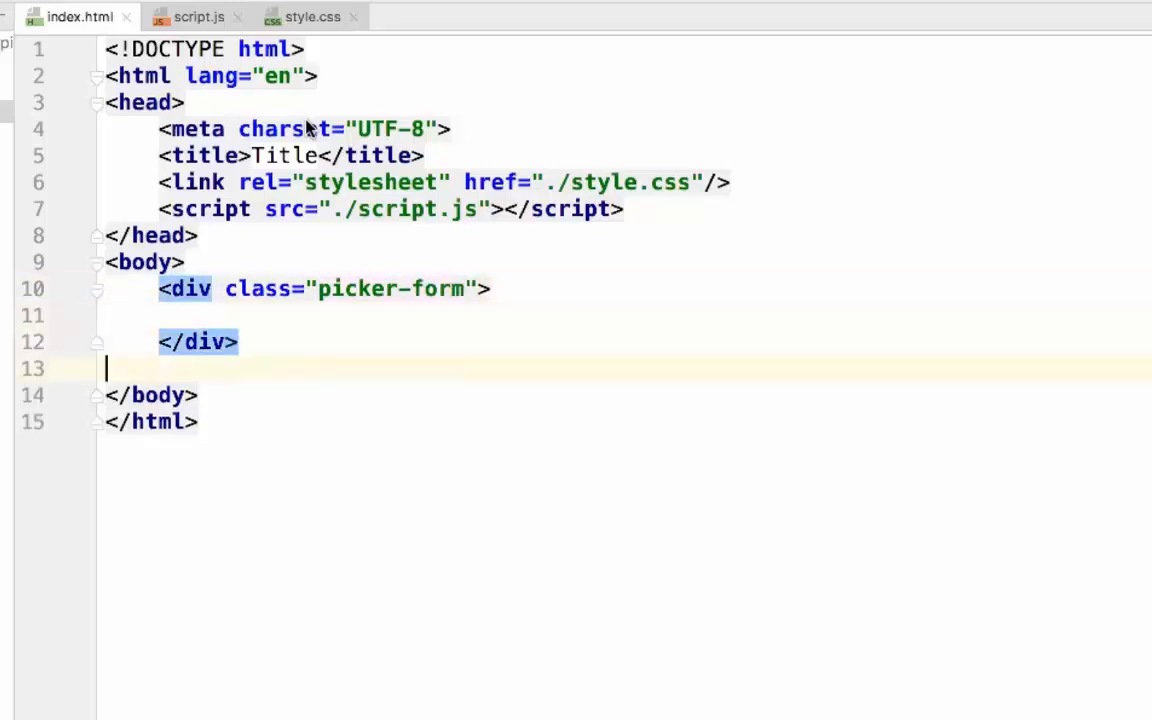
text(<div></div>)
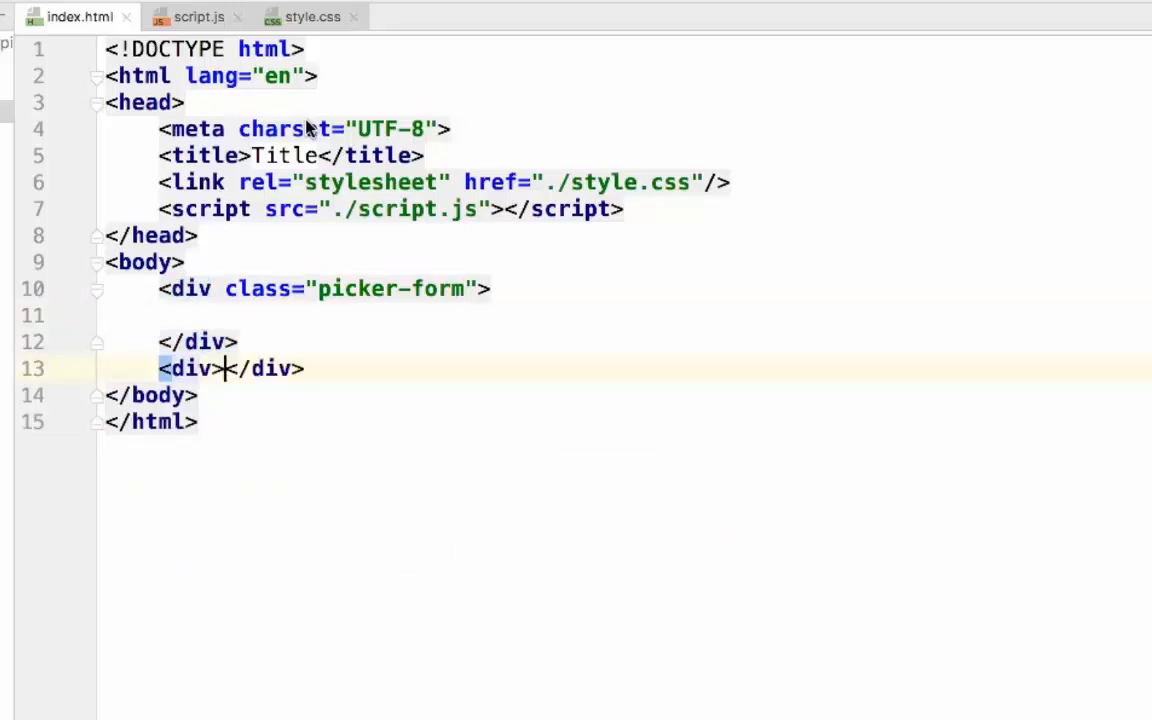
key(enter)
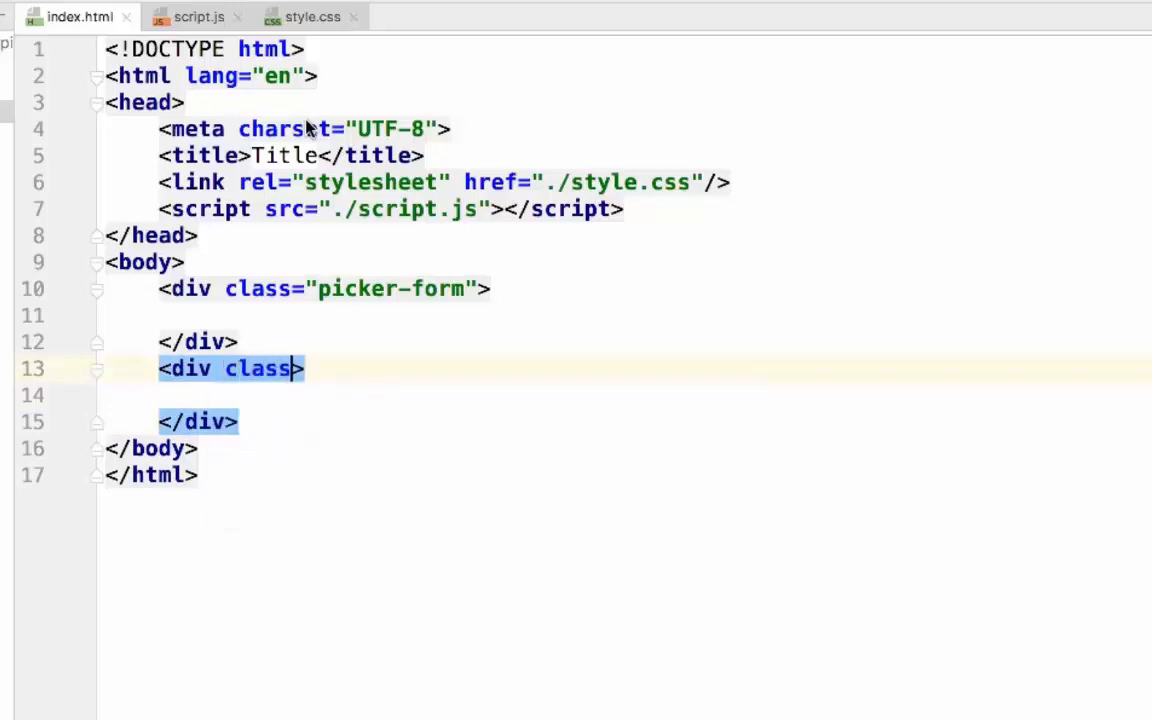
text(="colorb")
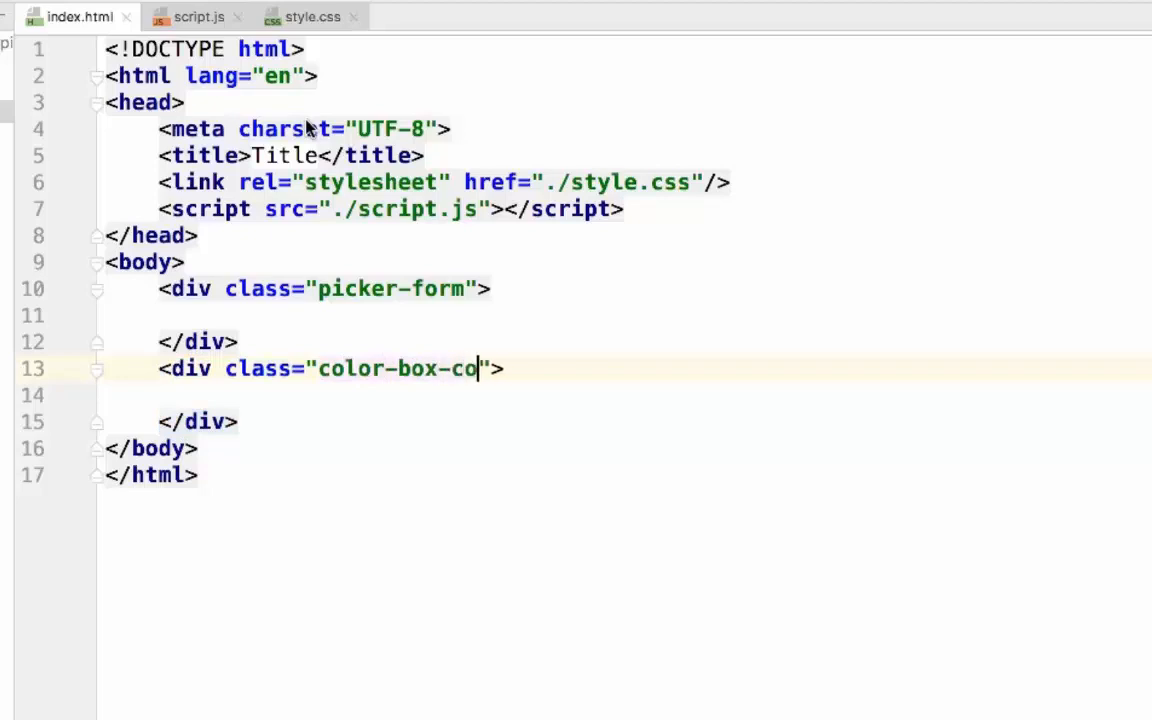
text(ntainer)
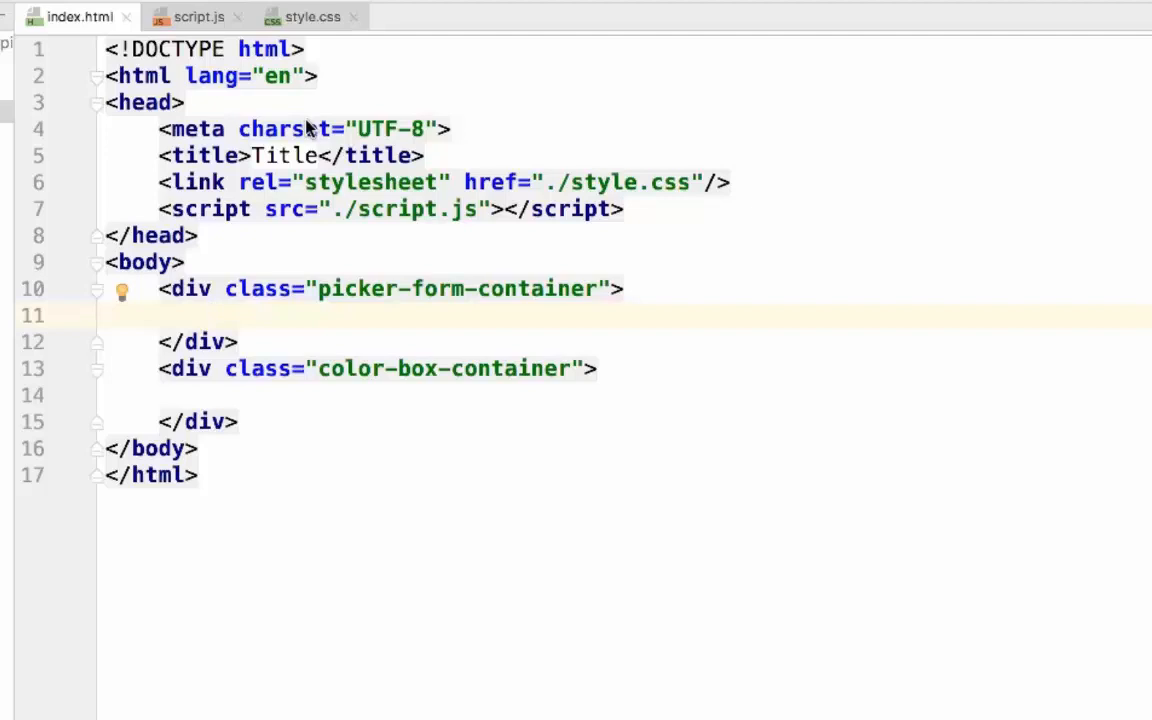
Write a picker-control div with a Red label and a range input.
text(<div)
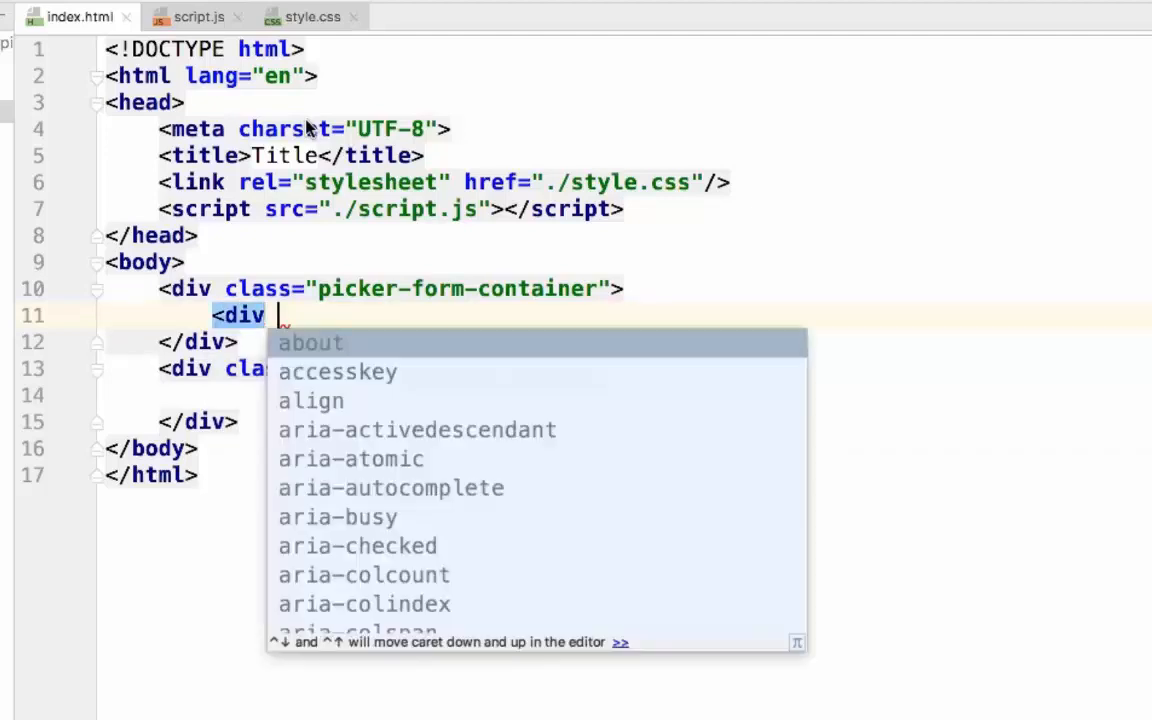
text(class)
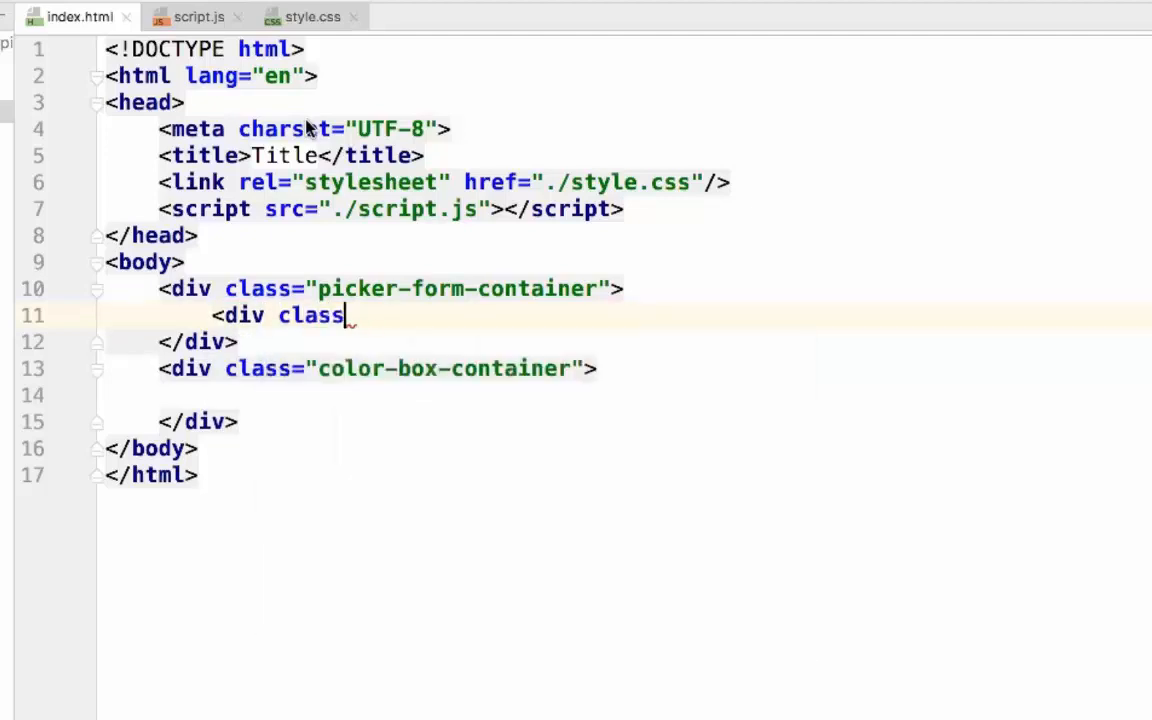
text(="pic")
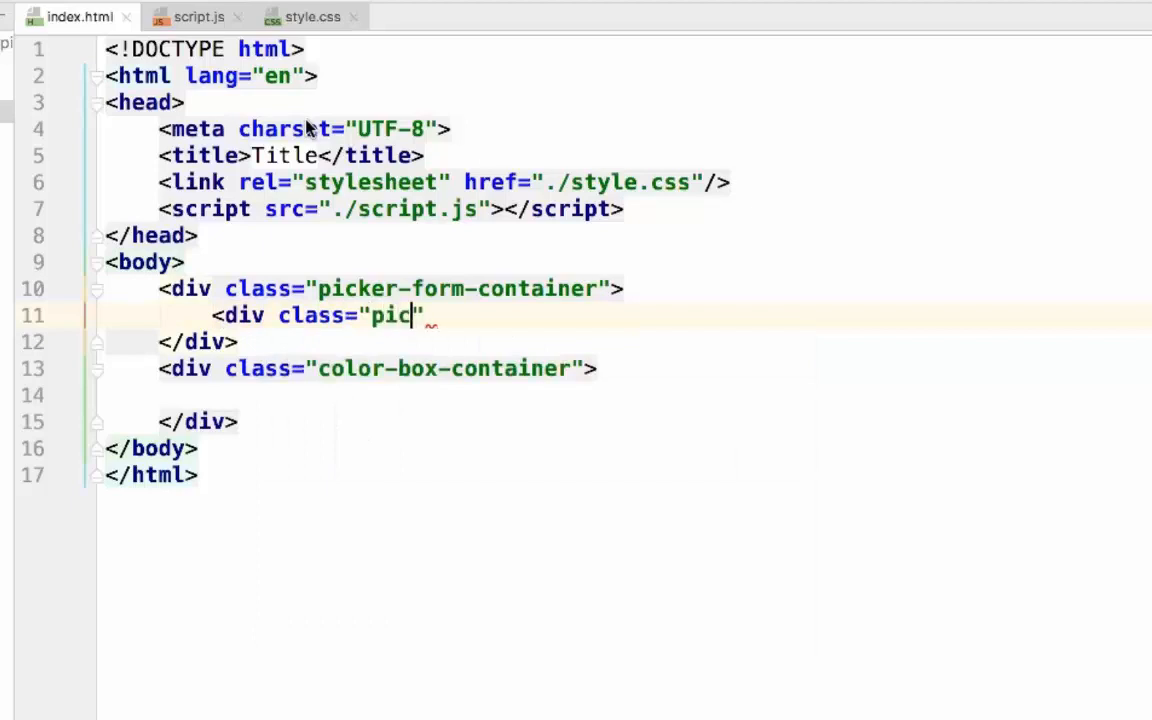
text(ker-control)
text(<label for=""></label>)
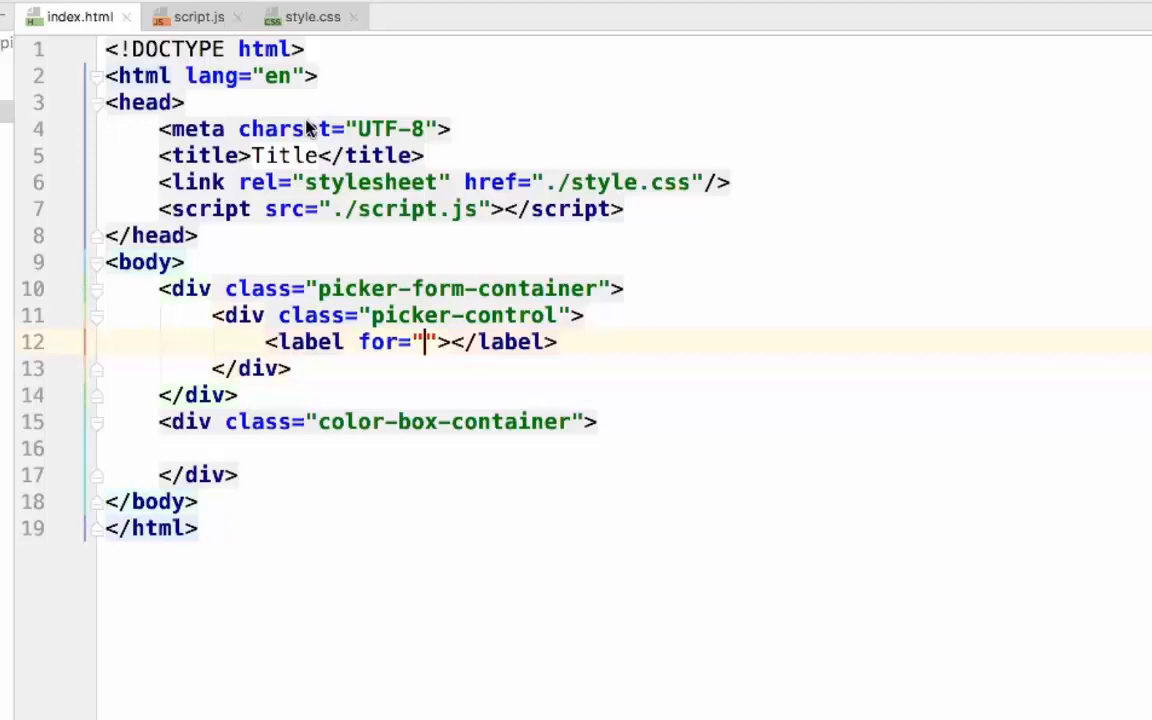
text(red)
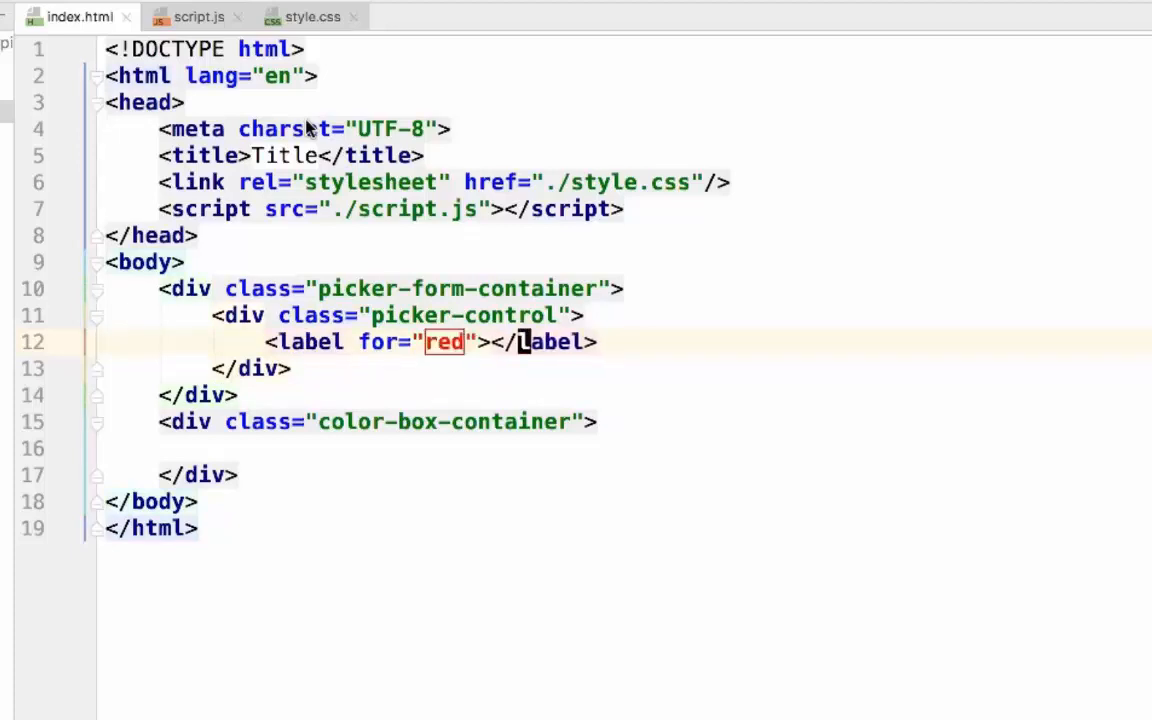
text(Red)
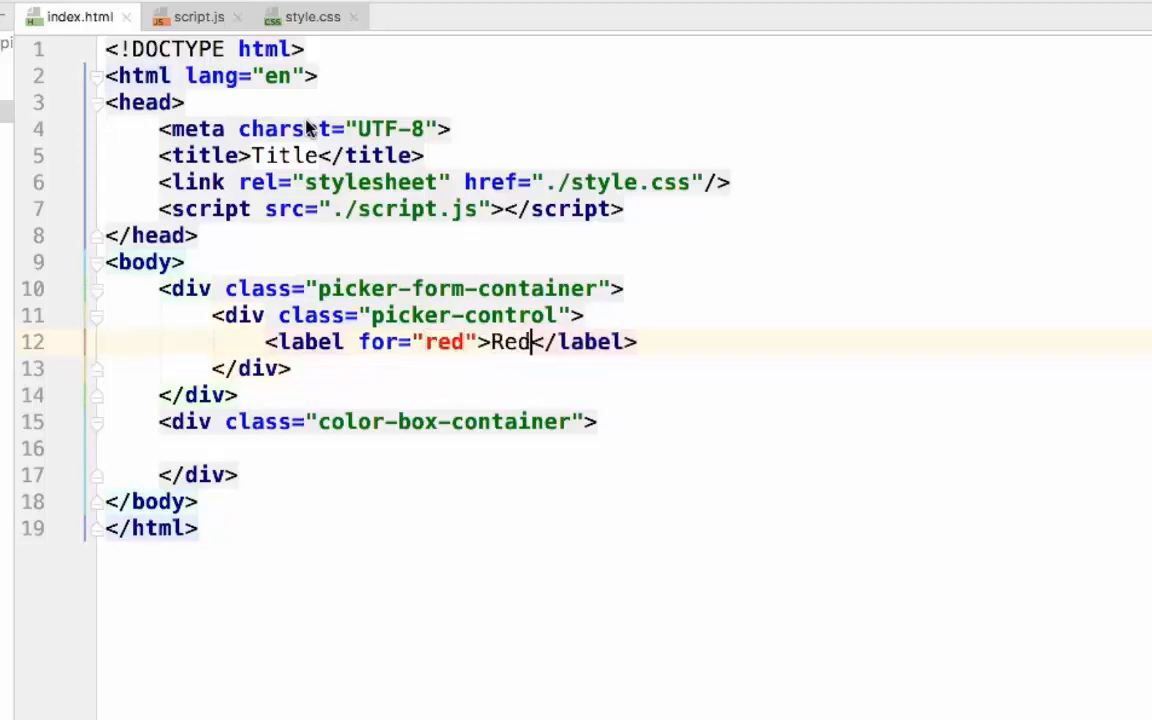
key(enter)
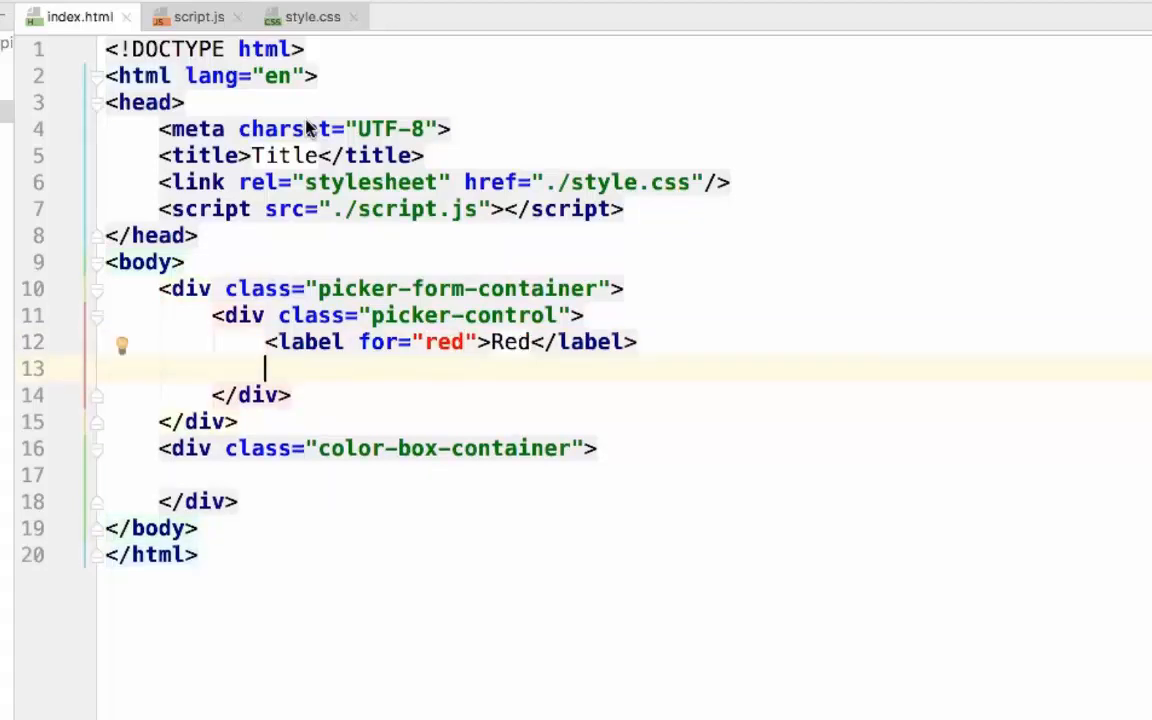
text(input type="range">)
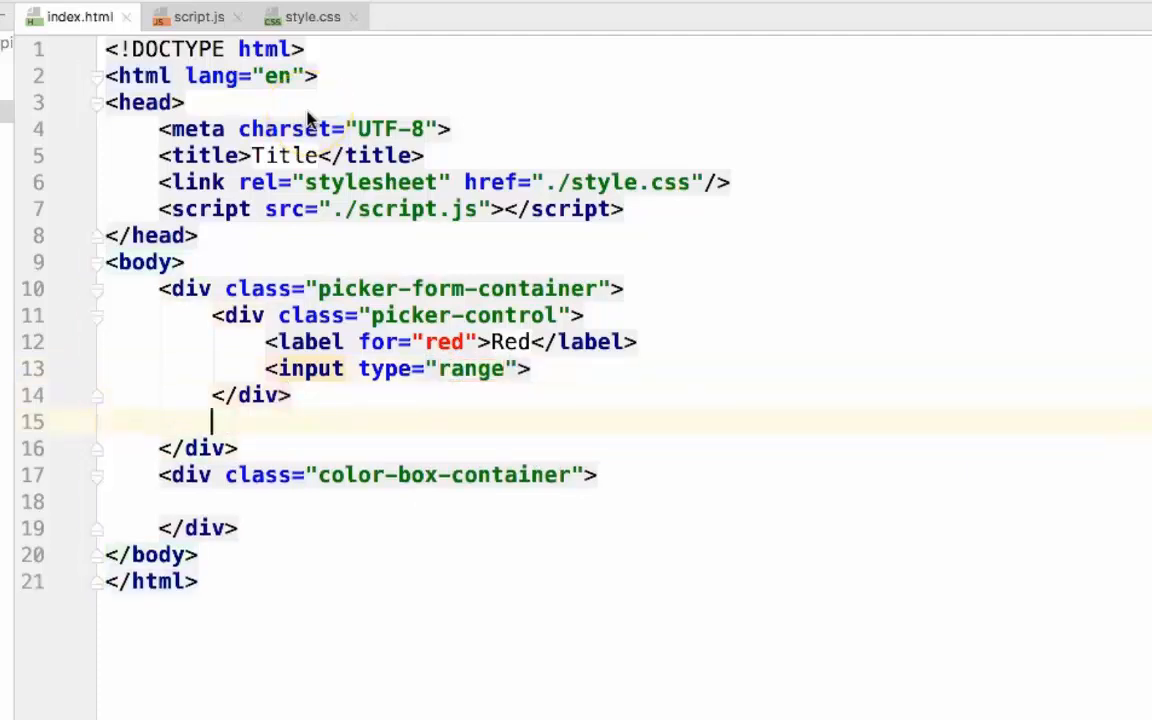
key(Backspace)
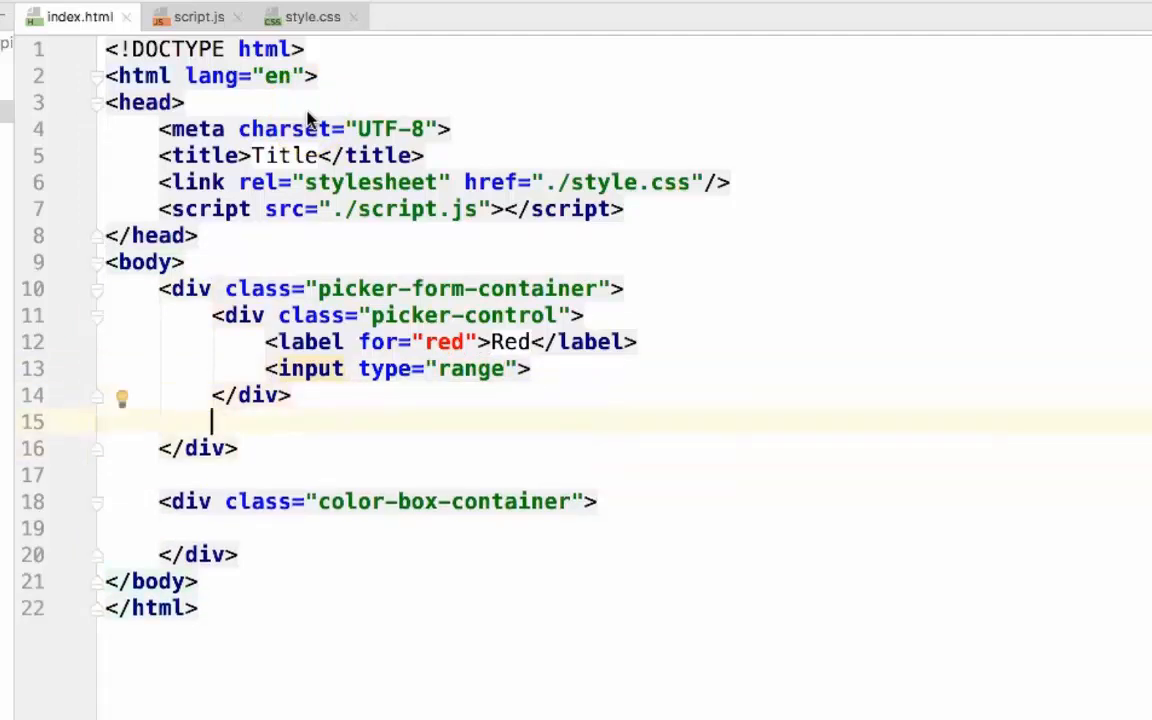
Add a second picker-control div with a Green label and a range input.
text(<div></div>)
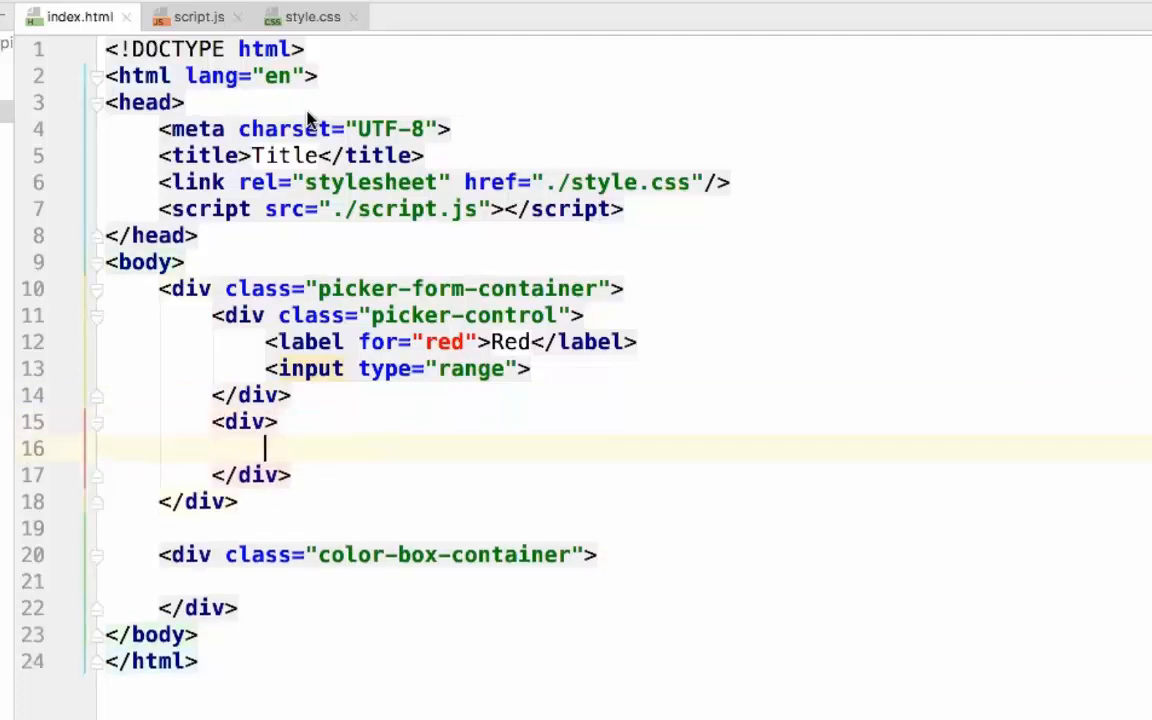
text(" ")
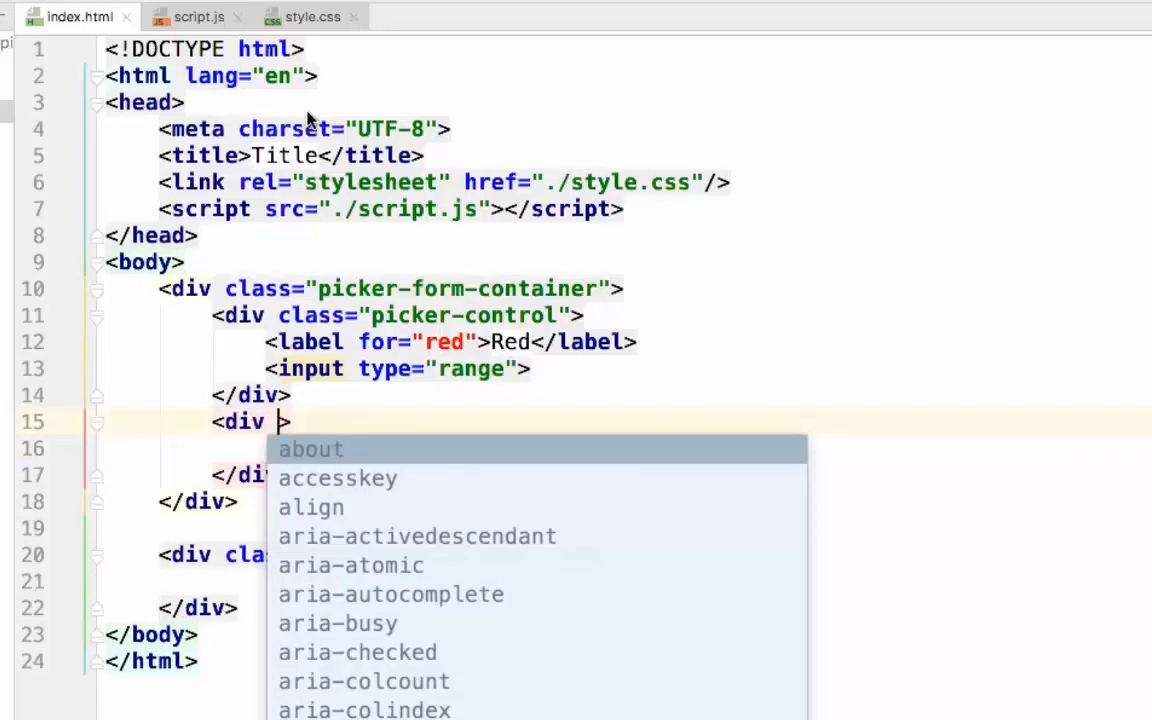
text(class)
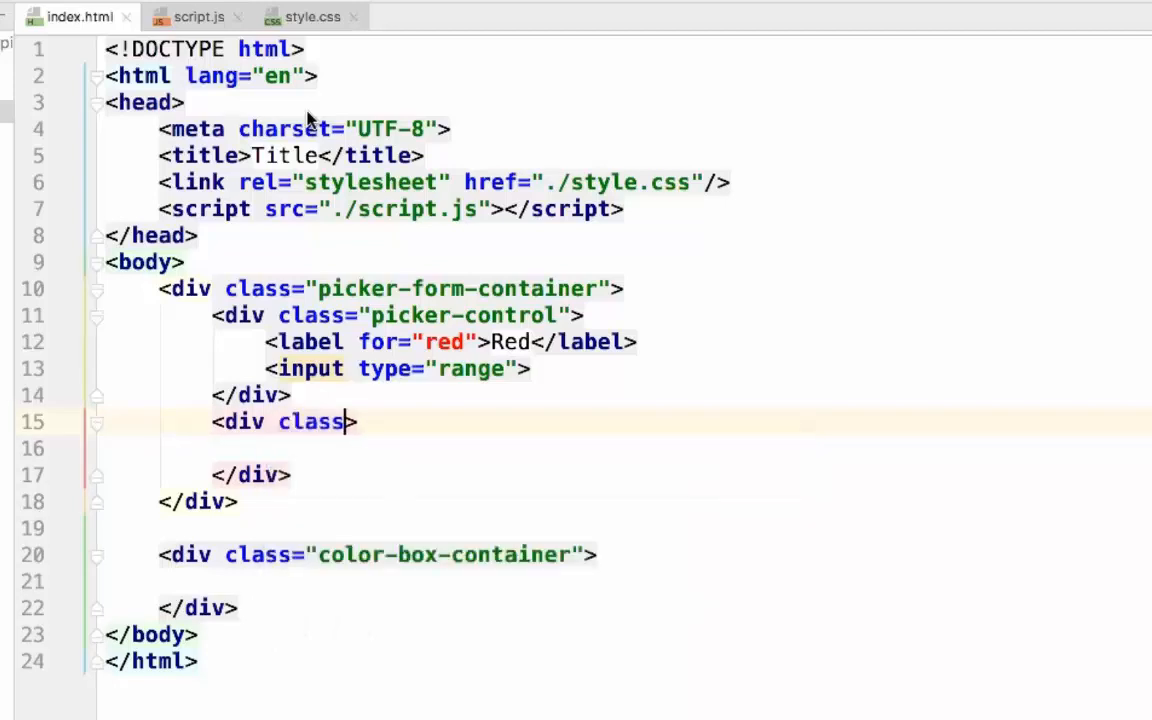
text(="picker-")
click(626, 448)
text(<label for=""></label>)
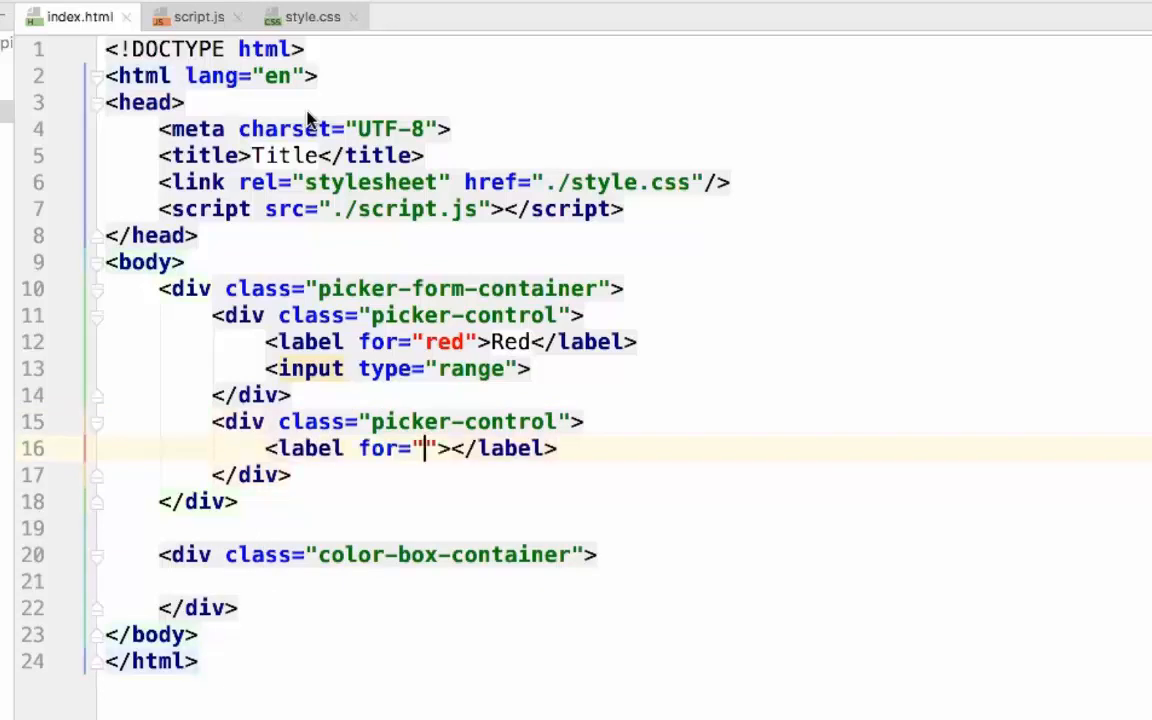
text(g)
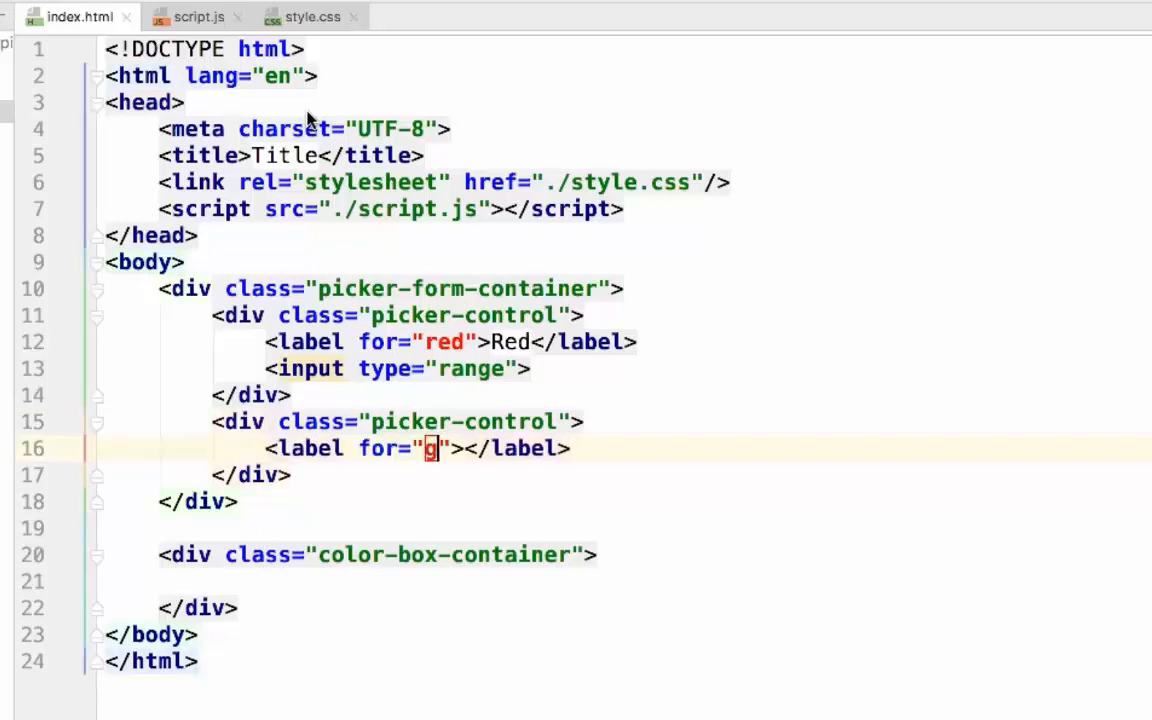
text(reen)
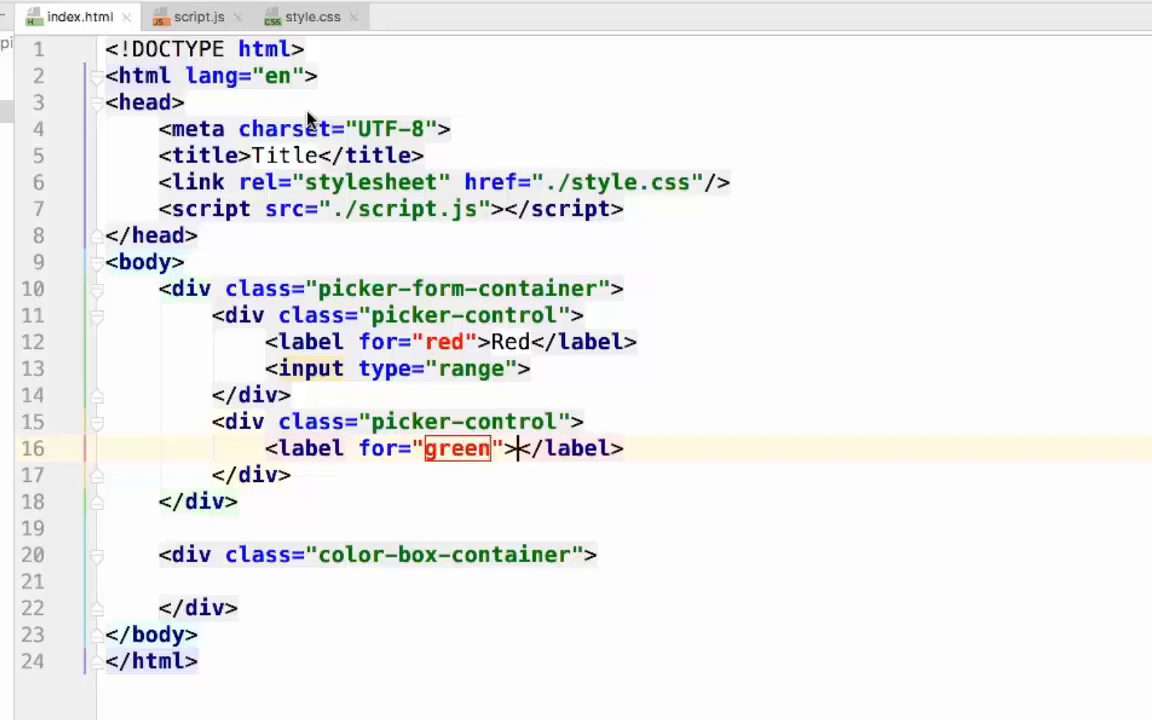
text(Gr)
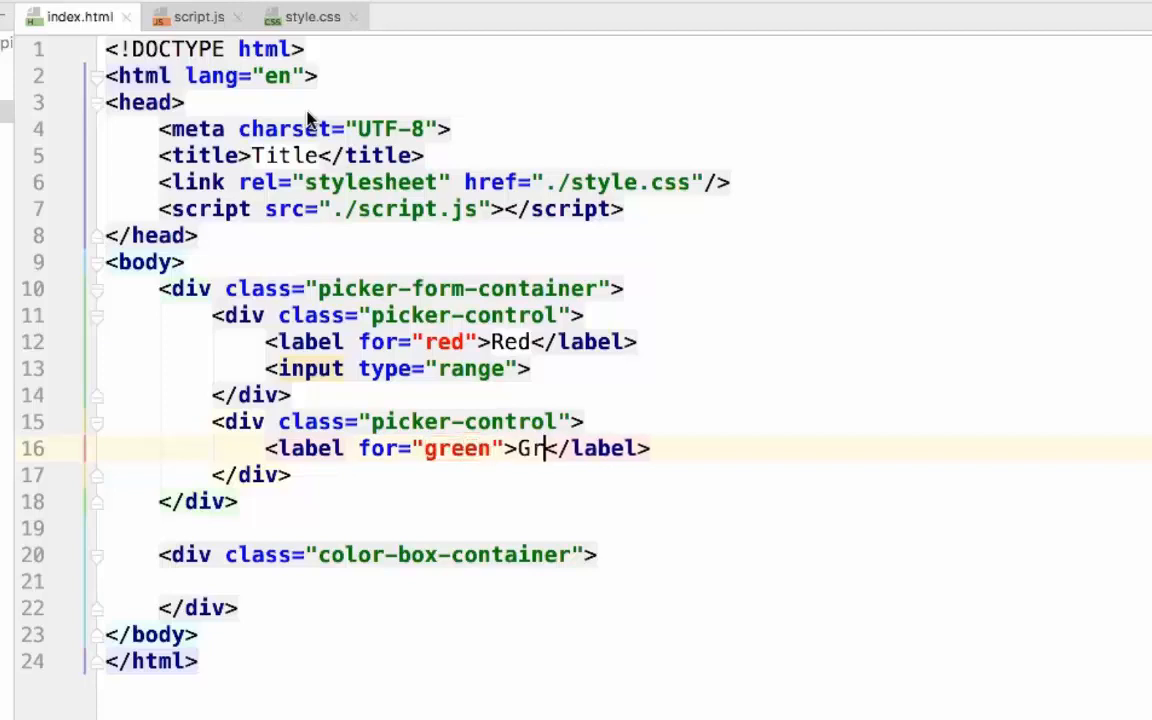
key(Enter)
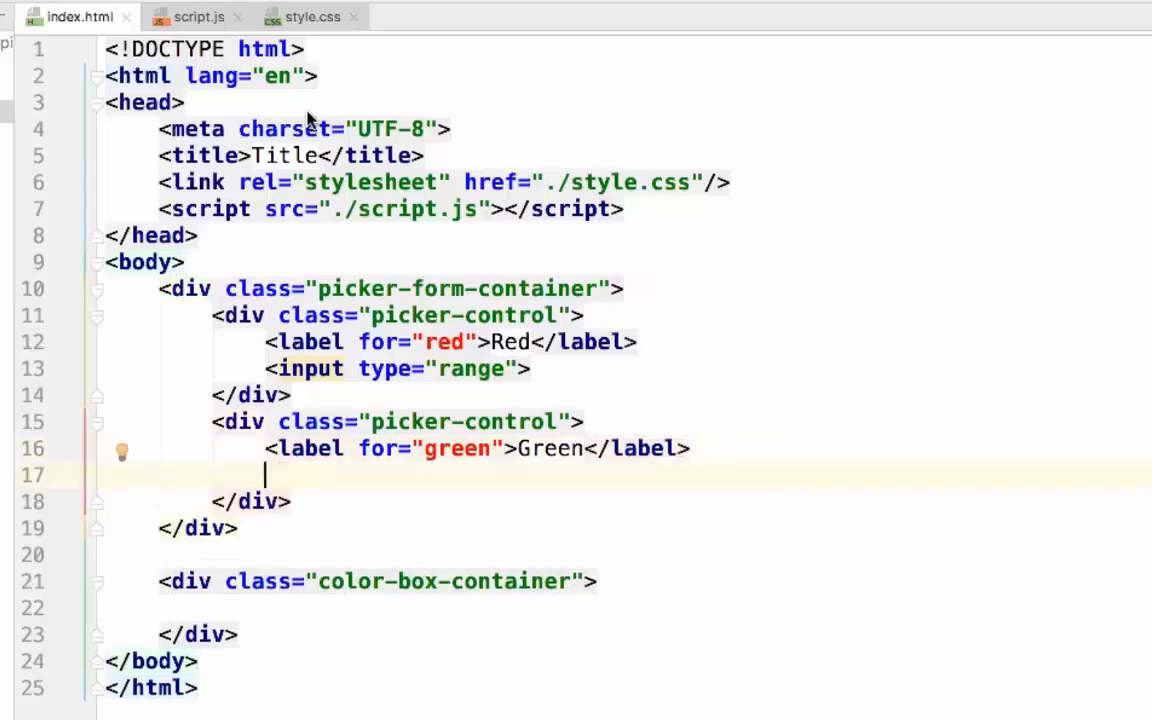
text(in)
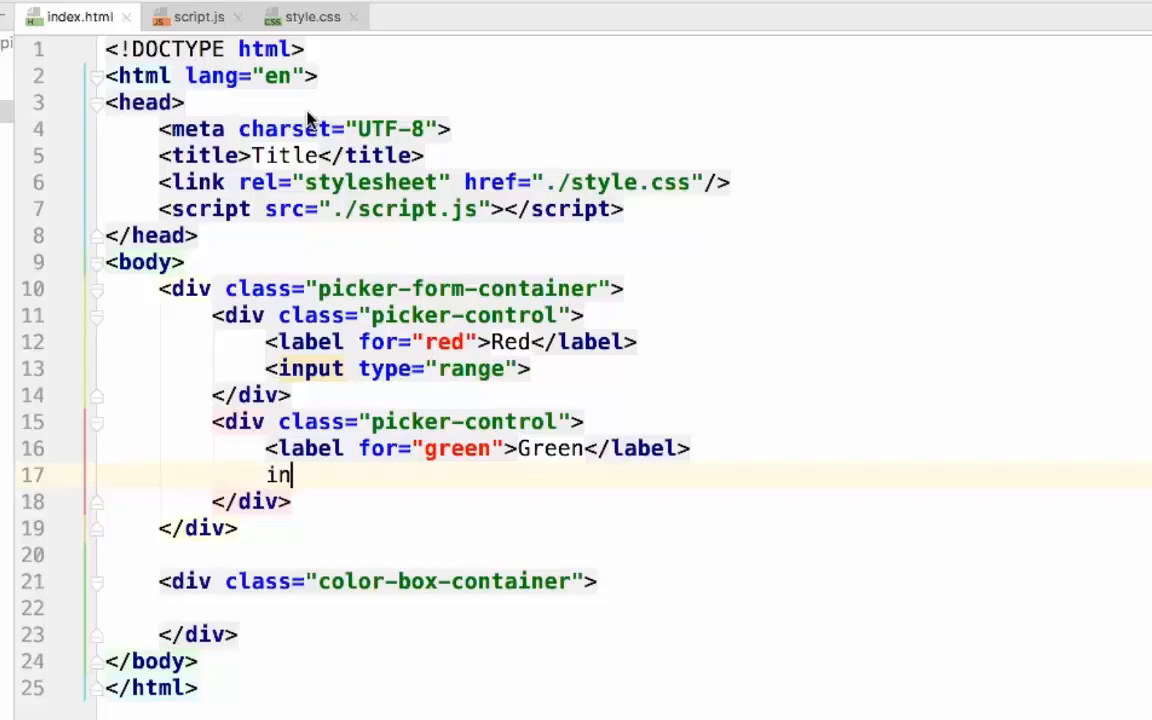
key(Backspace)
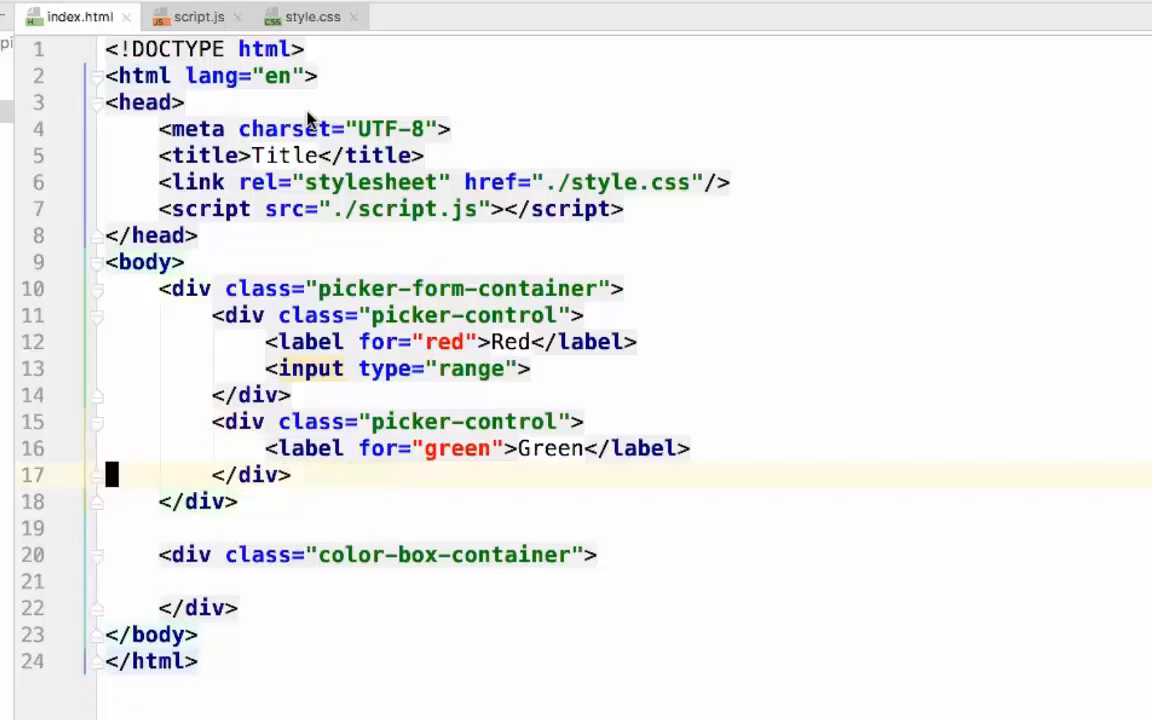
text(<input type="text">)
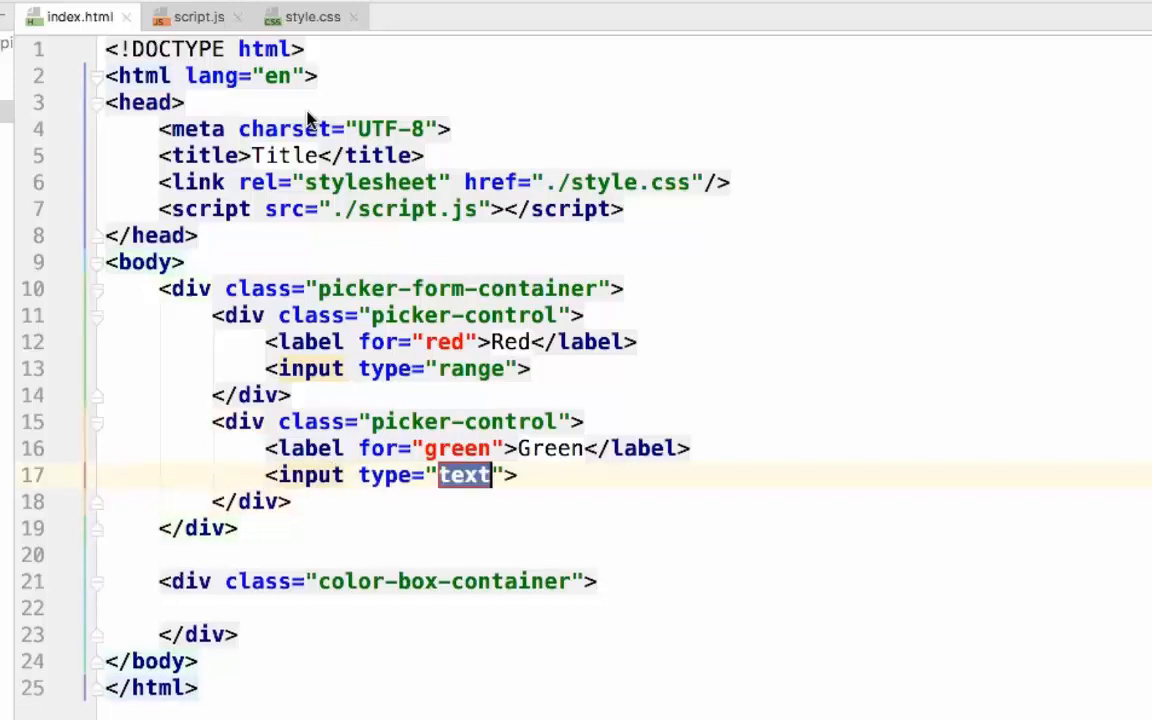
text(range)
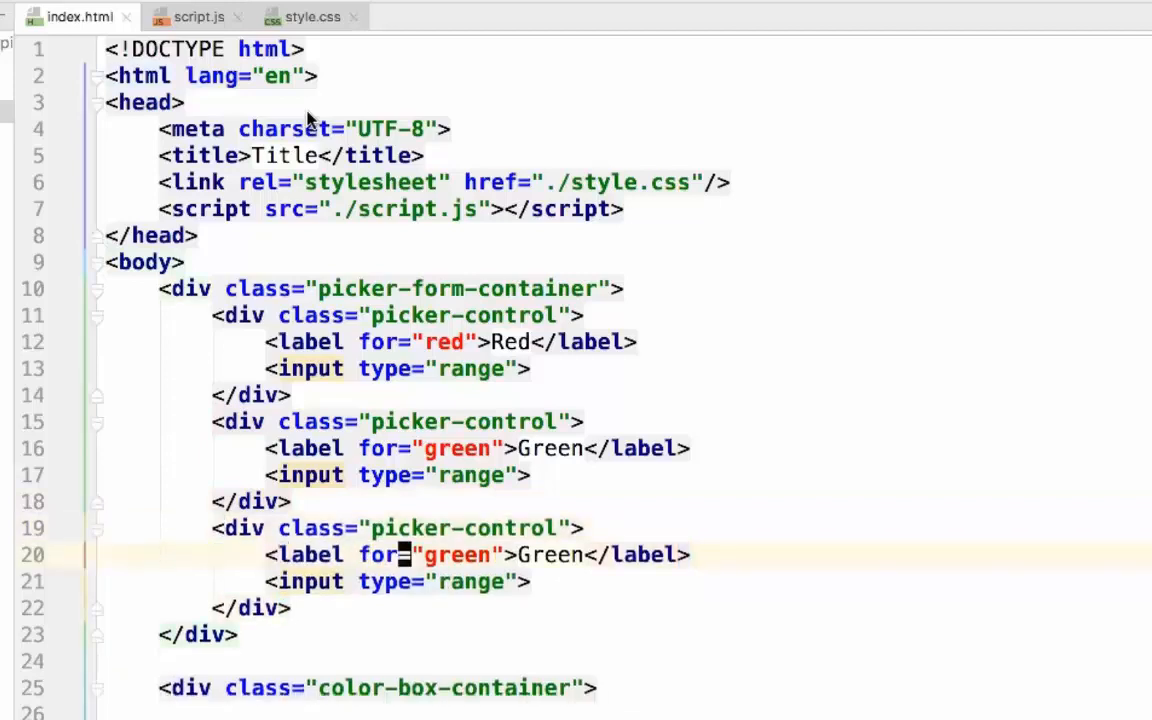
Edit the duplicated third control to a Blue label for="blue".
text(bl)
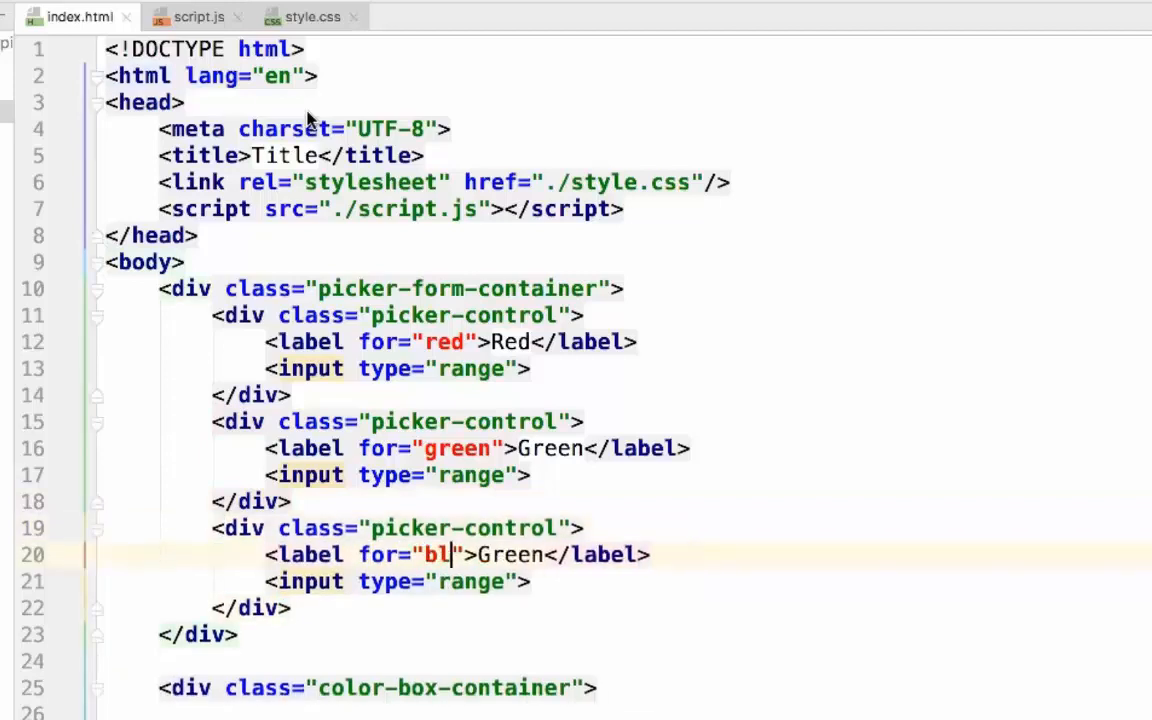
text(ue)
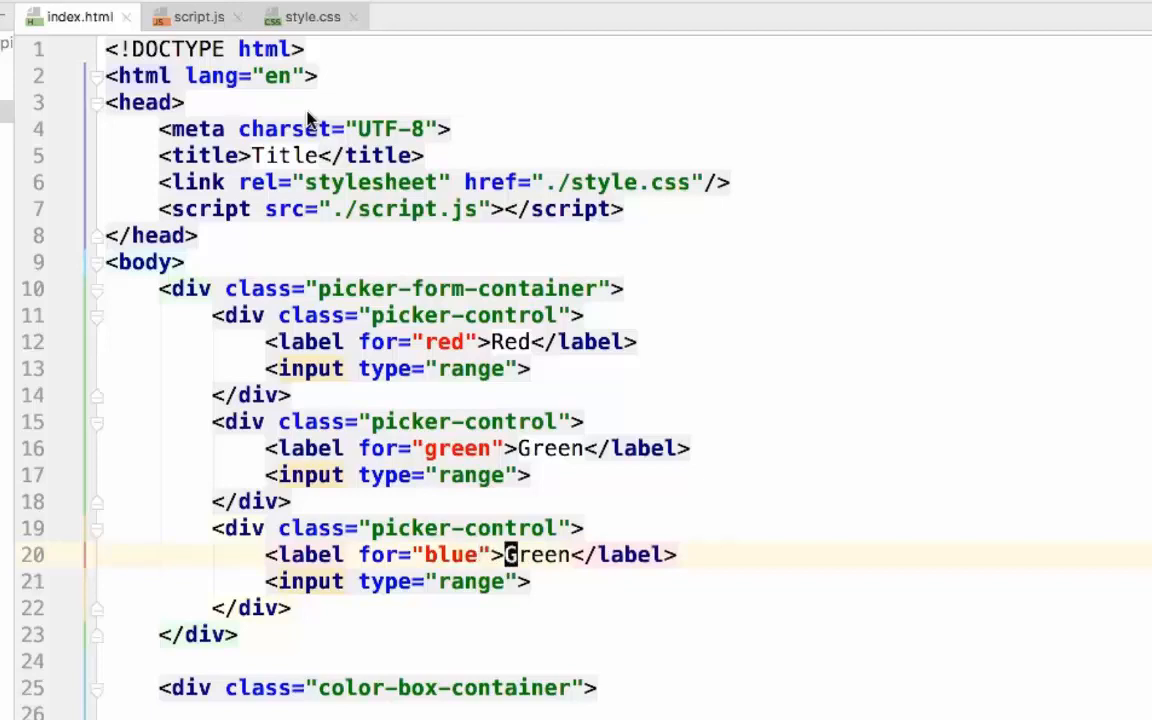
text(Blue)
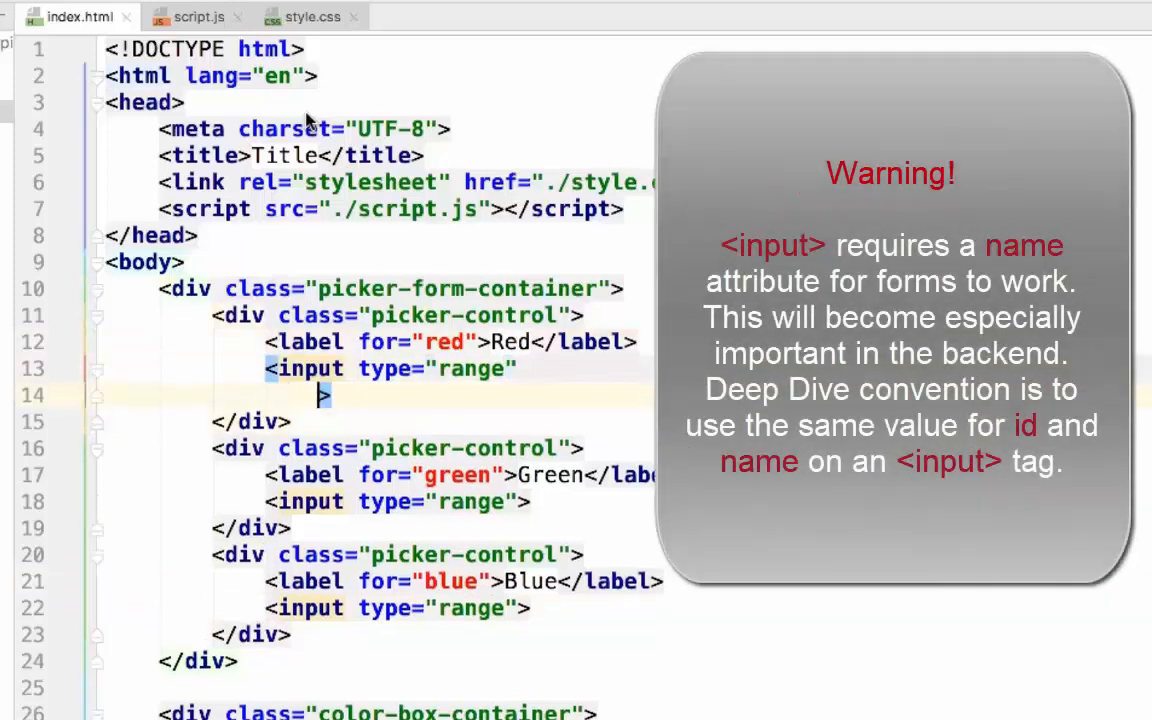
Add id="red" and id="green" to the first two range inputs.
text(id=")
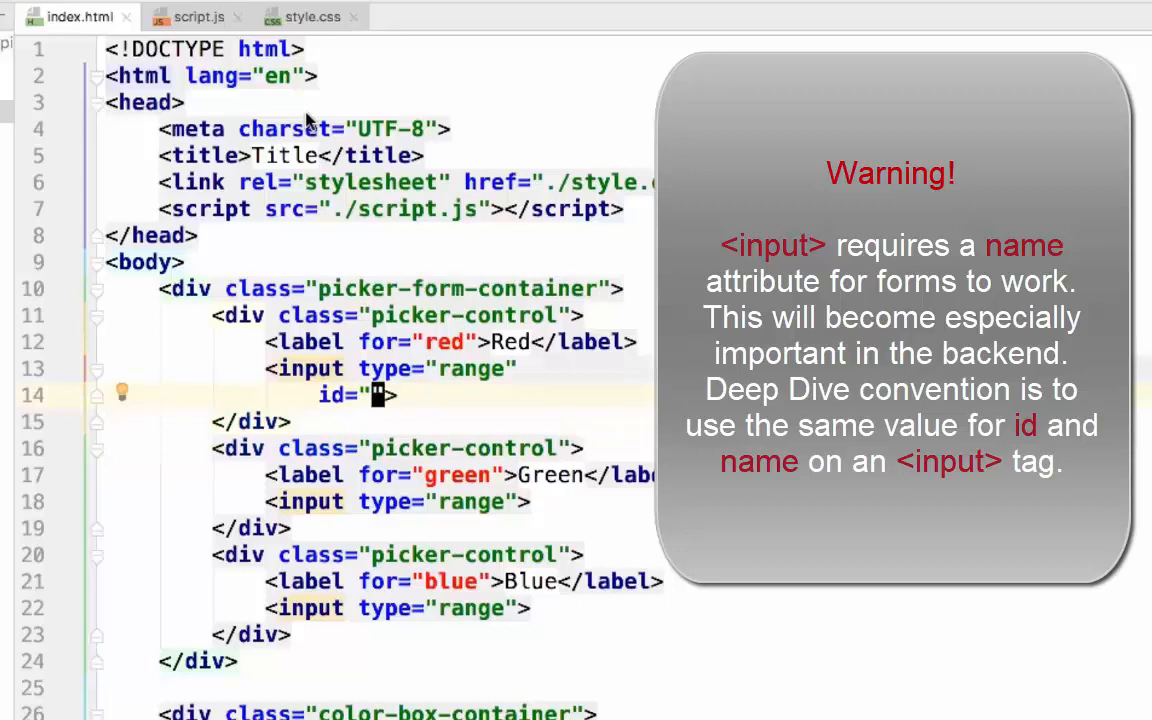
text(ed)
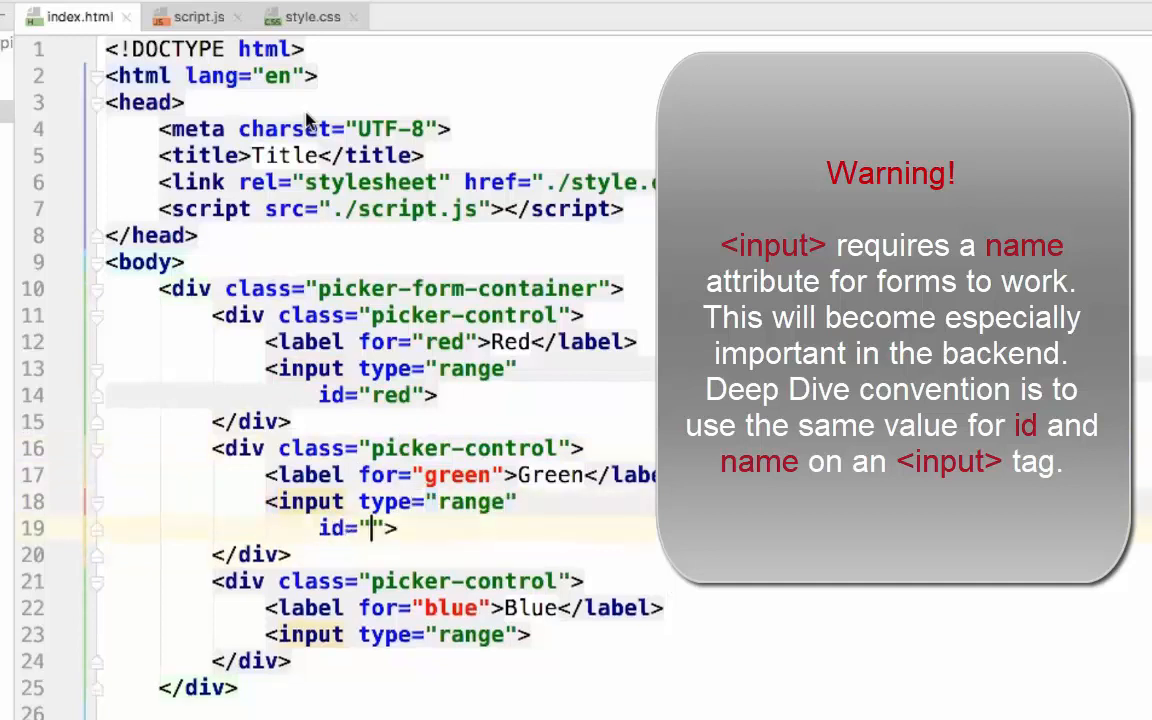
text(green)
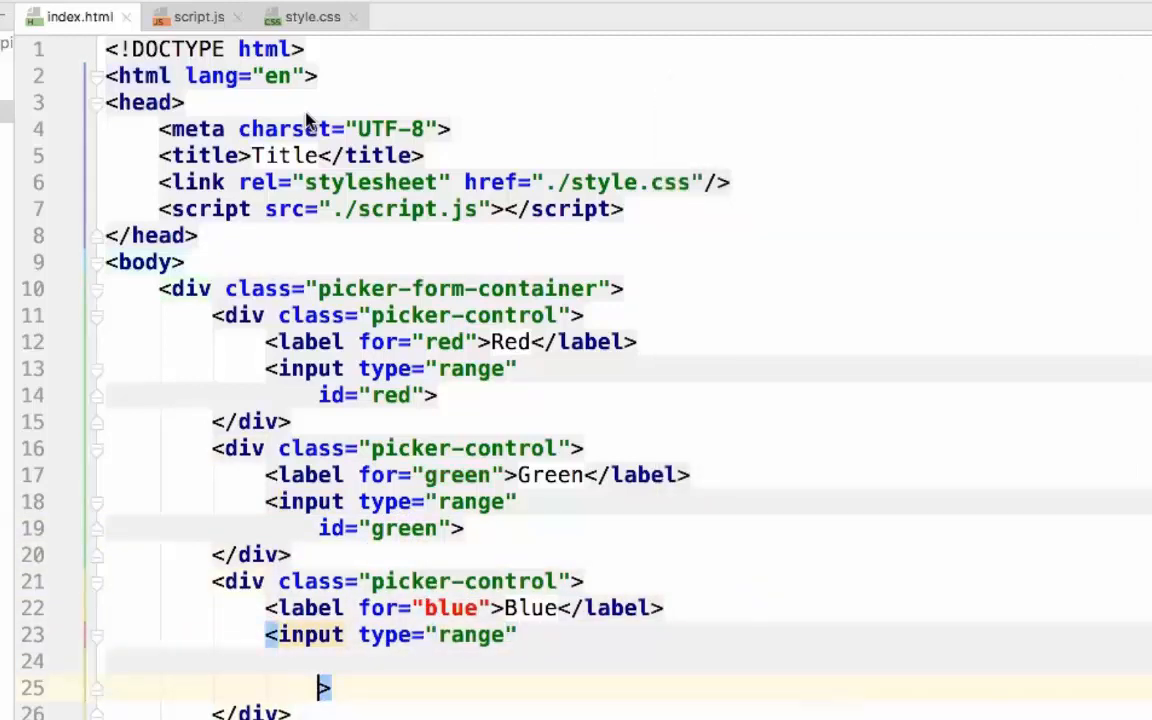
text(id="blue")
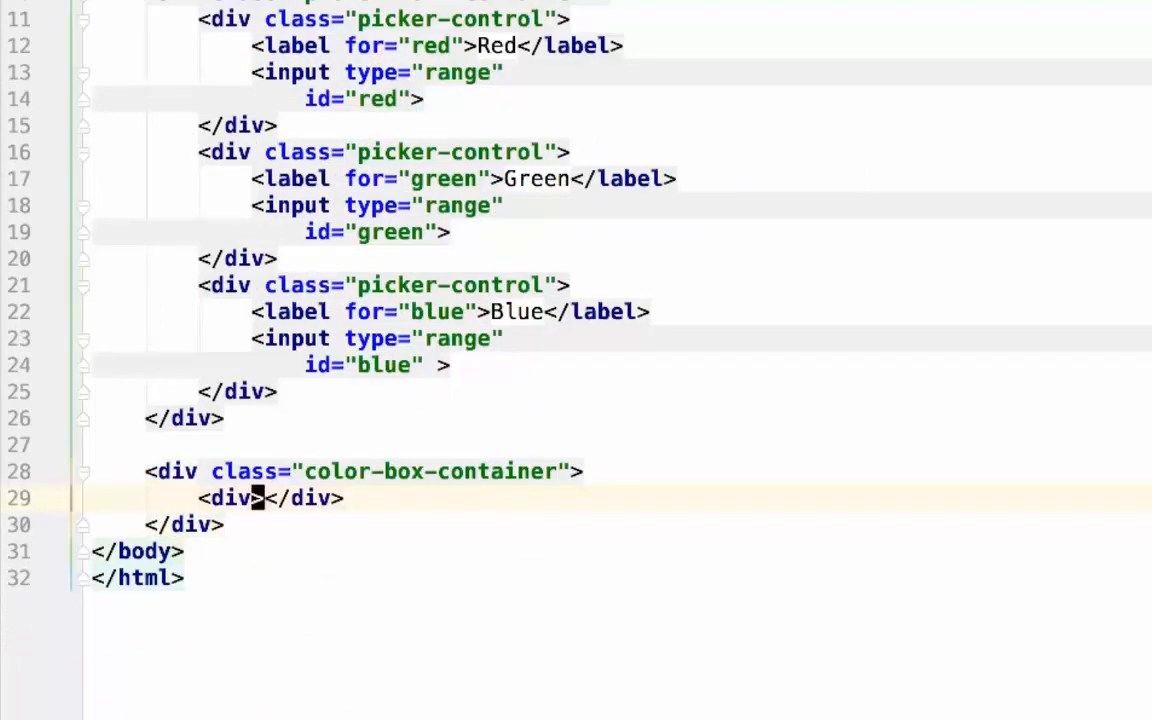
Give the inner div id="color-box", check the sliders in the browser, and return to style.css.
text(id="")
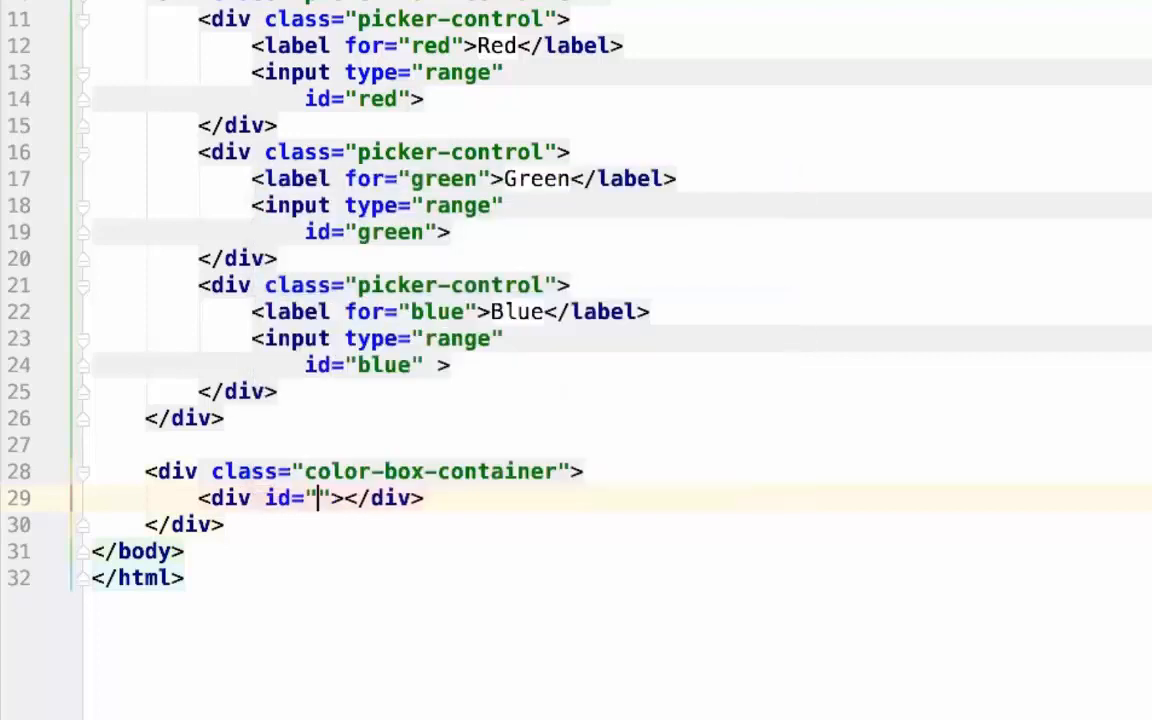
text(color-bo)
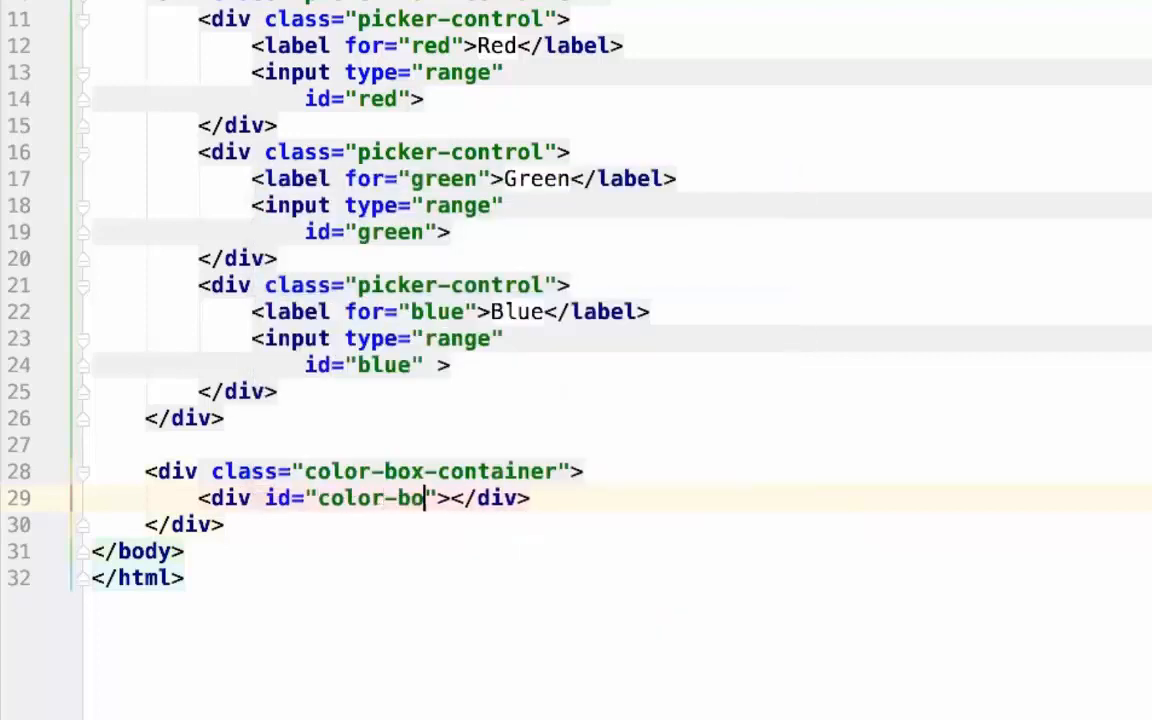
key(enter)
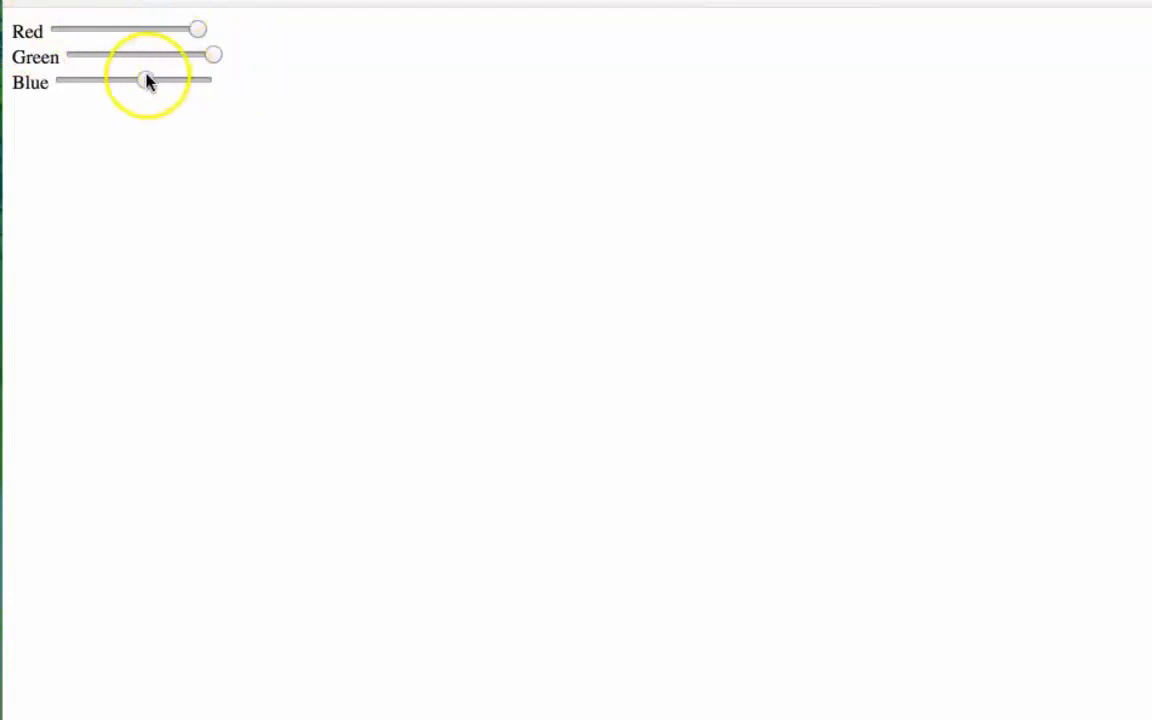
drag(136, 80, 204, 80)
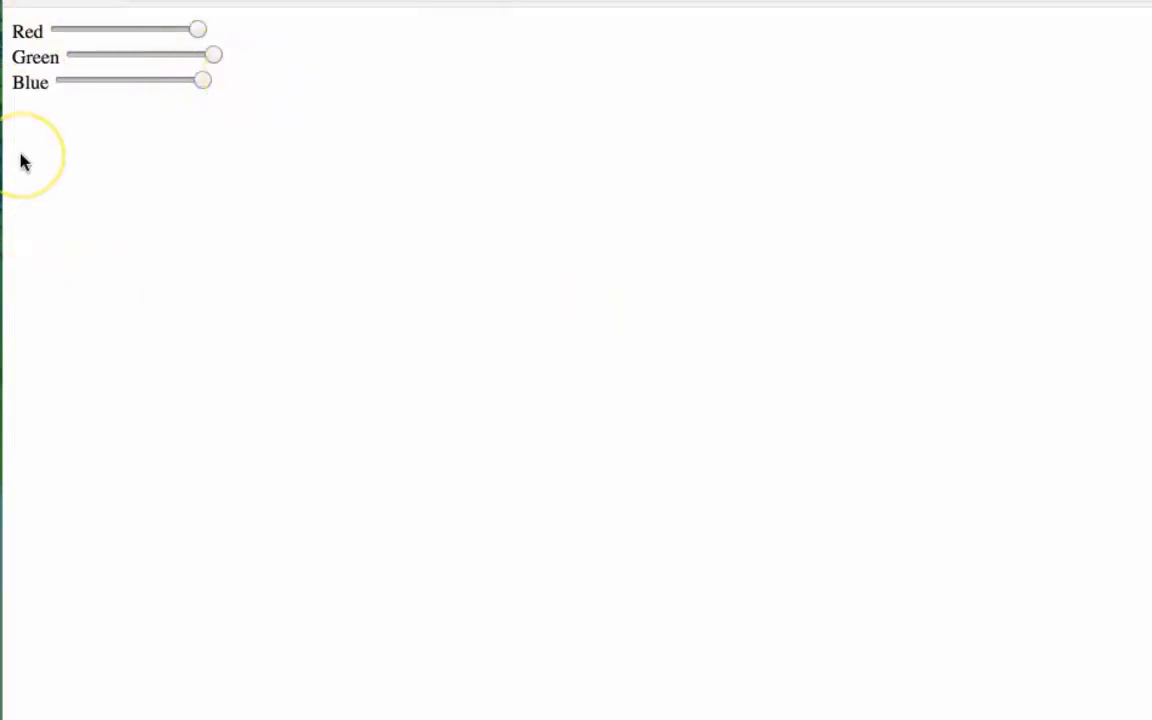
click(300, 16)
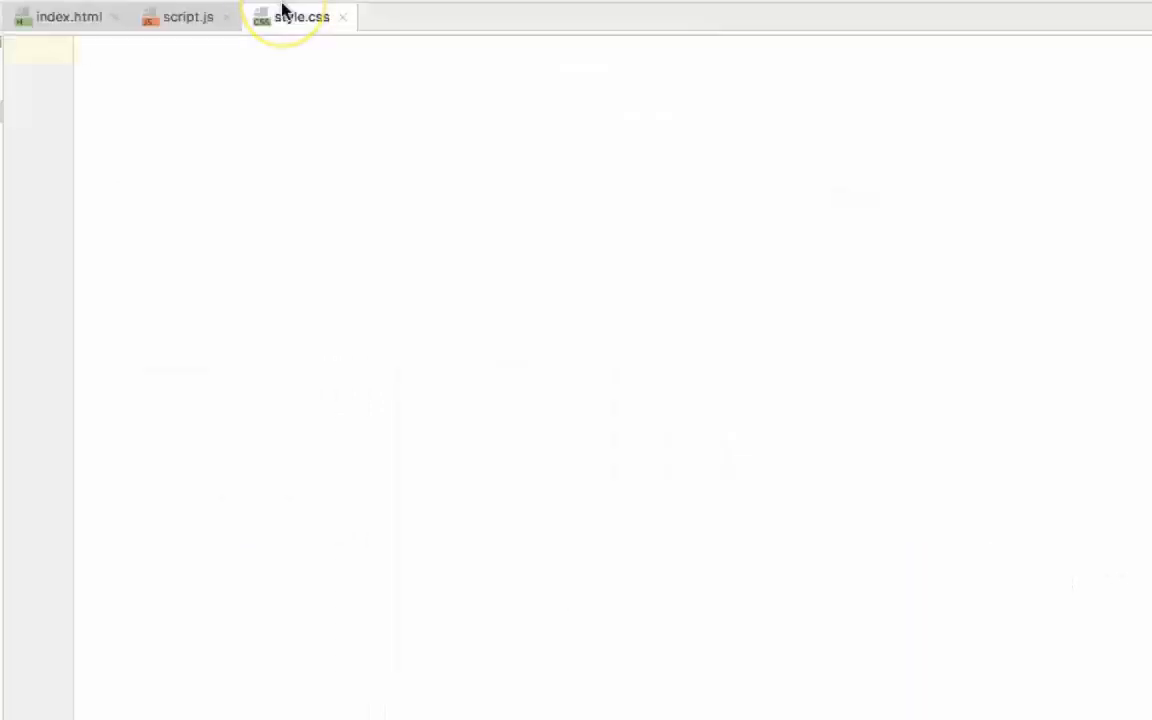
Write a #color-box rule with background-color: rgb(0, 0, 0).
text(#)
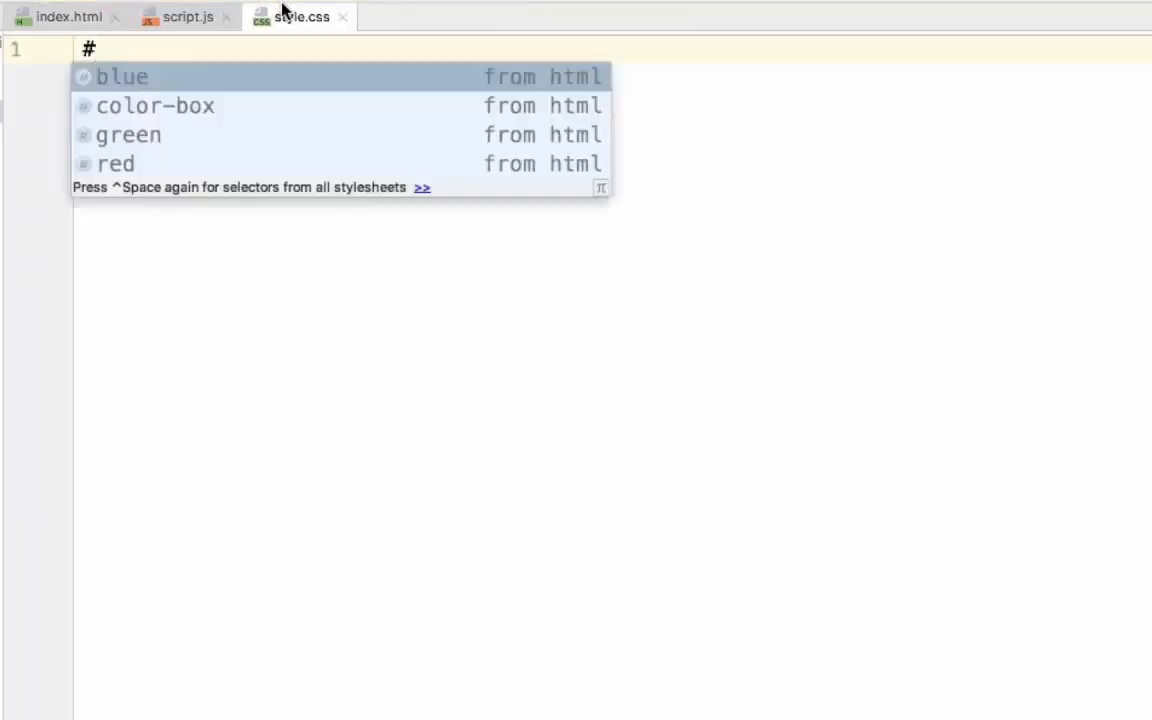
text(c)
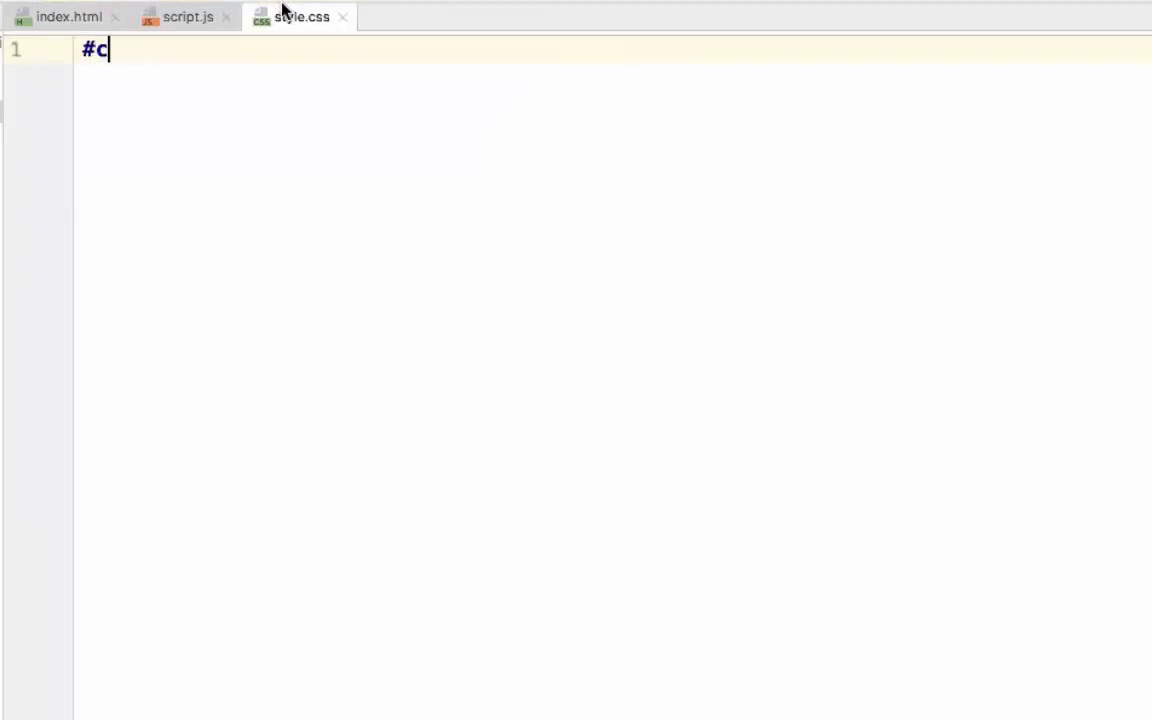
text(olor-box {)
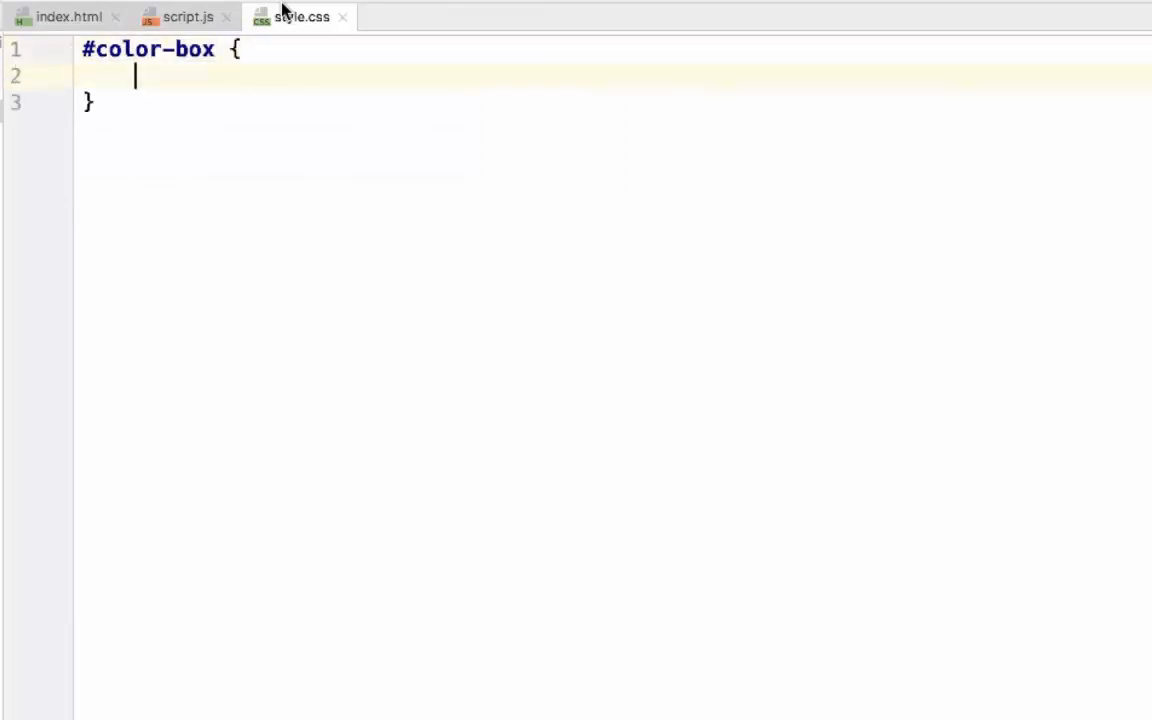
text(b)
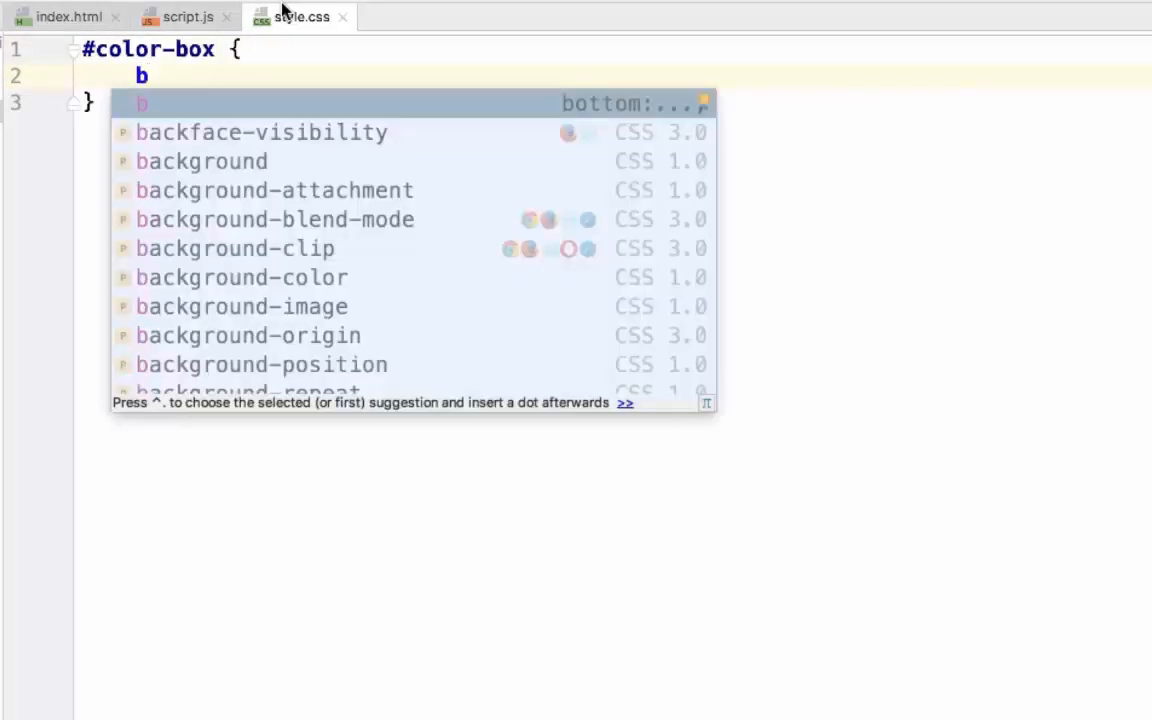
text(ac)
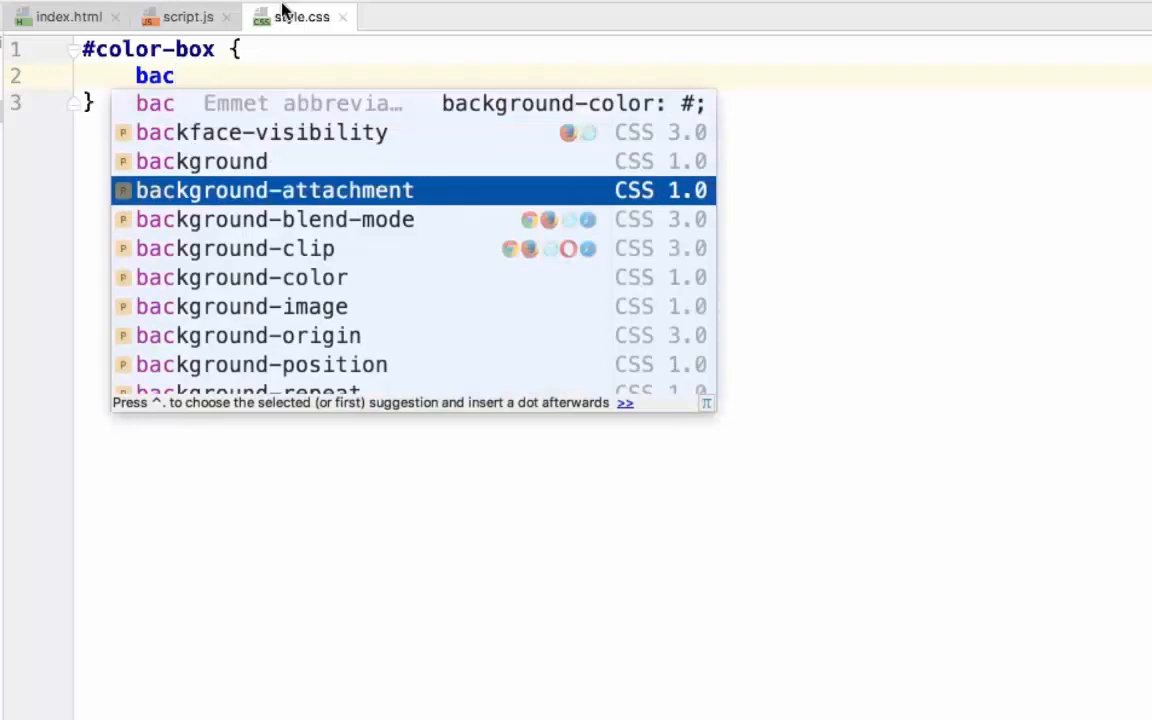
click(240, 276)
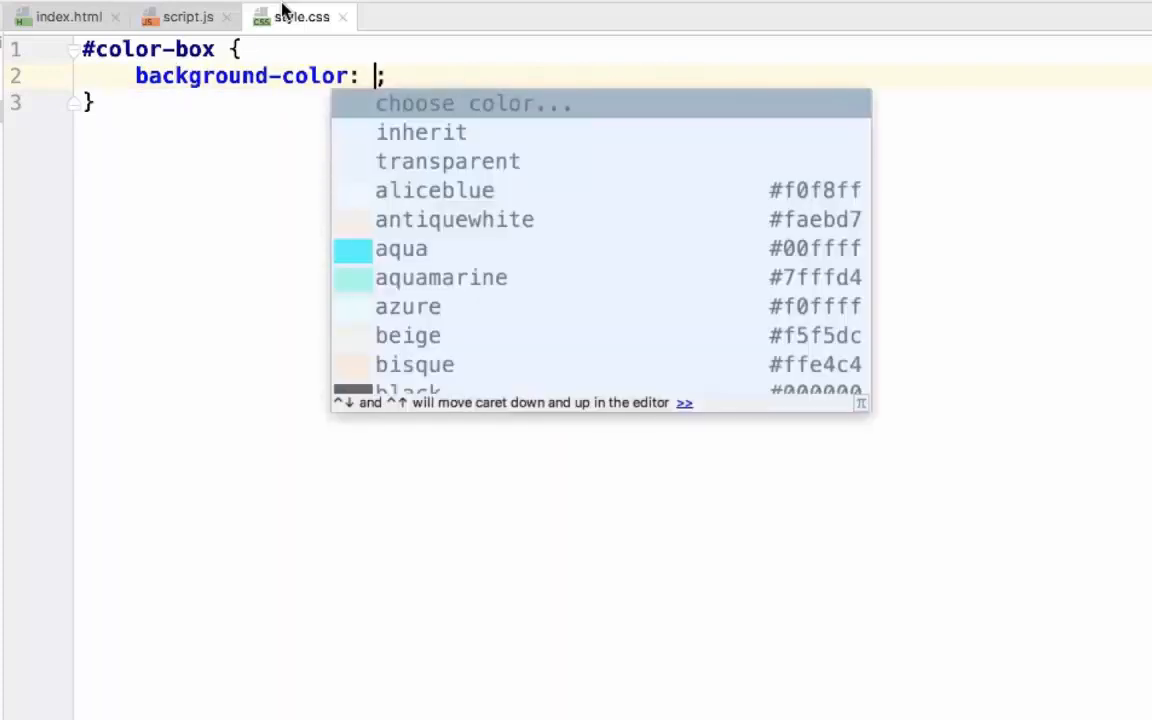
text(rgb()
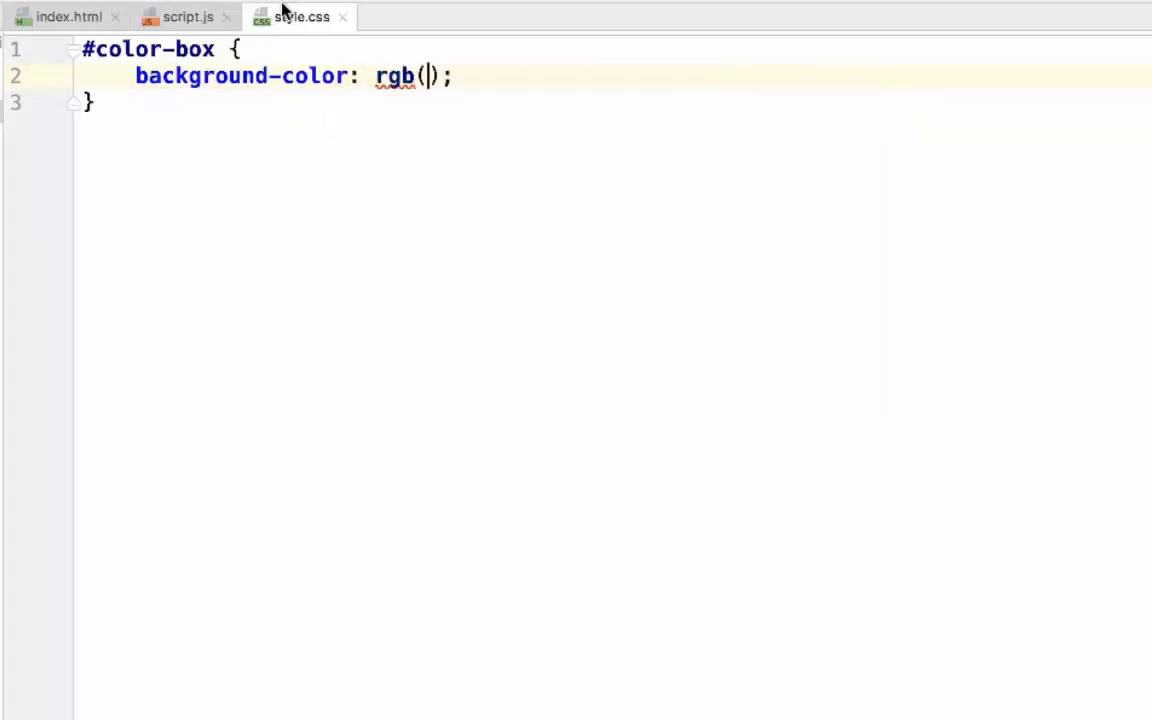
text(0, 0,)
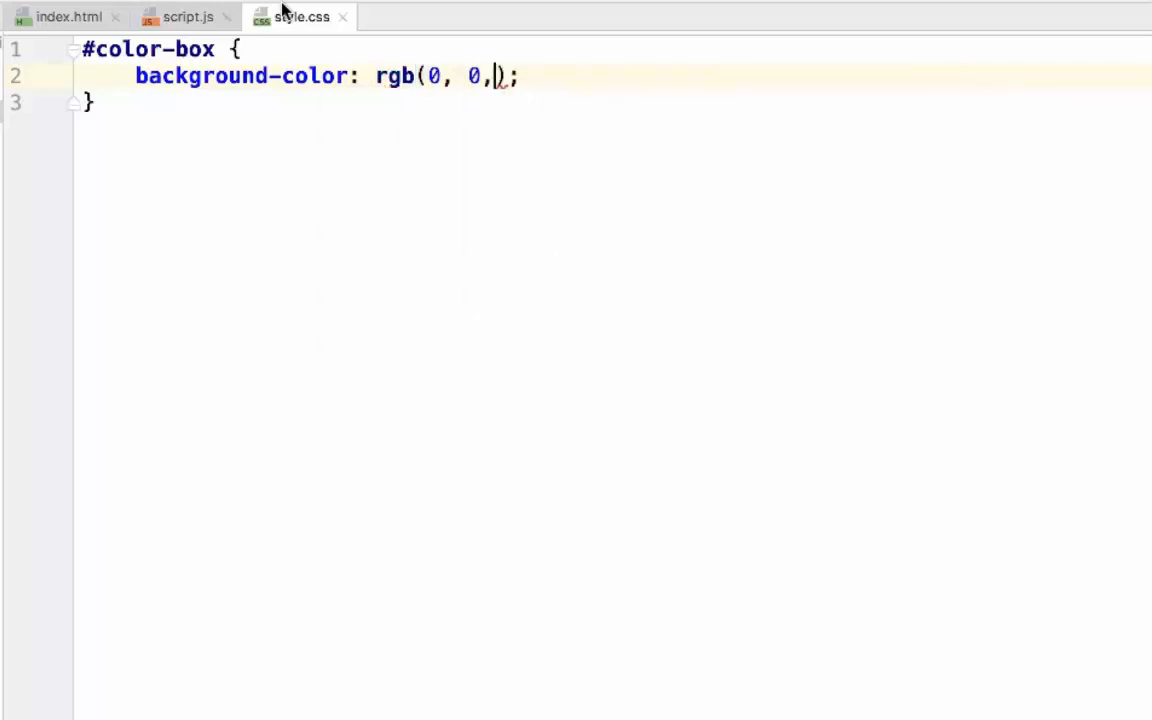
text(0)
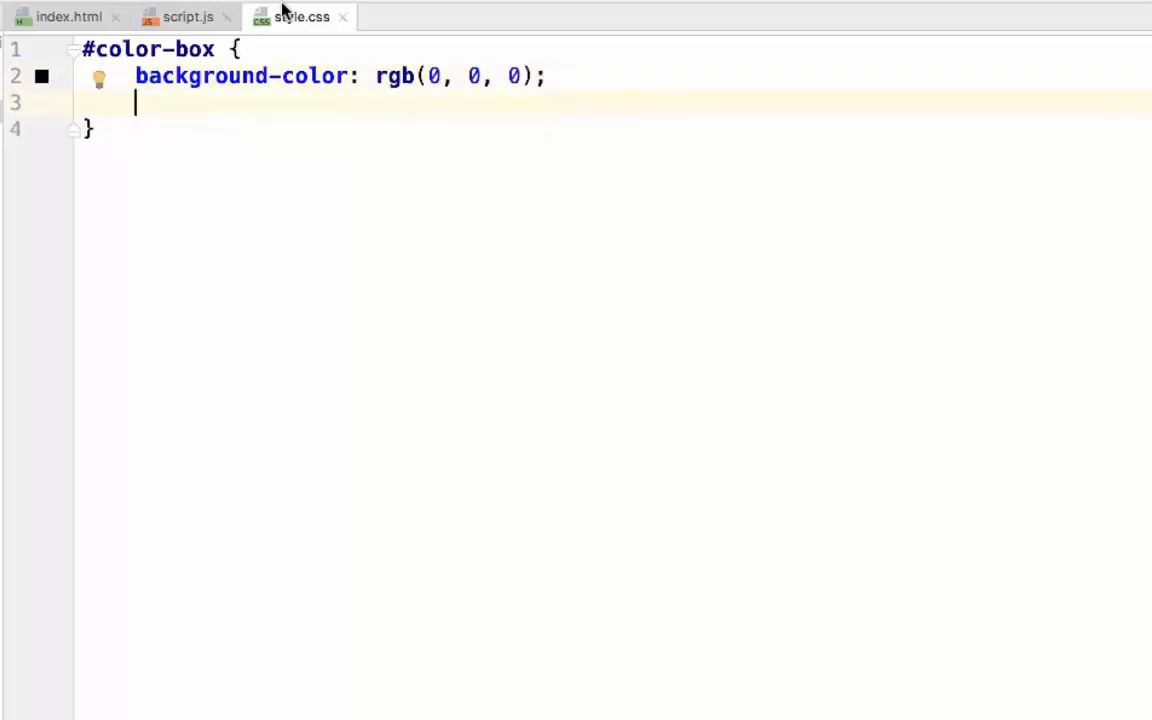
Give #color-box width: 20em and height: 20em.
text(w)
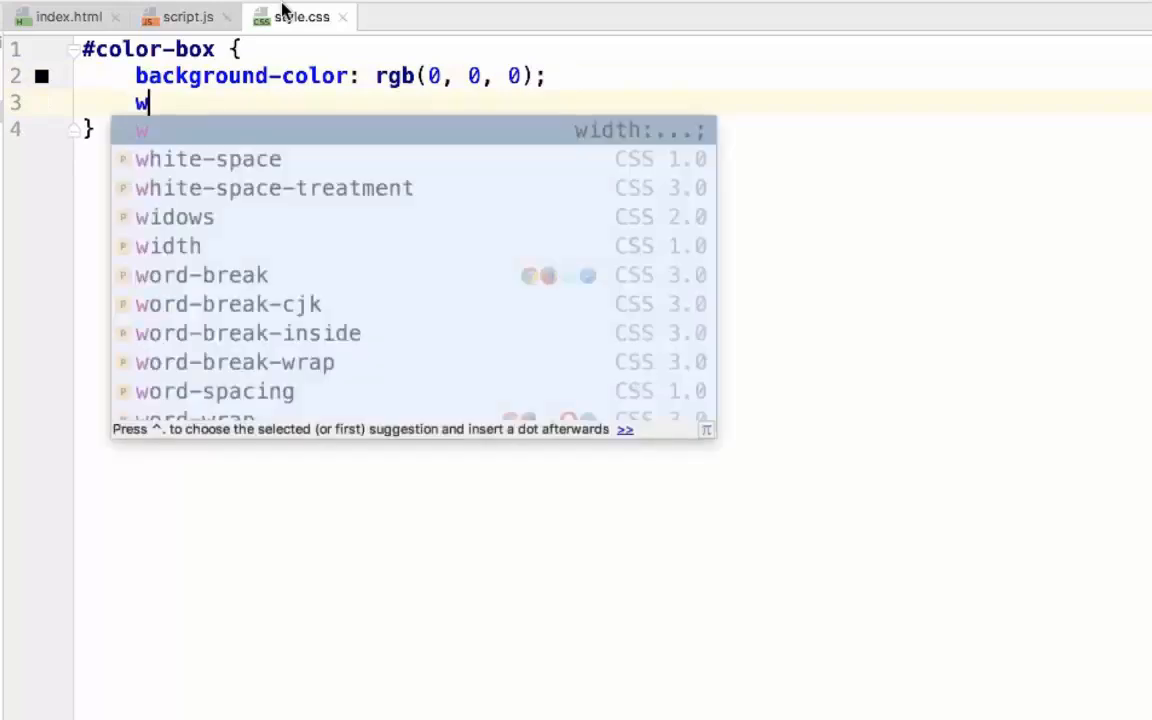
text(idth:)
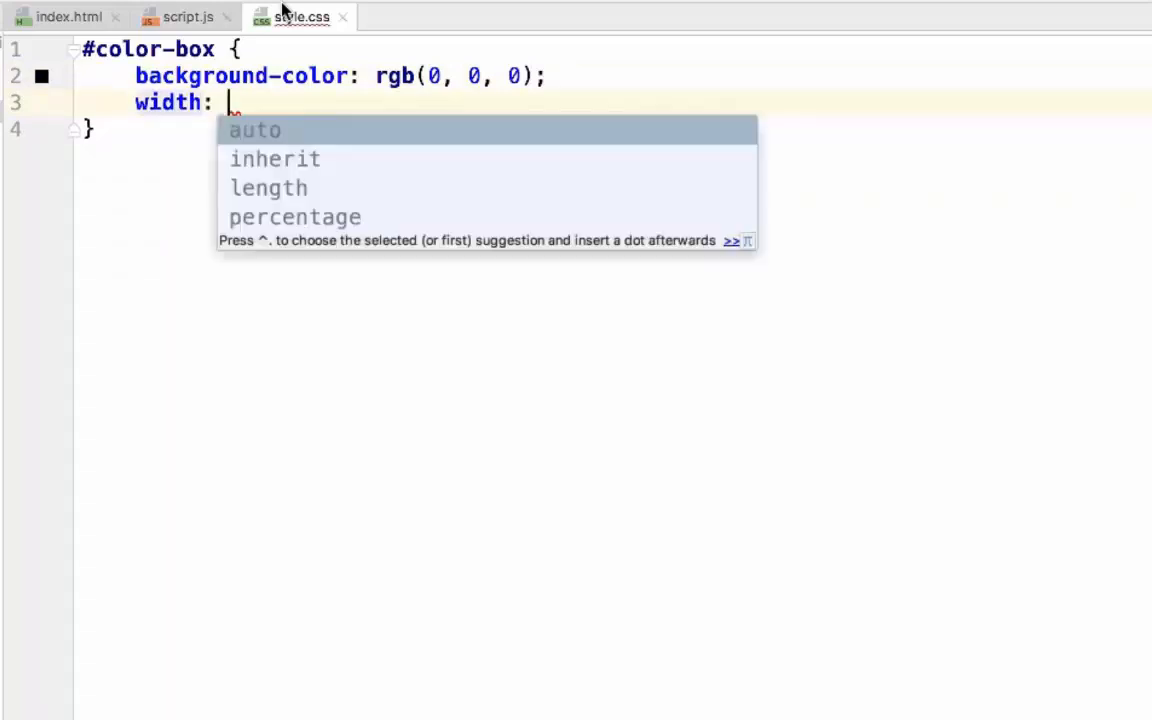
text(20em;)
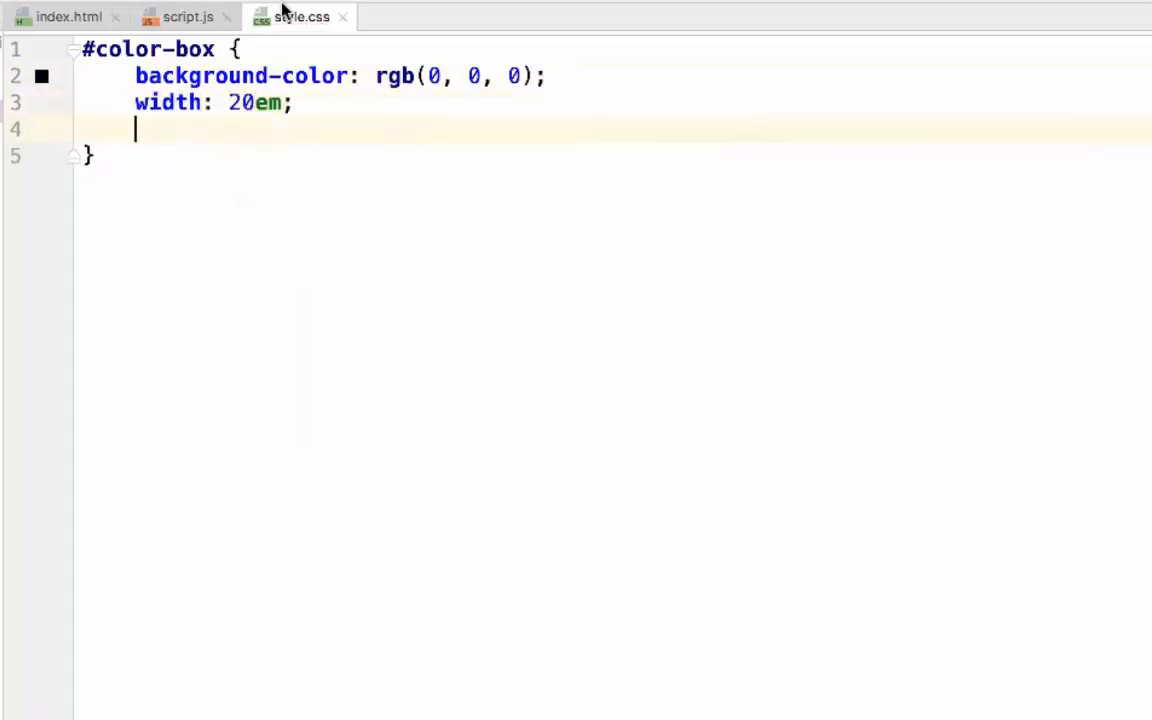
text(height:)
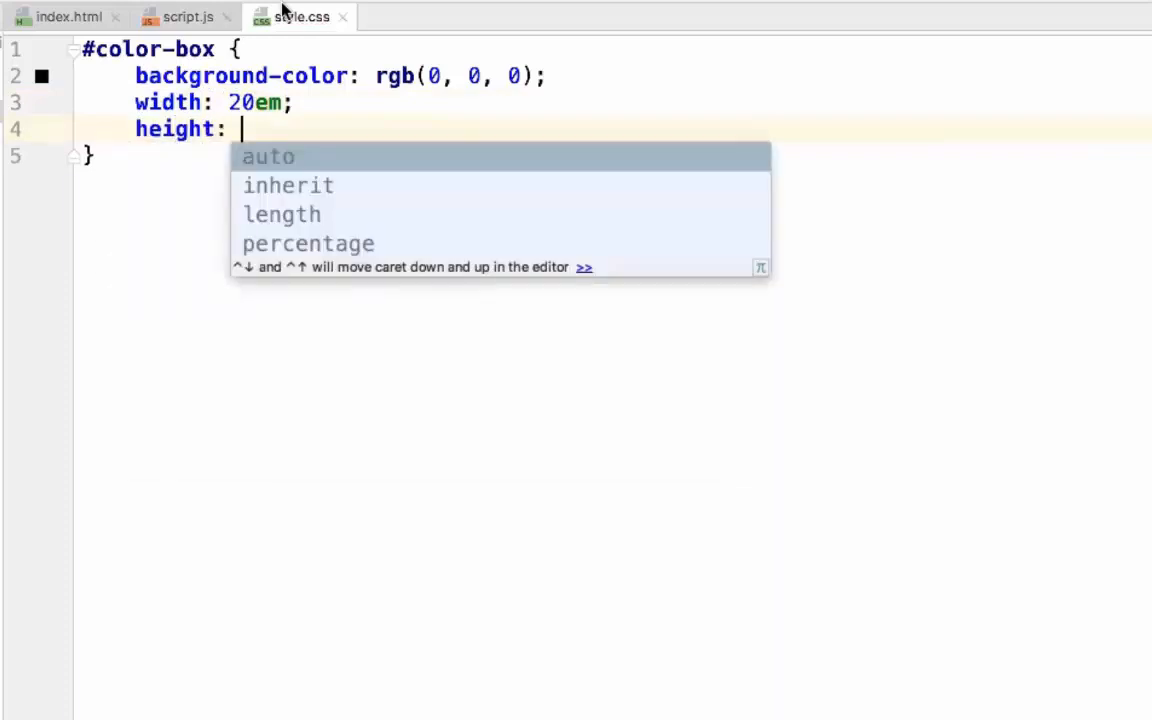
text(20em)
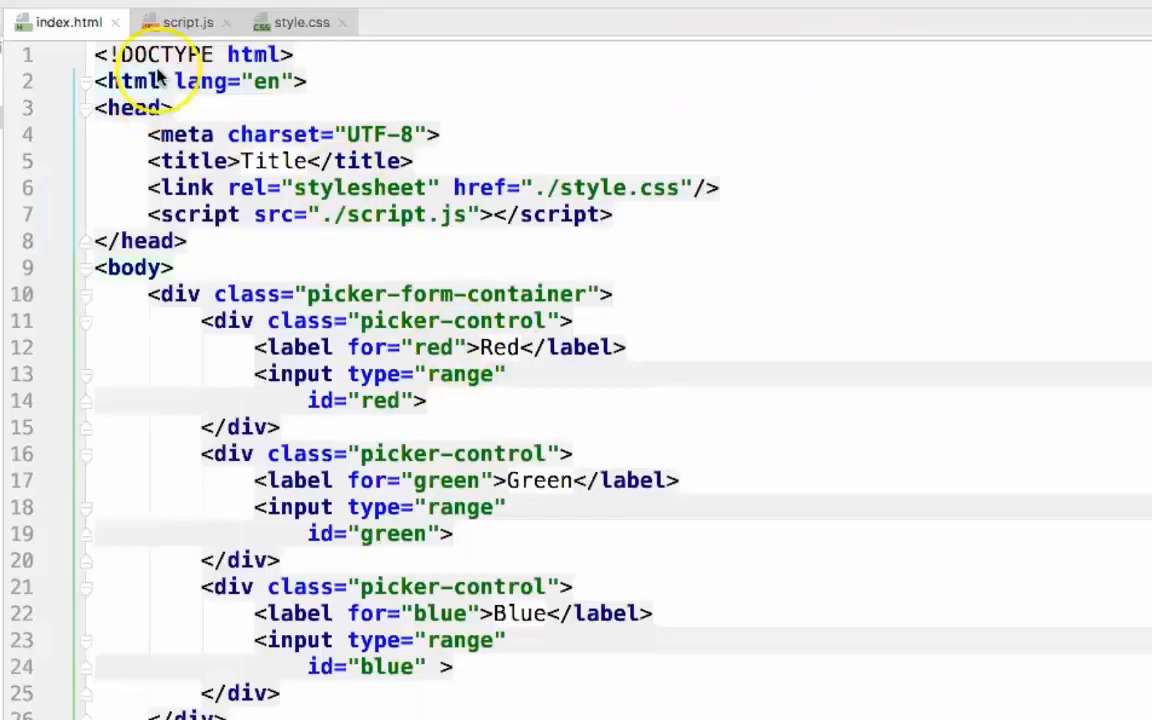
Switch to the empty script.js editor tab.
click(188, 22)
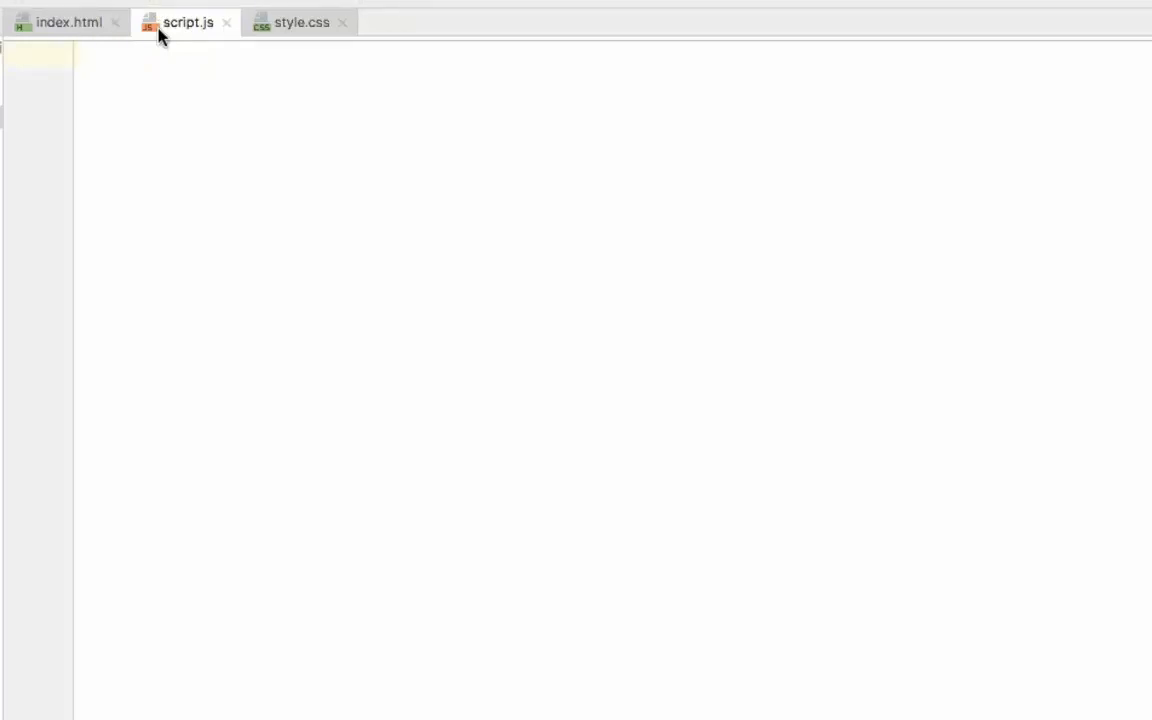
Write window.onload calling initColorPicker and declare the initColorPicker function.
click(84, 56)
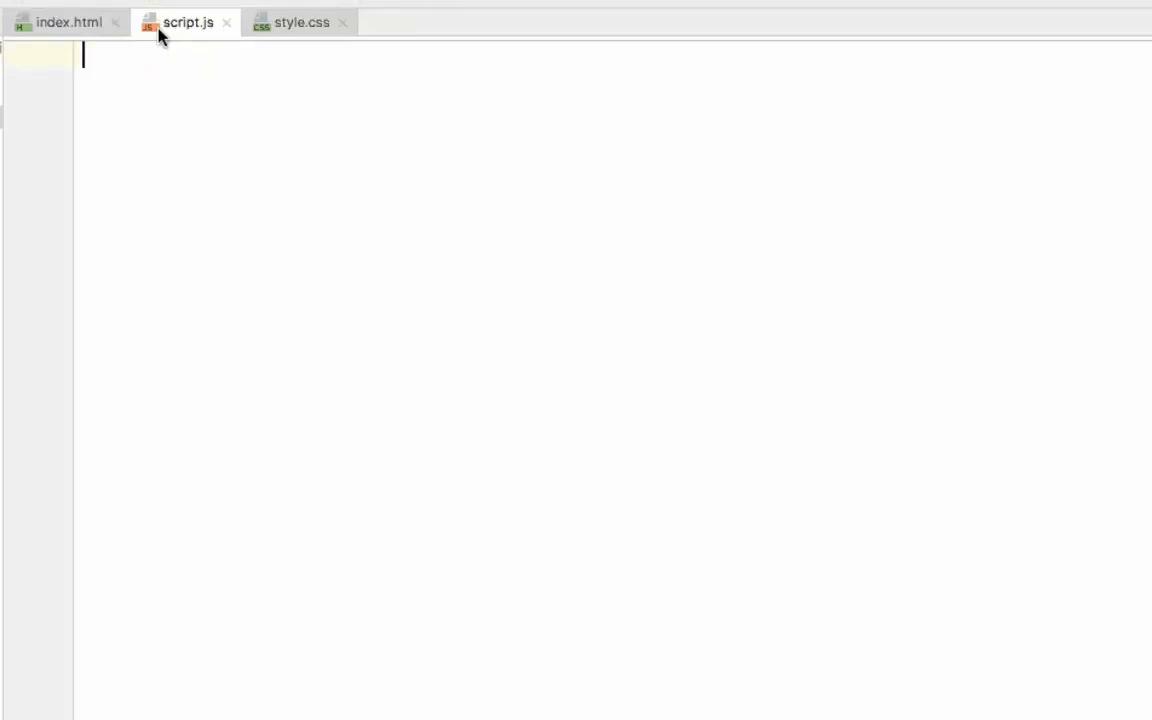
text(wid)
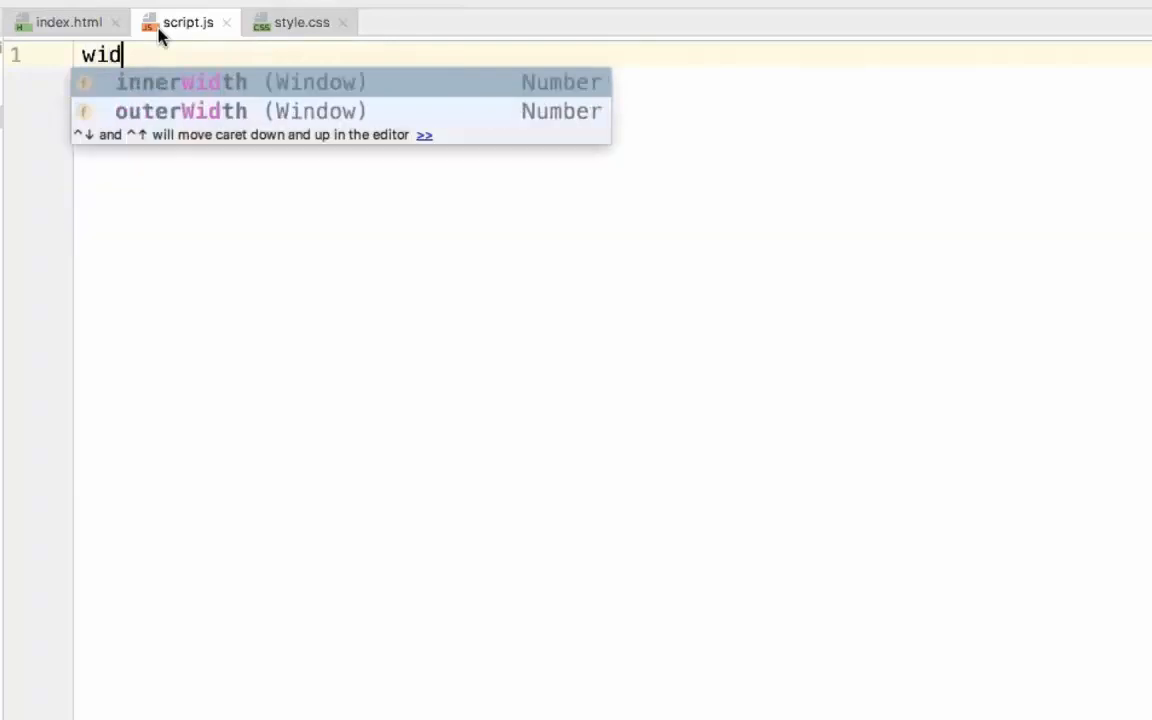
text(window)
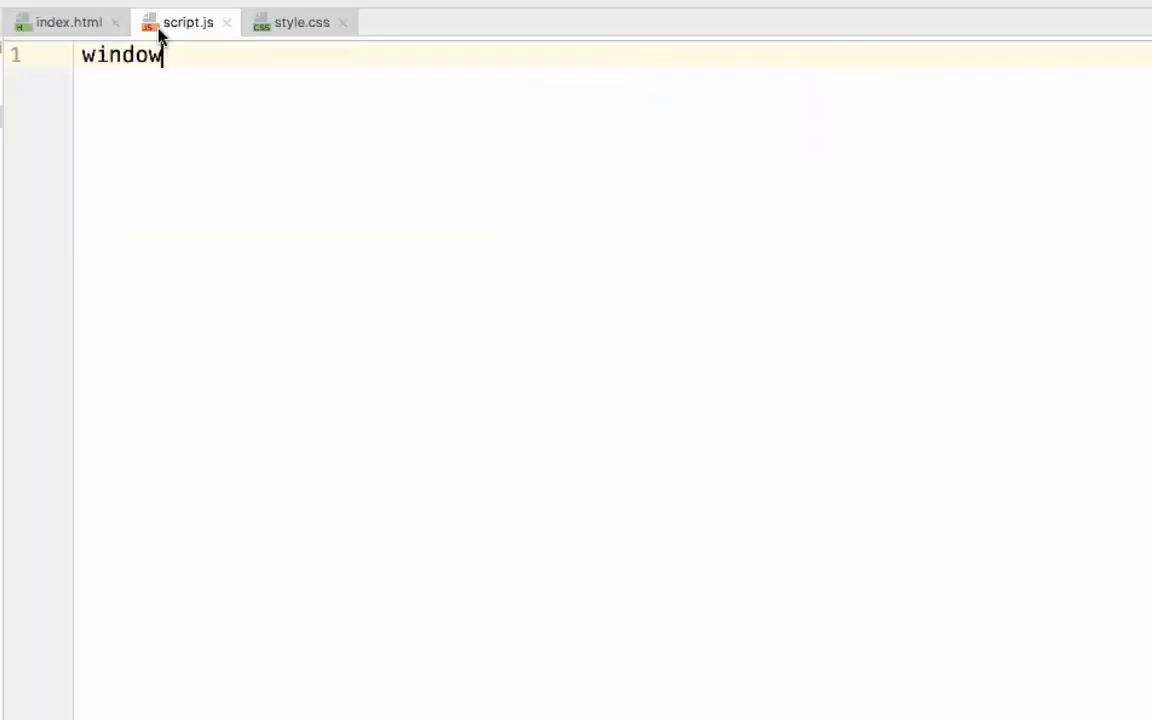
text(.onl)
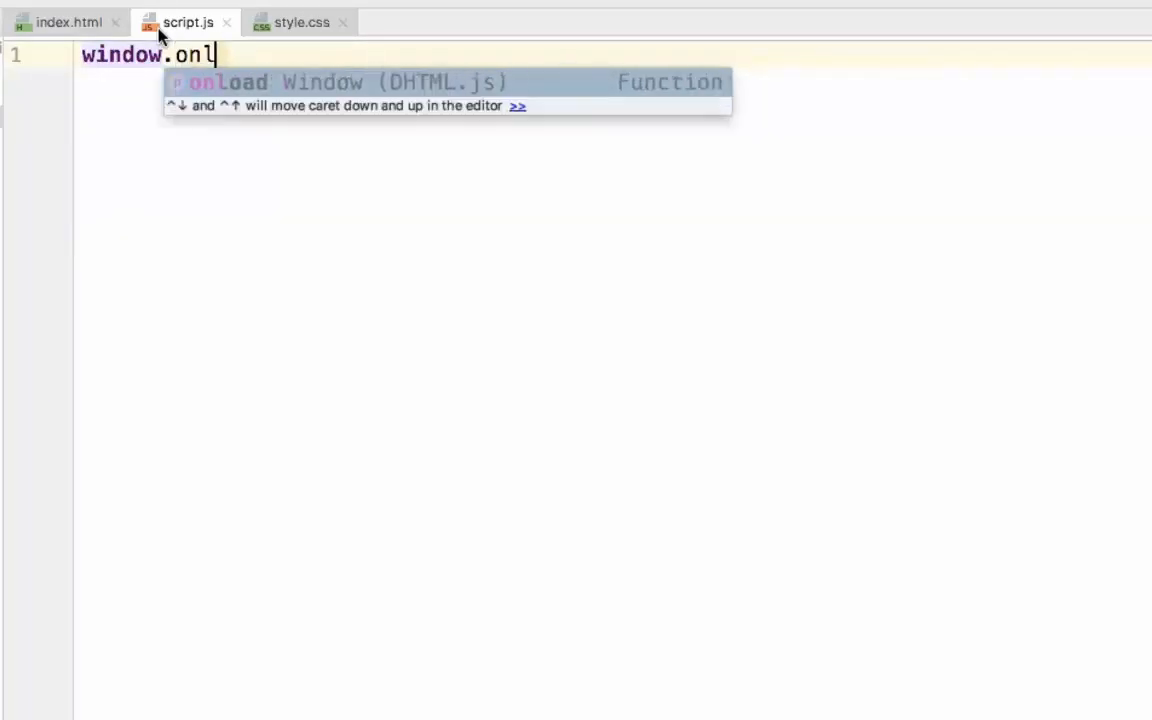
key(Tab)
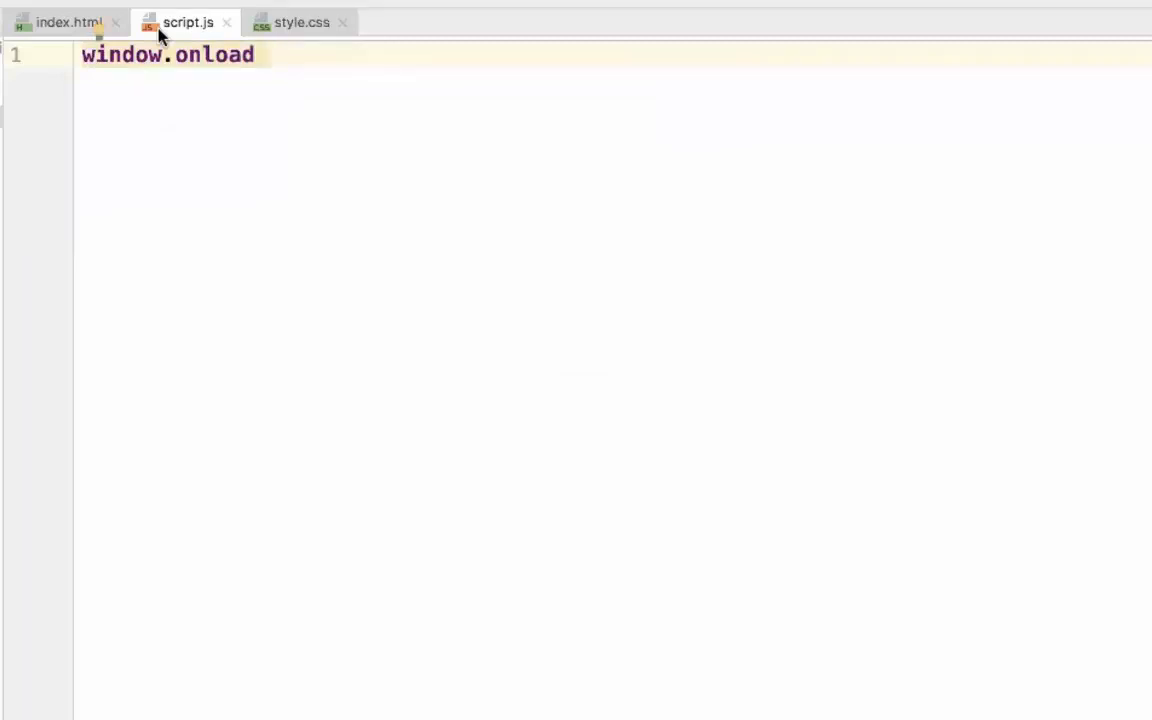
text(=)
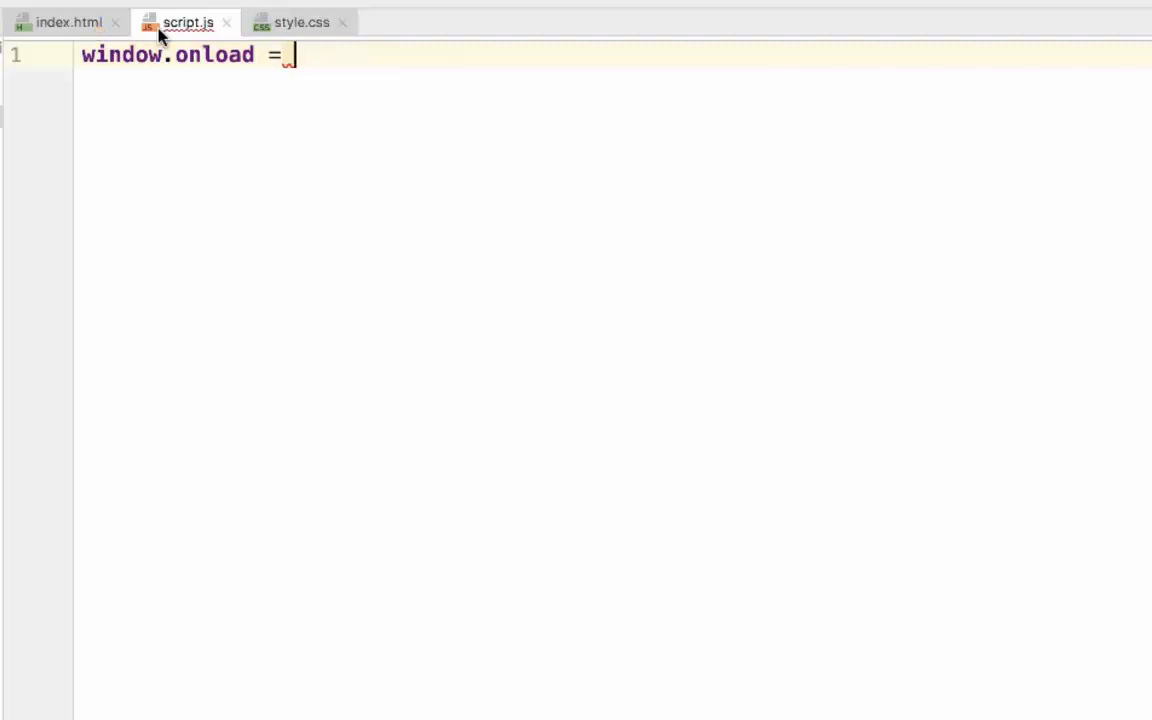
text(function () {)
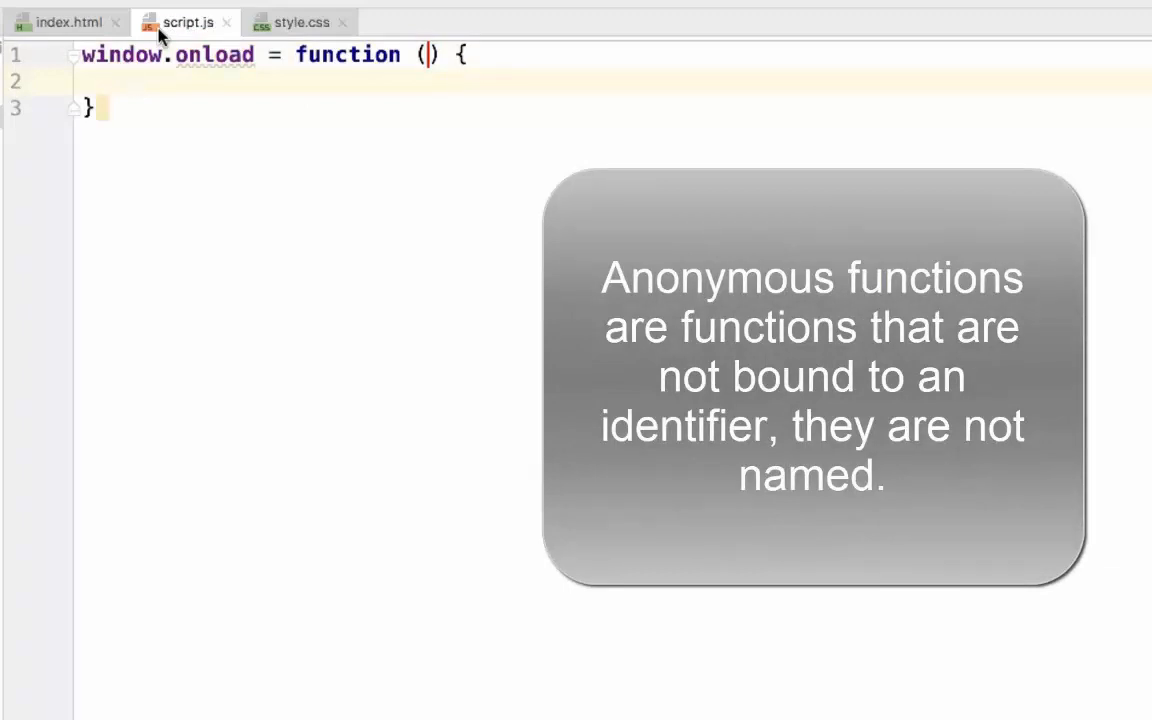
text(in)
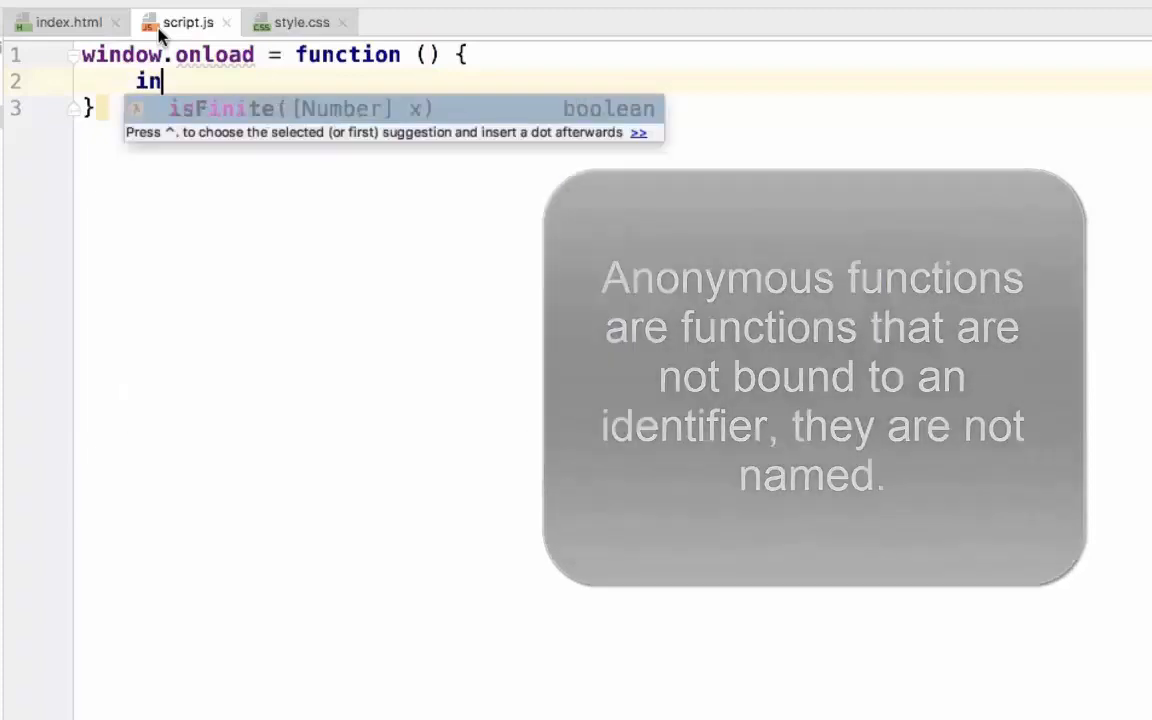
text(it())
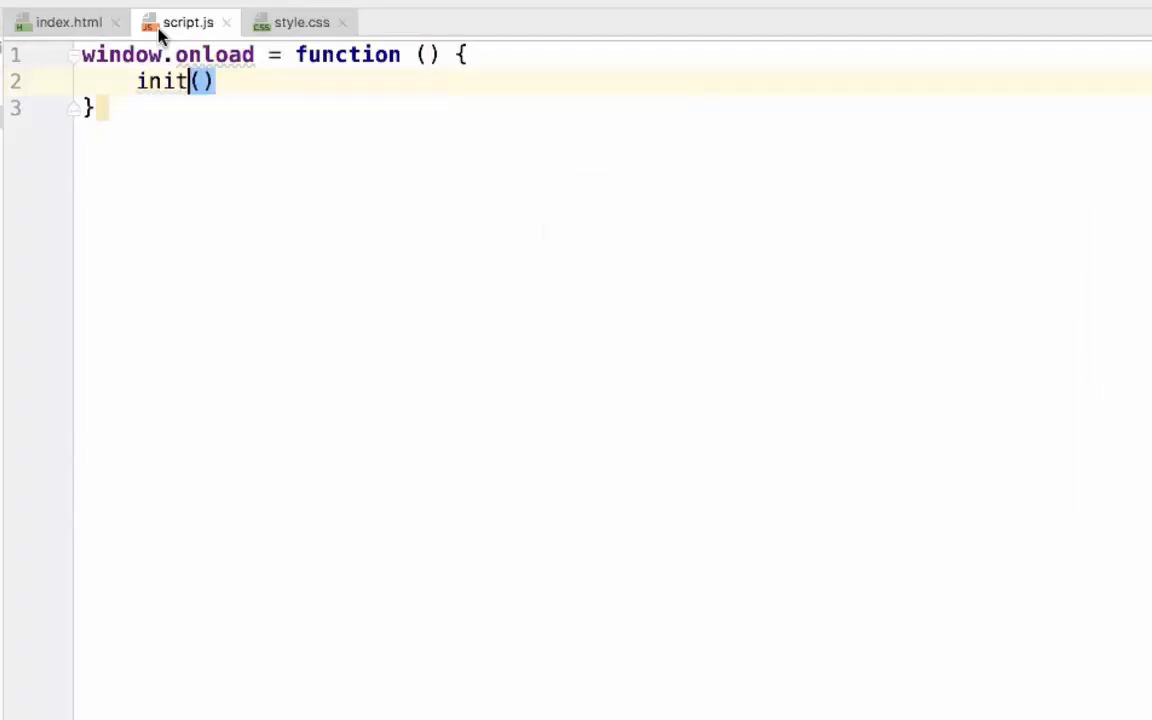
text(Colorp)
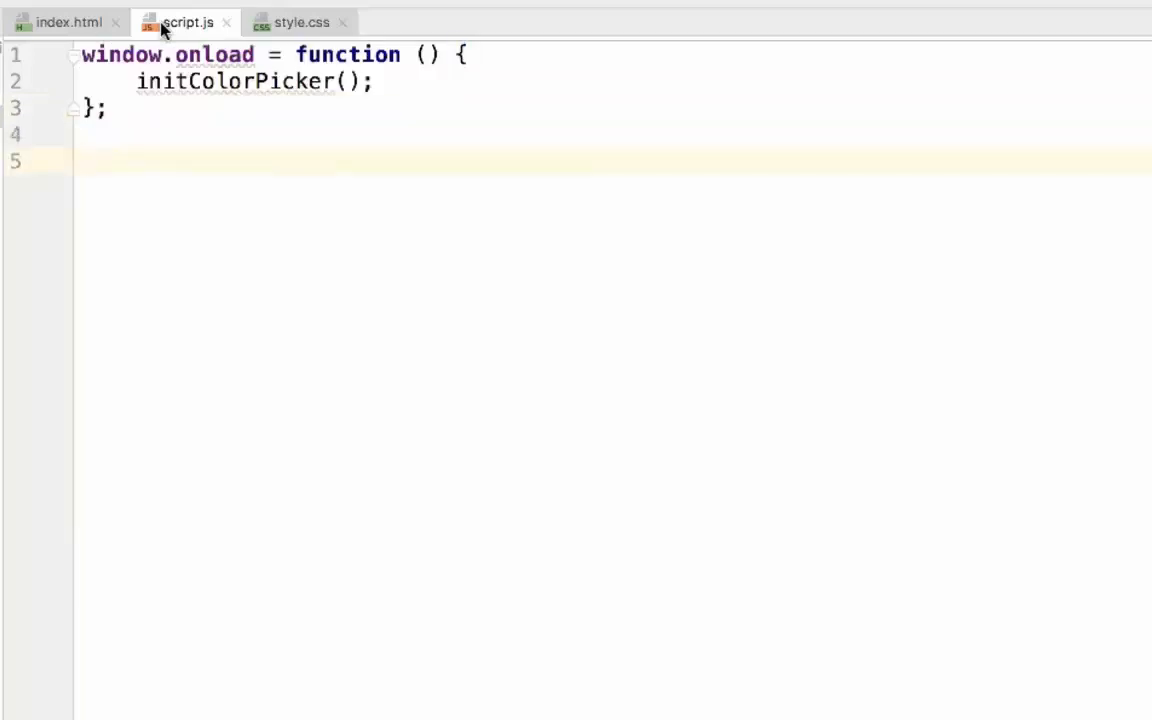
text(function () {)
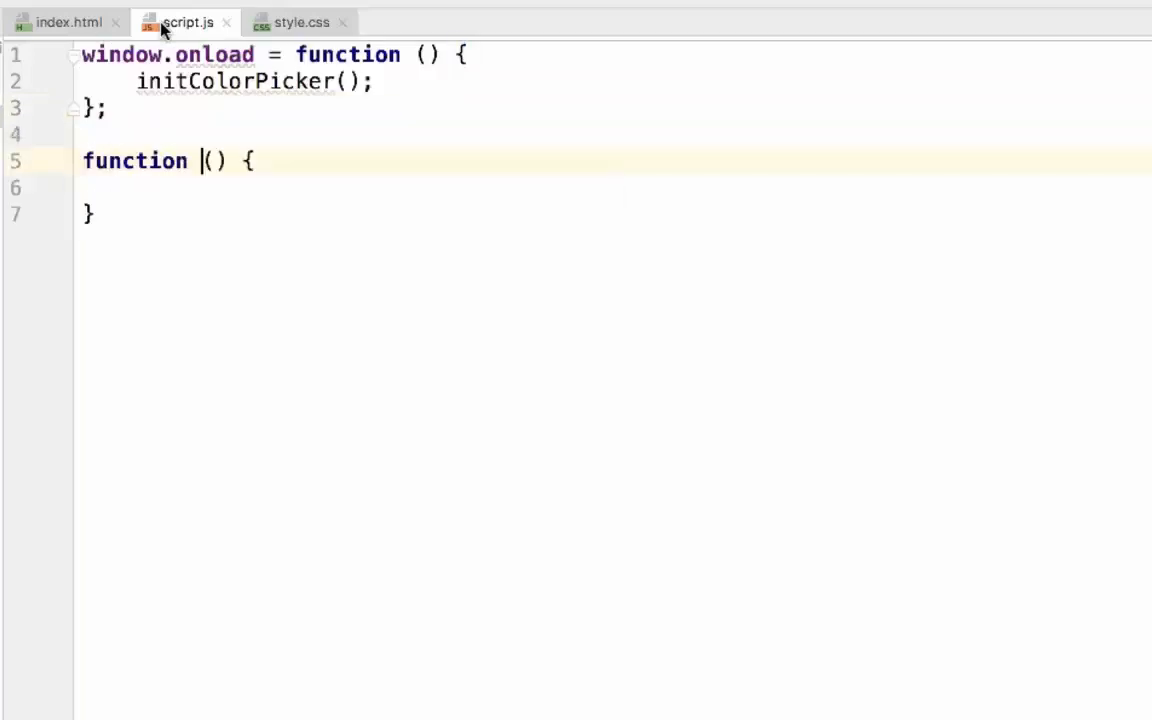
text(initColorPicker)
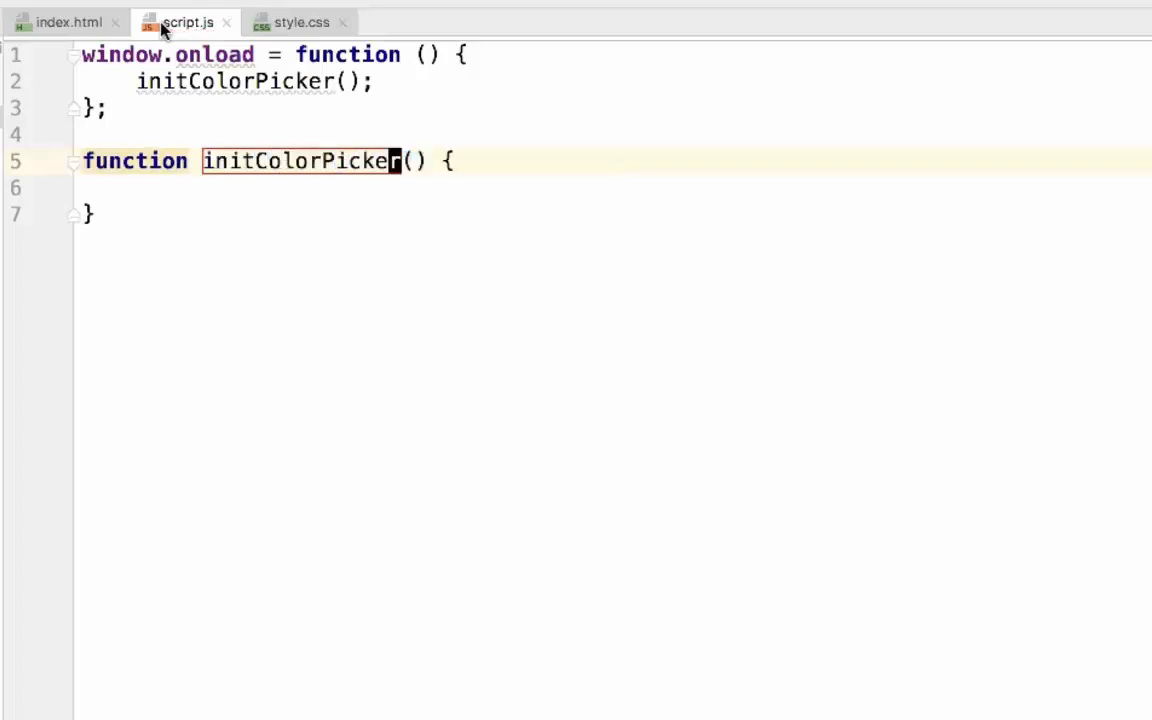
Inside initColorPicker, set let colorBox = document.getElementById("color-box").
click(130, 188)
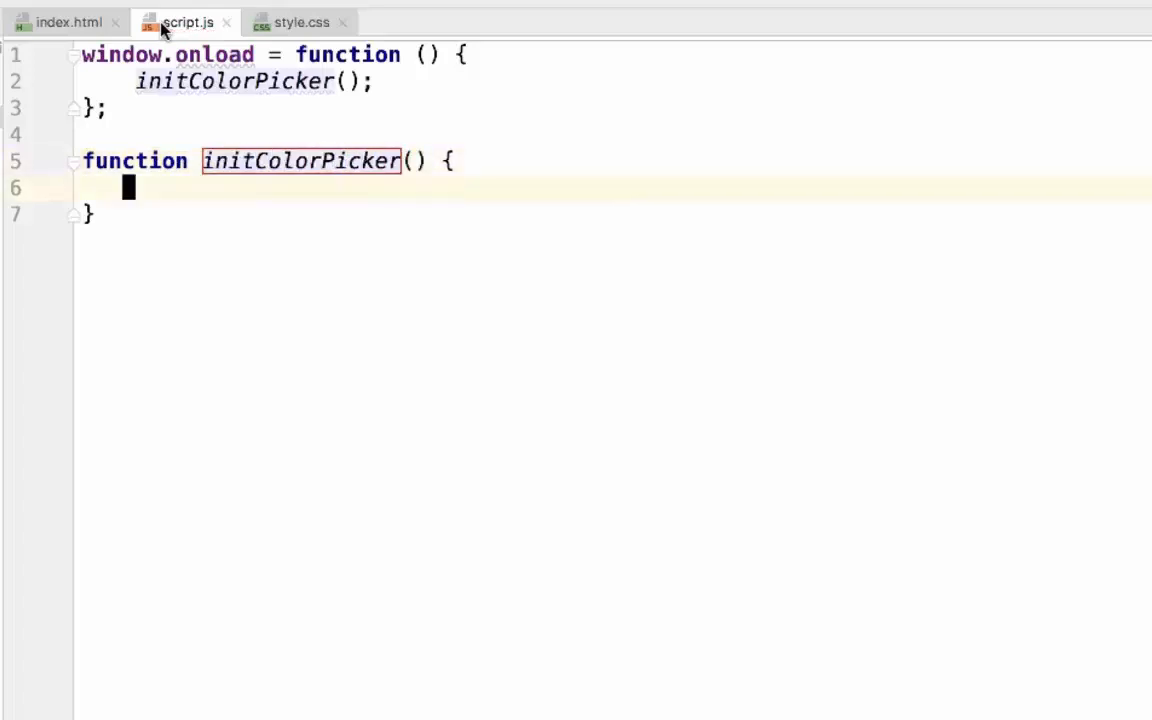
text(let co)
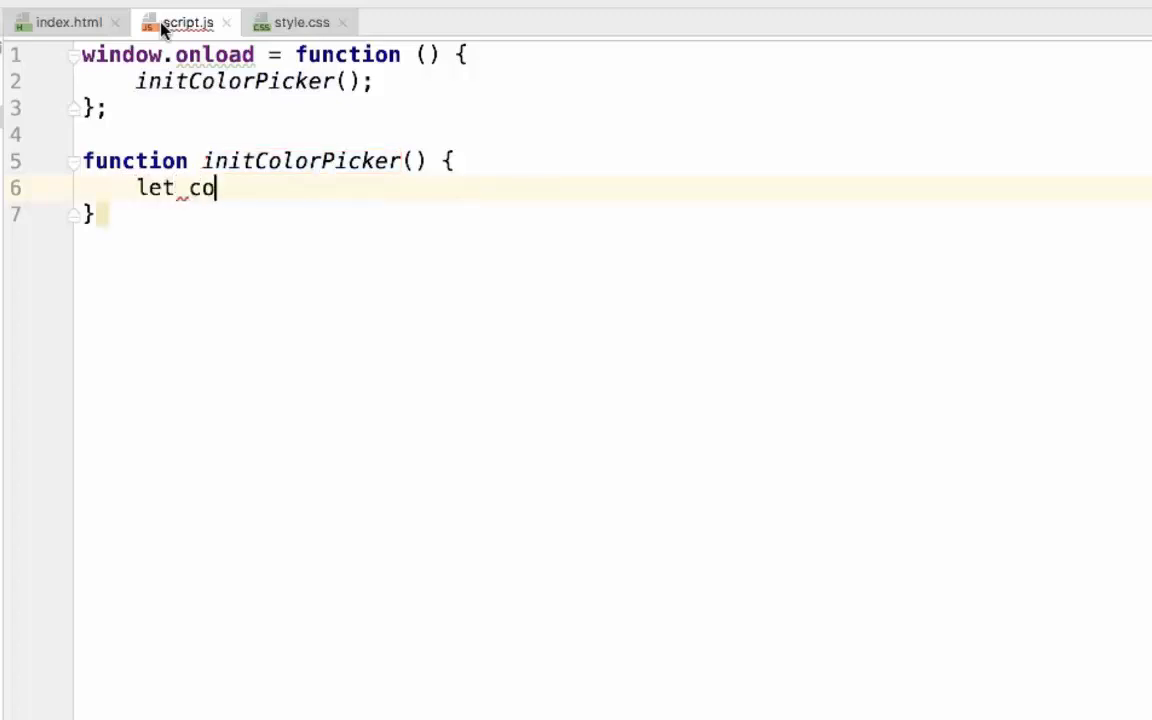
text(lorB)
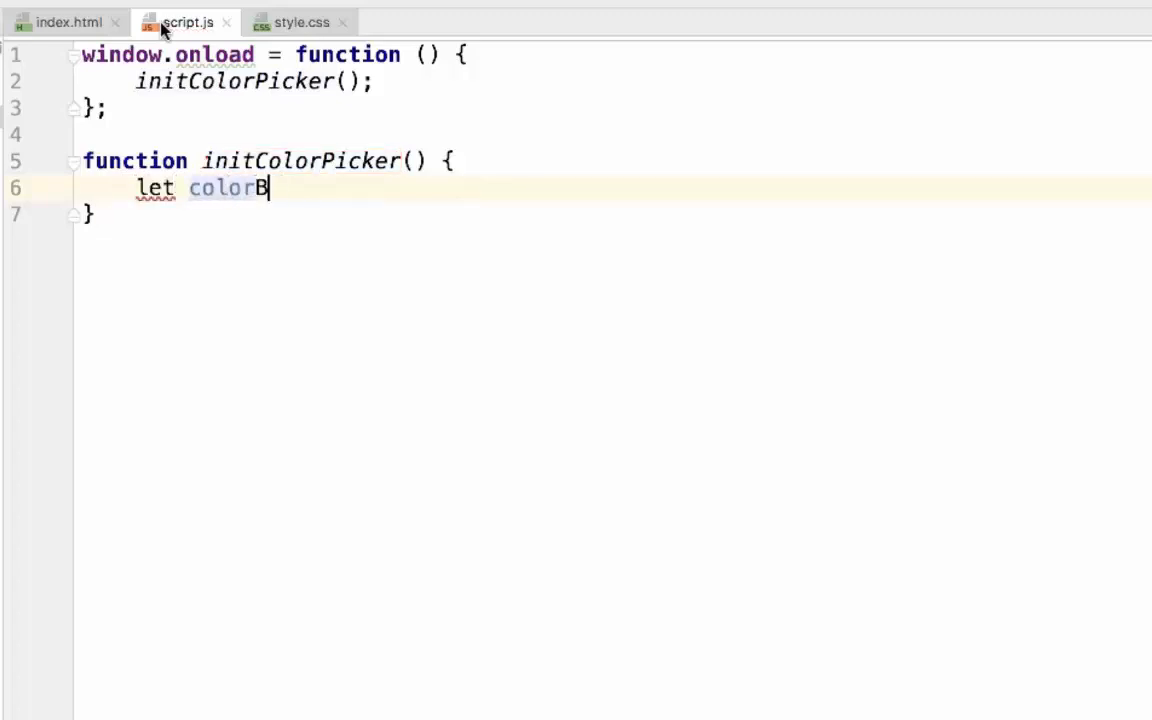
text(ox =)
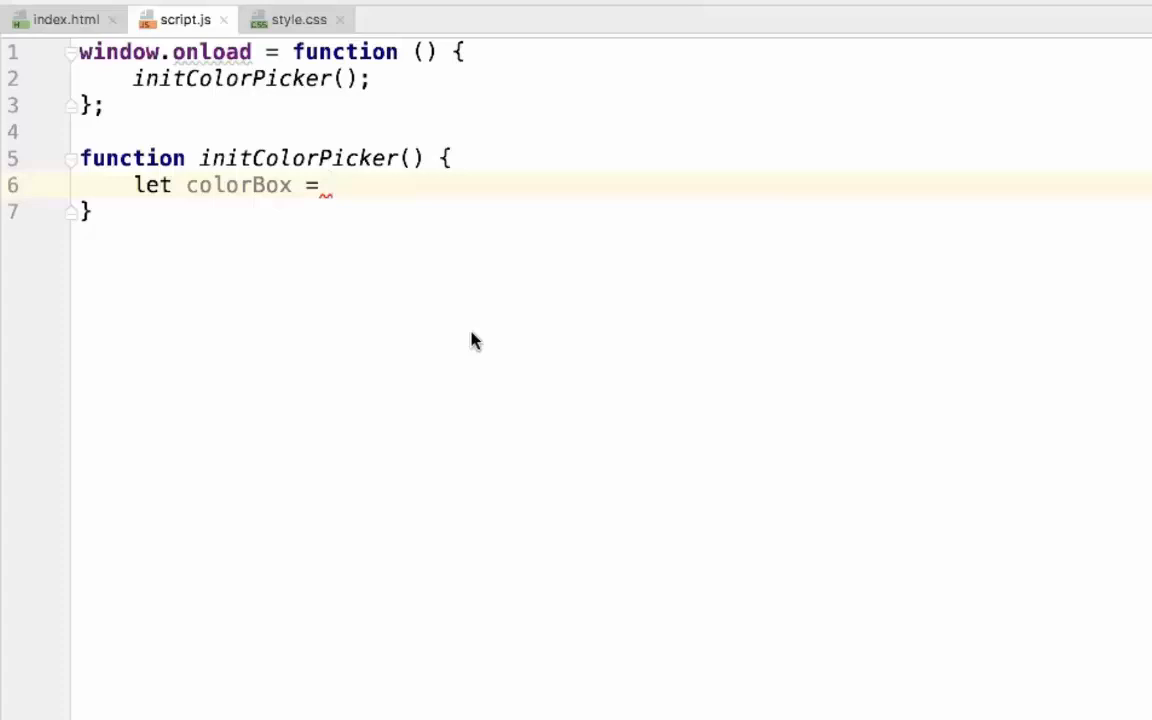
text(document)
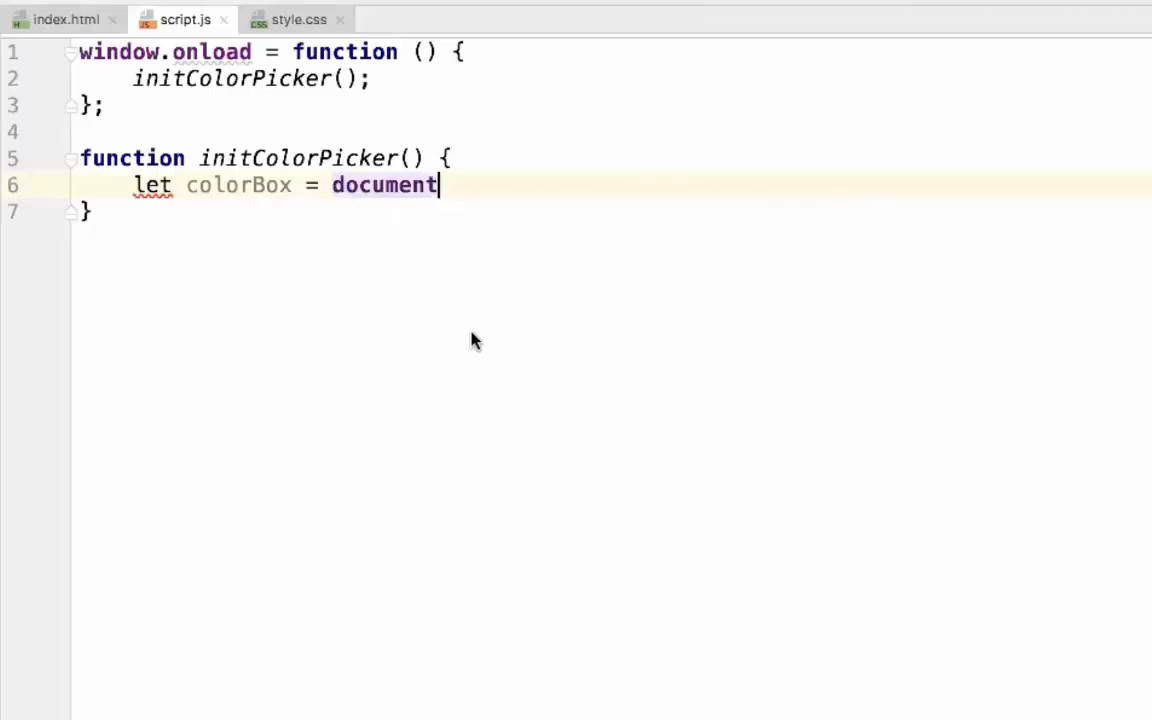
text(.getEl)
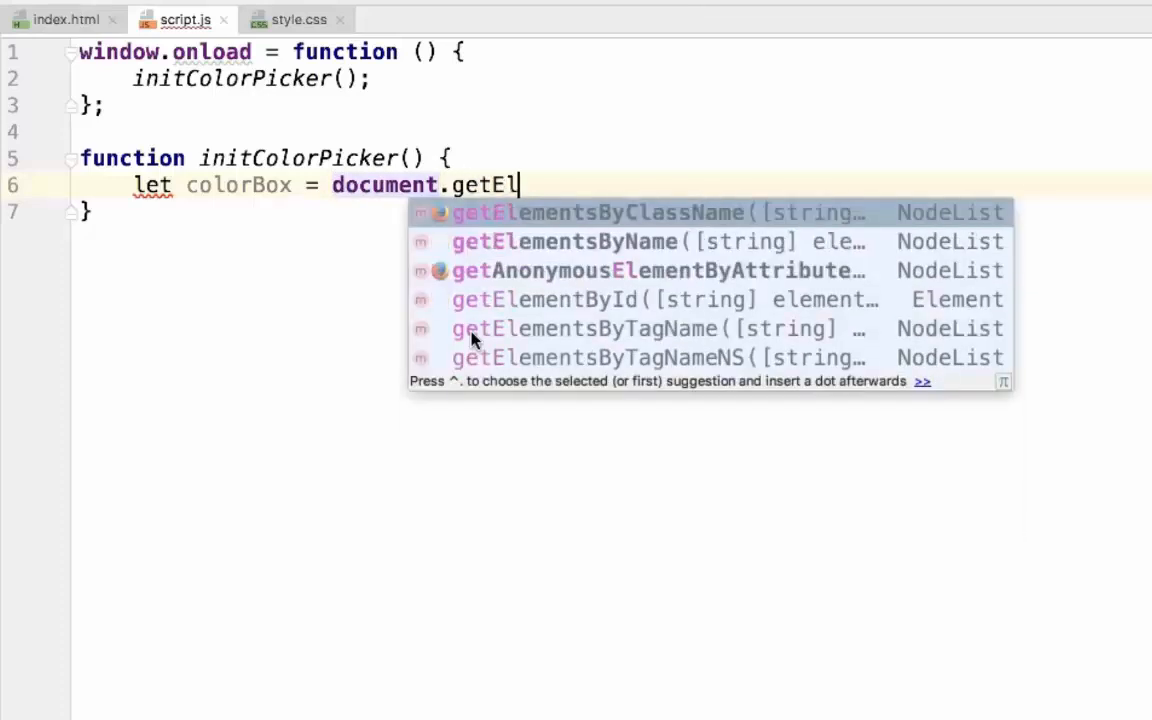
text(ement)
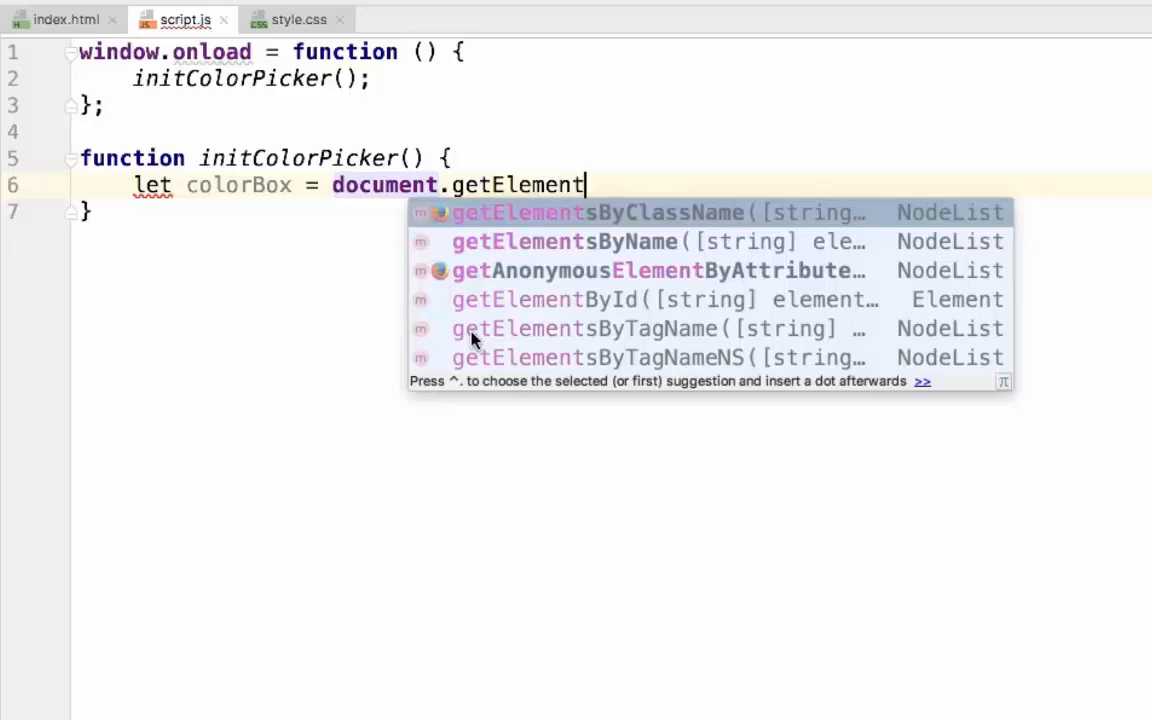
text(ById()
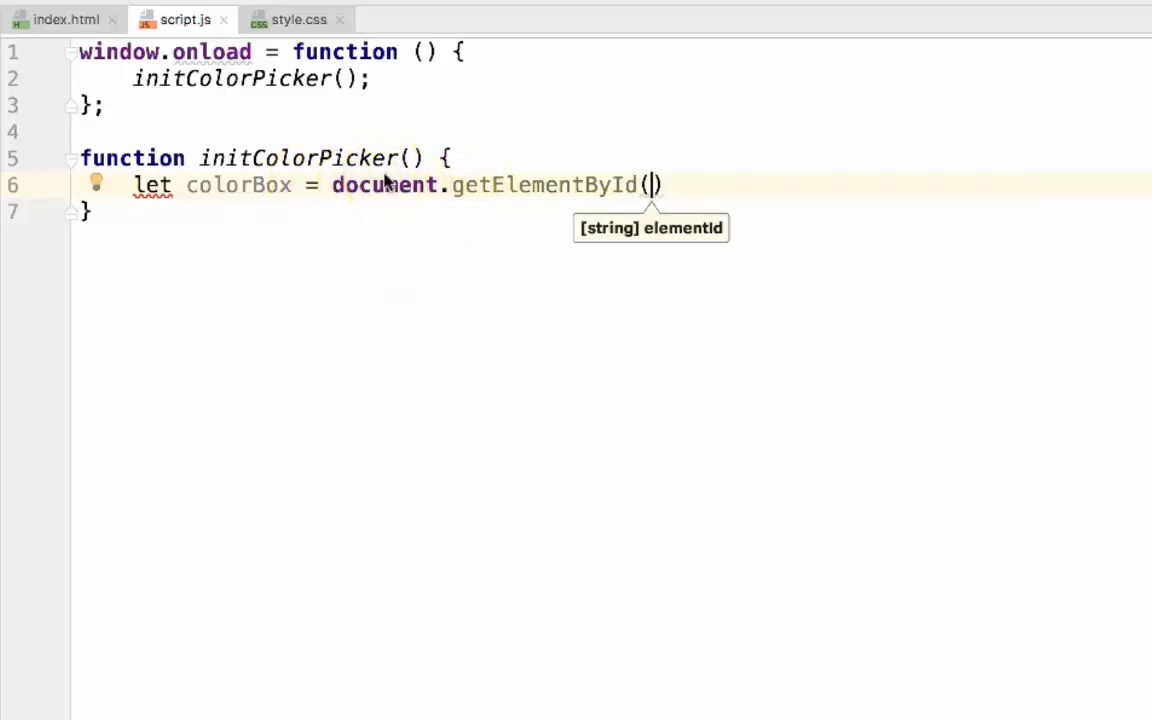
double_click(544, 184)
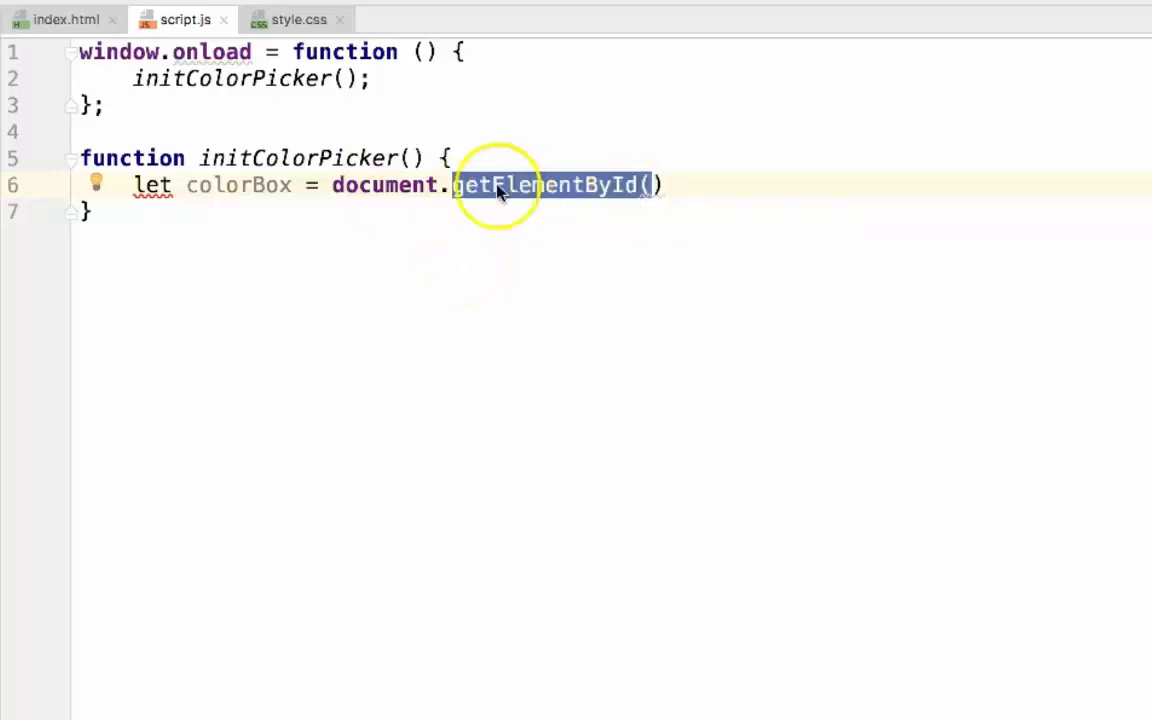
mouse_move(650, 184)
text(')
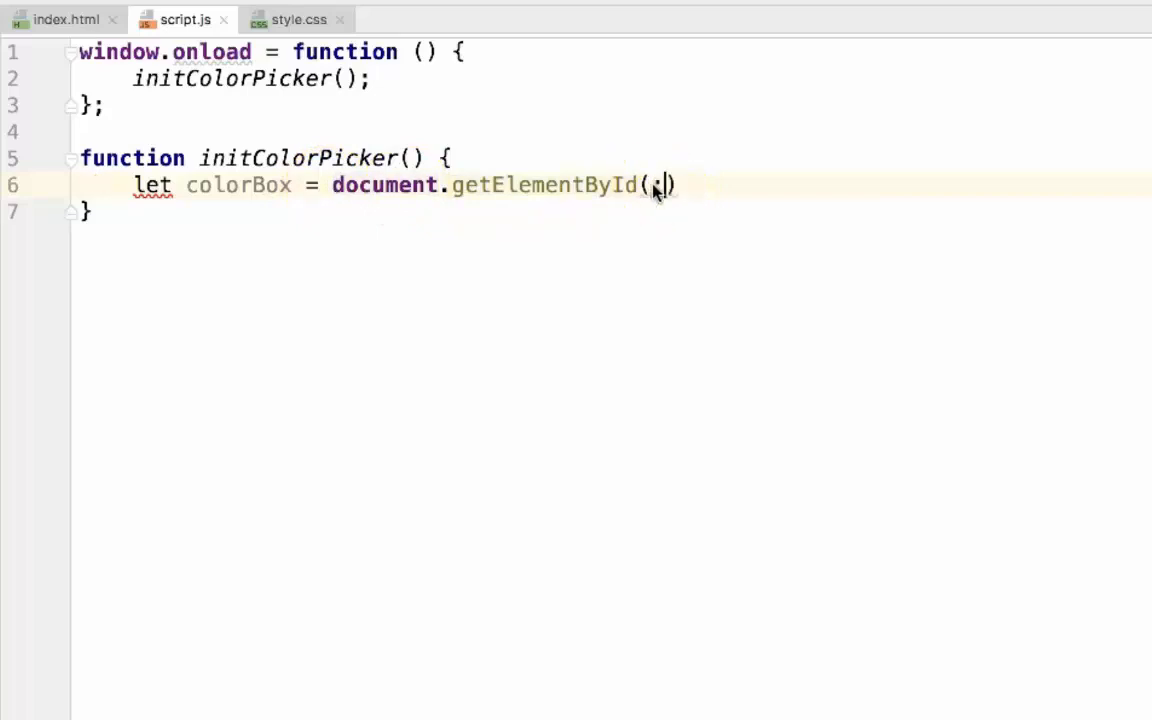
text("")
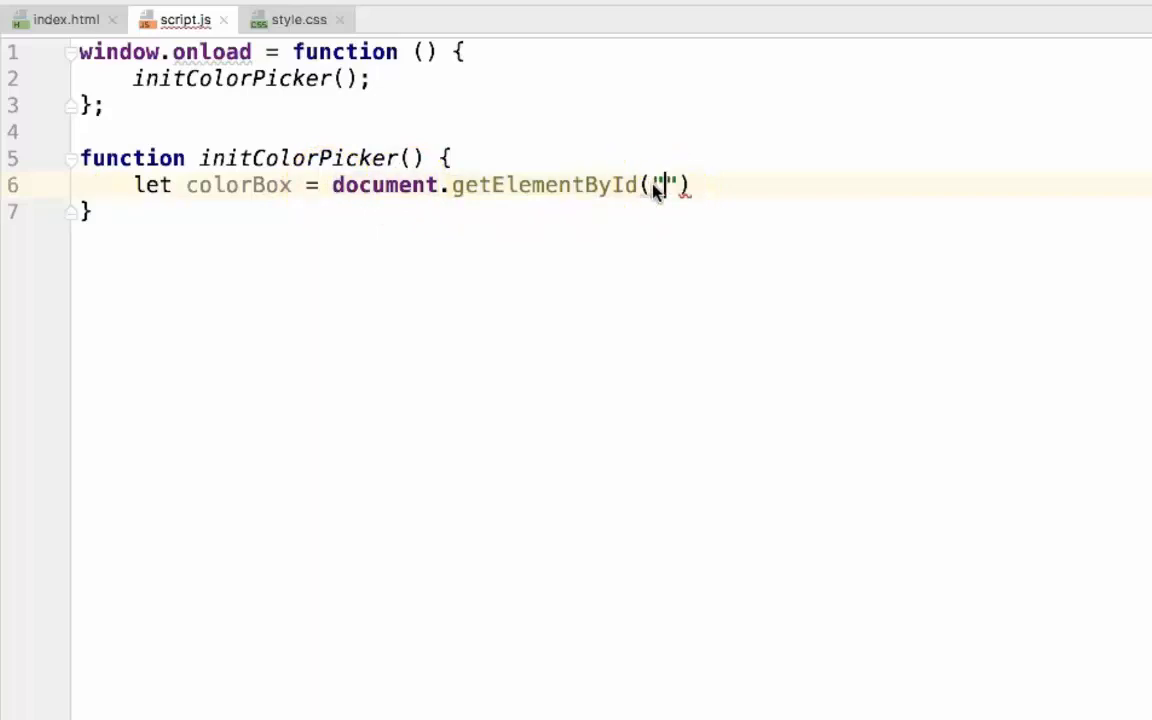
text(color-box)
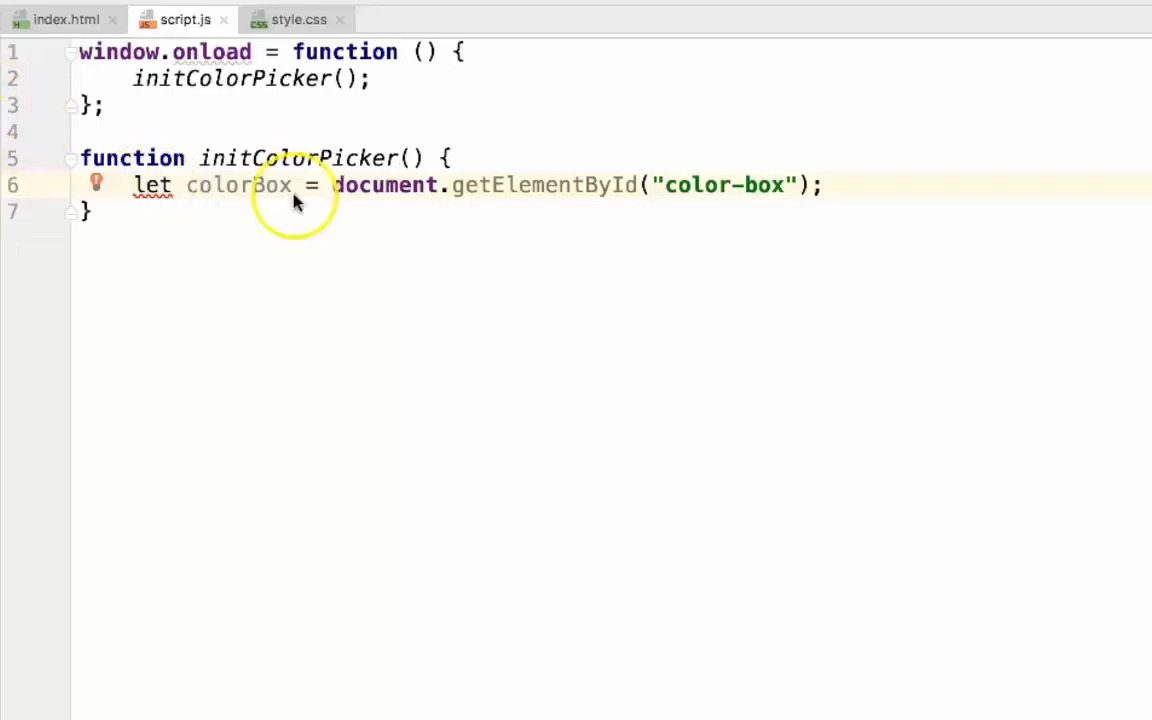
mouse_move(152, 184)
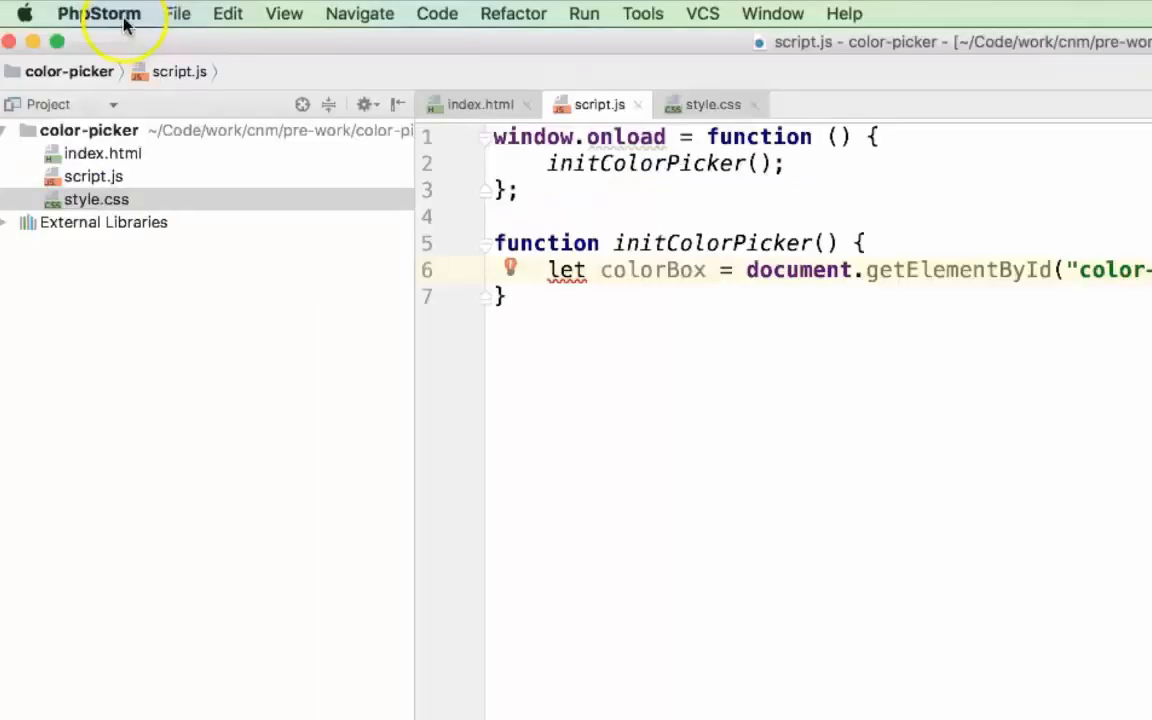
In Preferences > Languages & Frameworks > JavaScript, choose ECMAScript 6 as the language version.
click(98, 12)
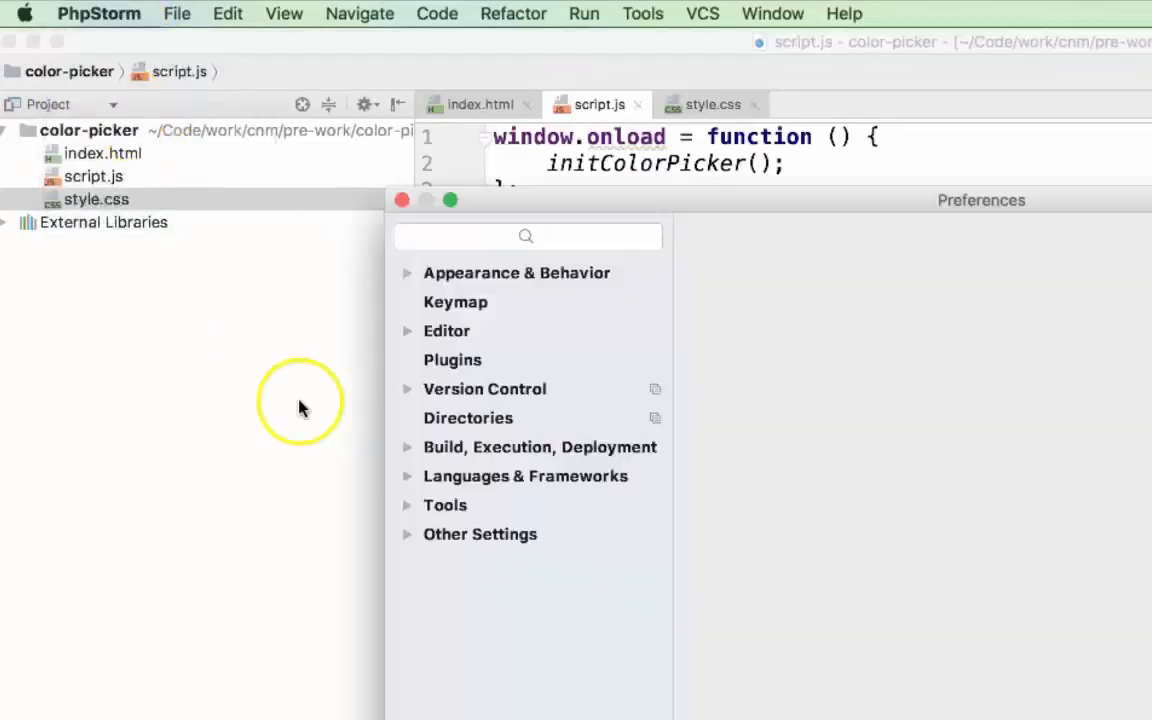
click(524, 476)
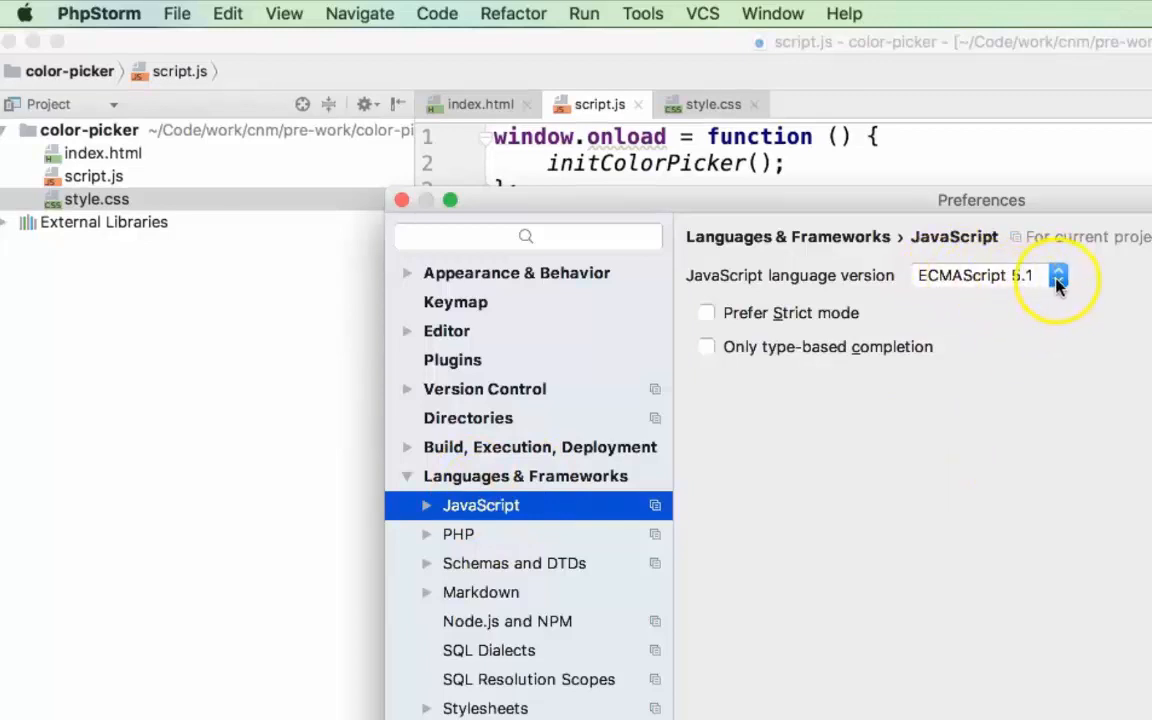
click(1058, 276)
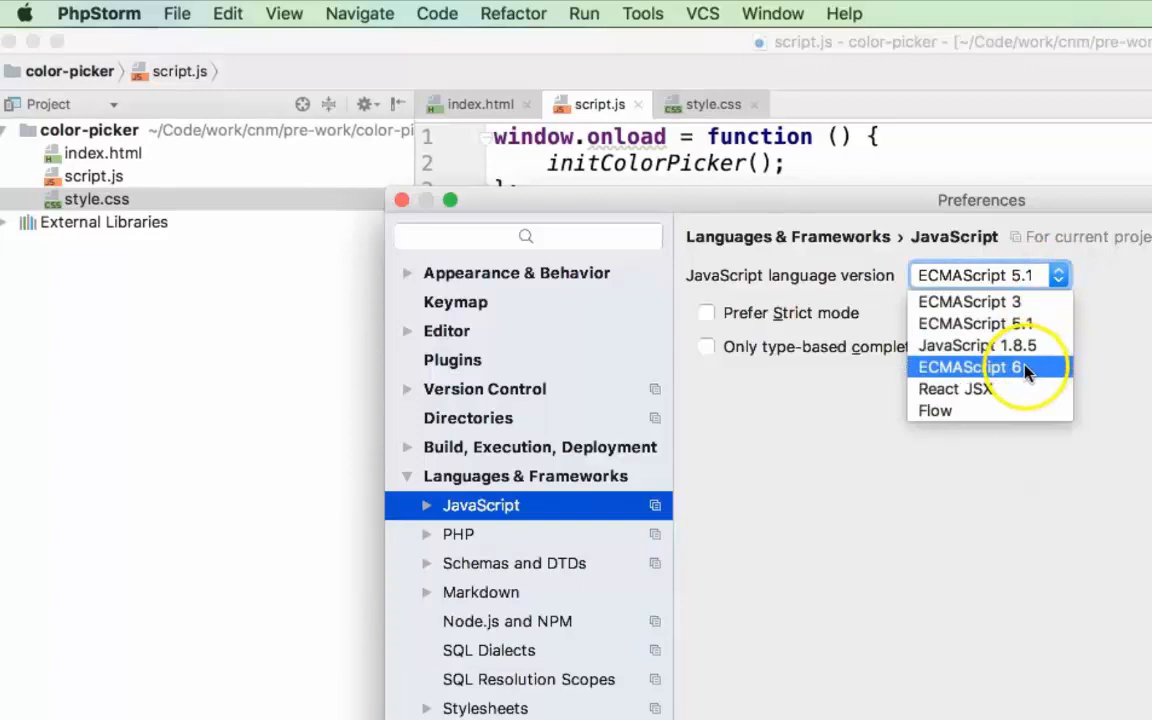
click(980, 368)
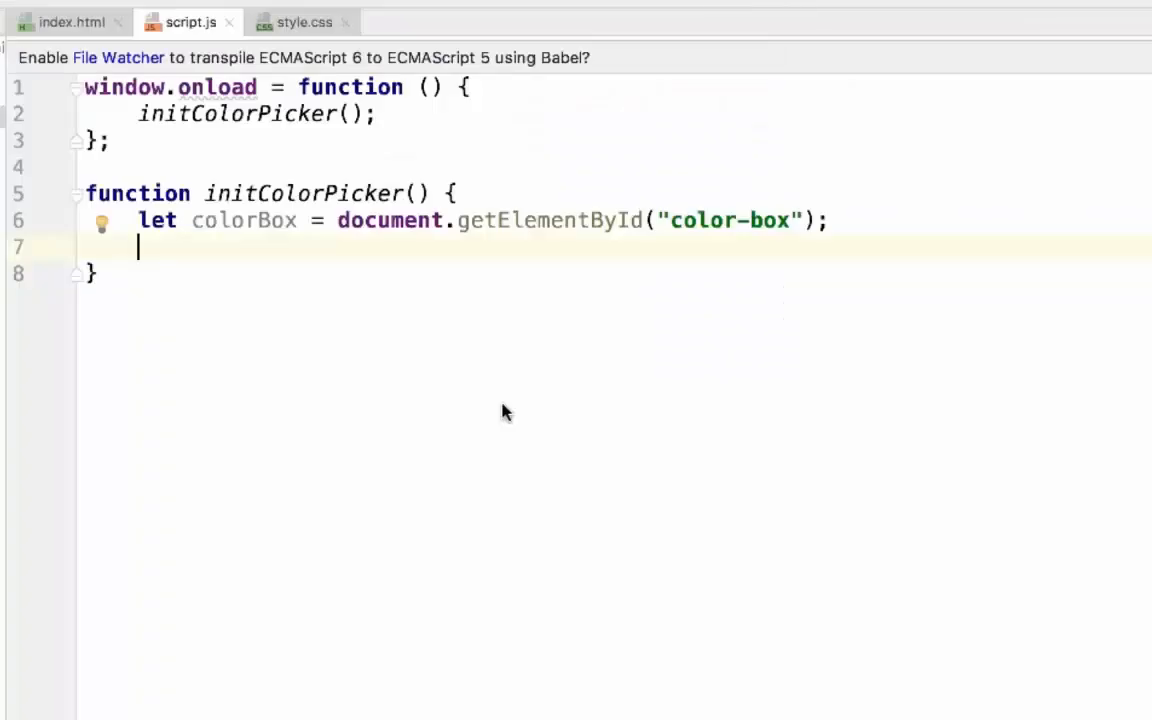
Start let rgb = { with red: document.getElementById('red') inside initColorPicker.
text(let)
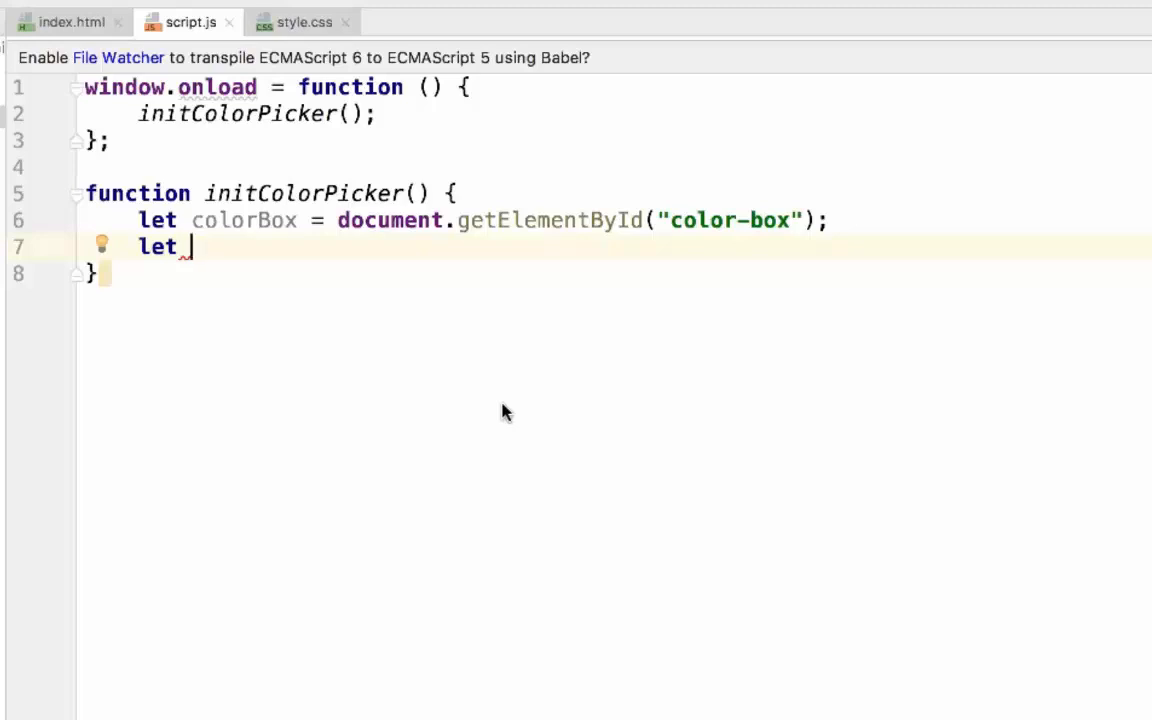
text(rbc)
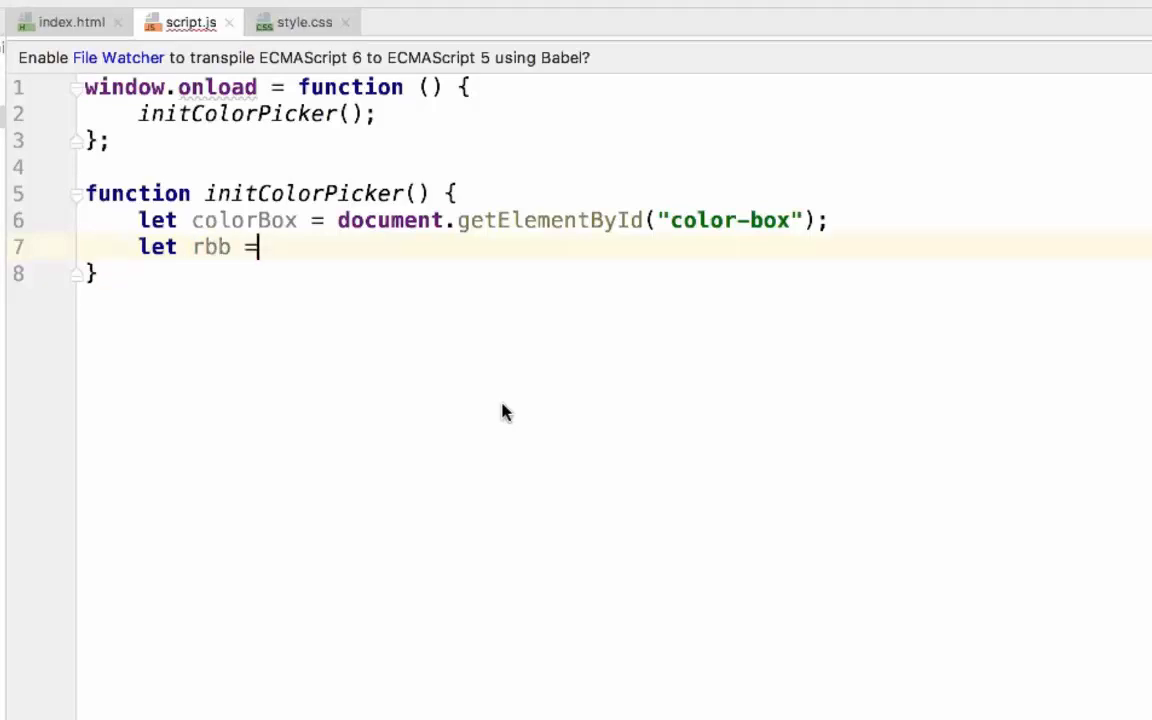
text(rgb)
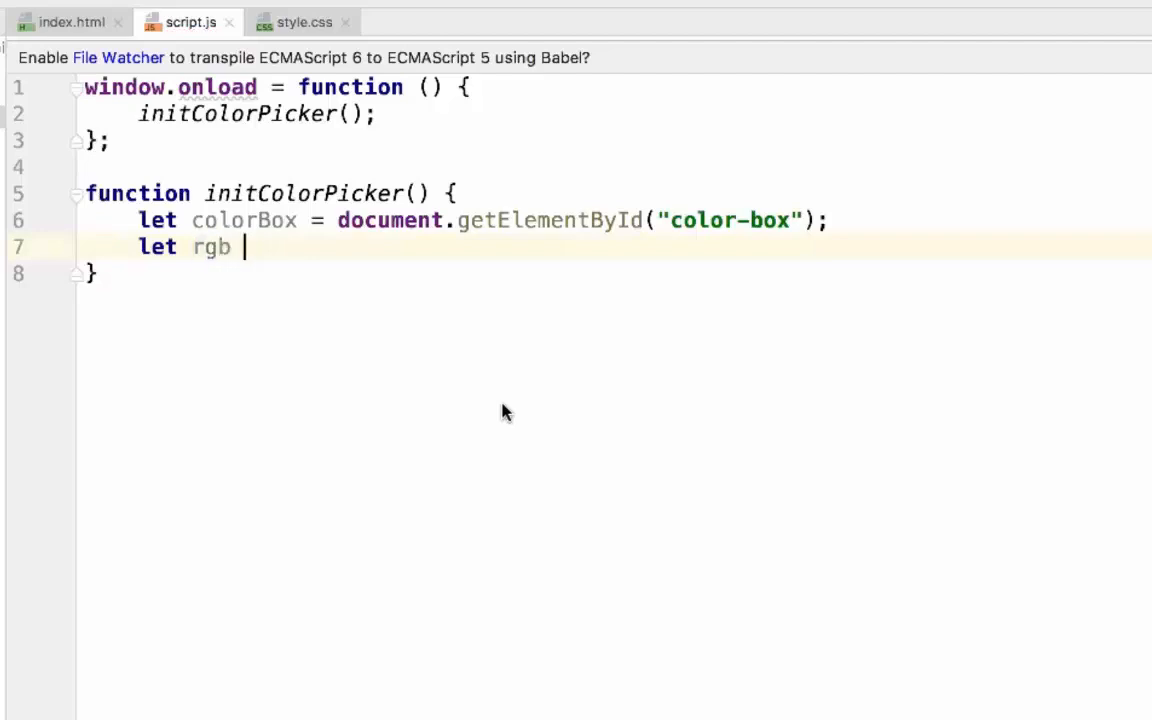
text(= {)
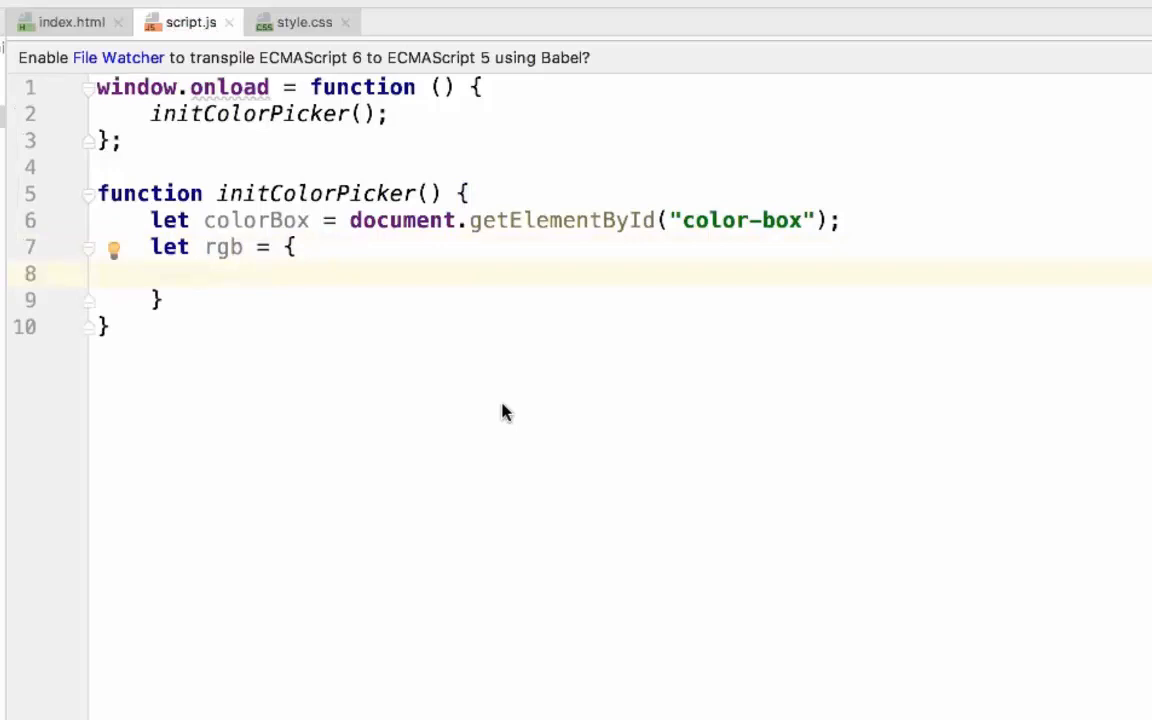
text(red: d)
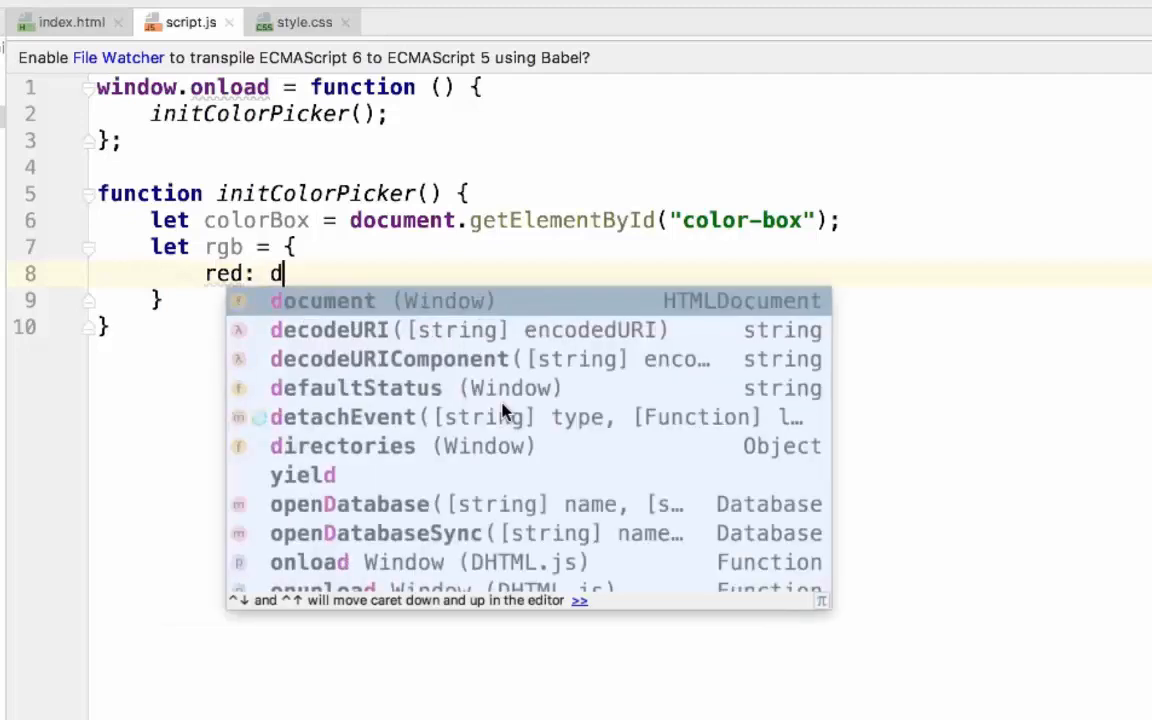
text(ocument.)
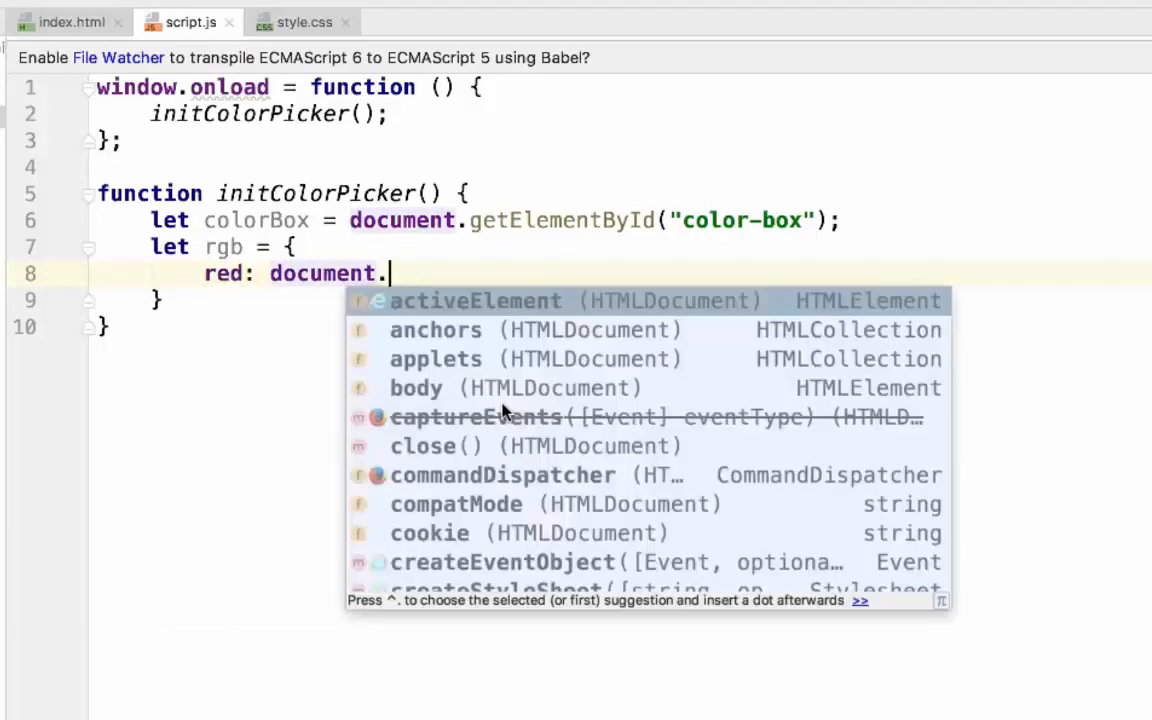
text(get)
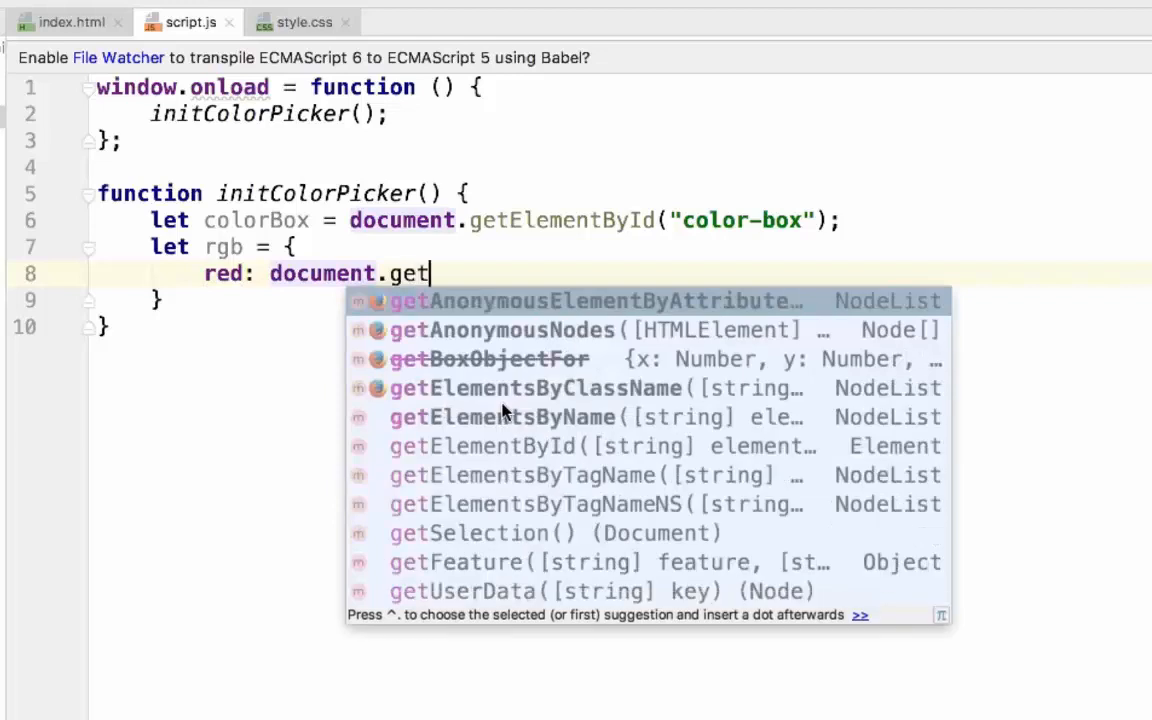
text(ElementById(")
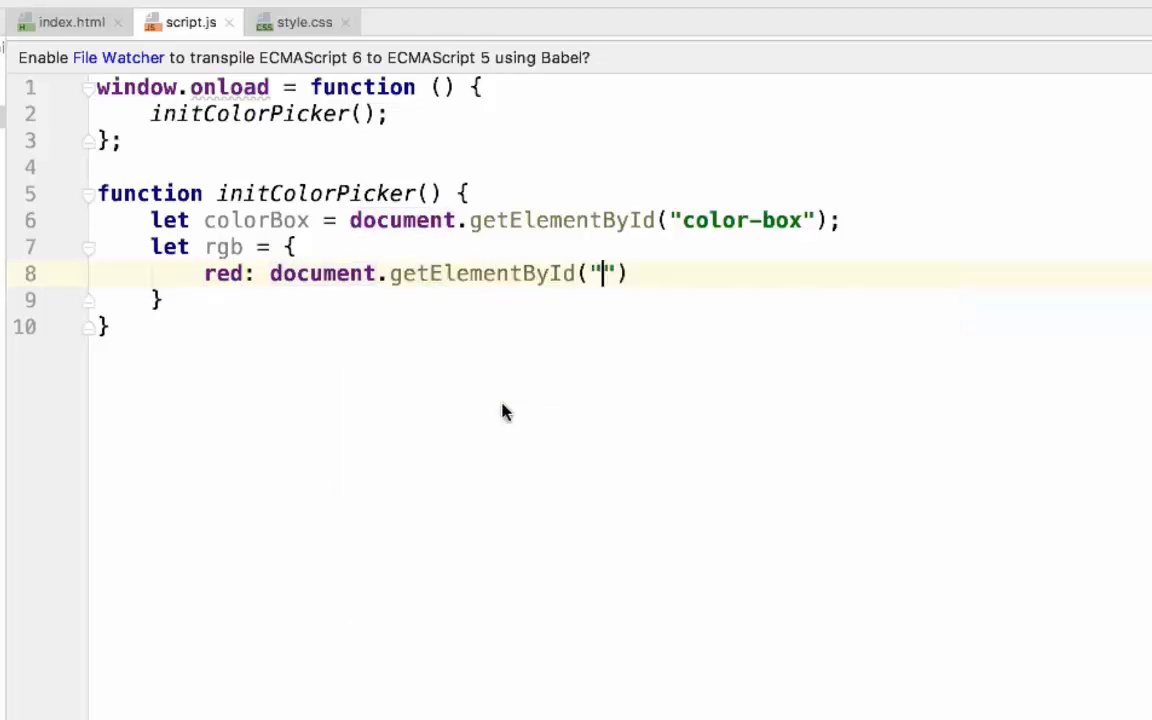
text(re)
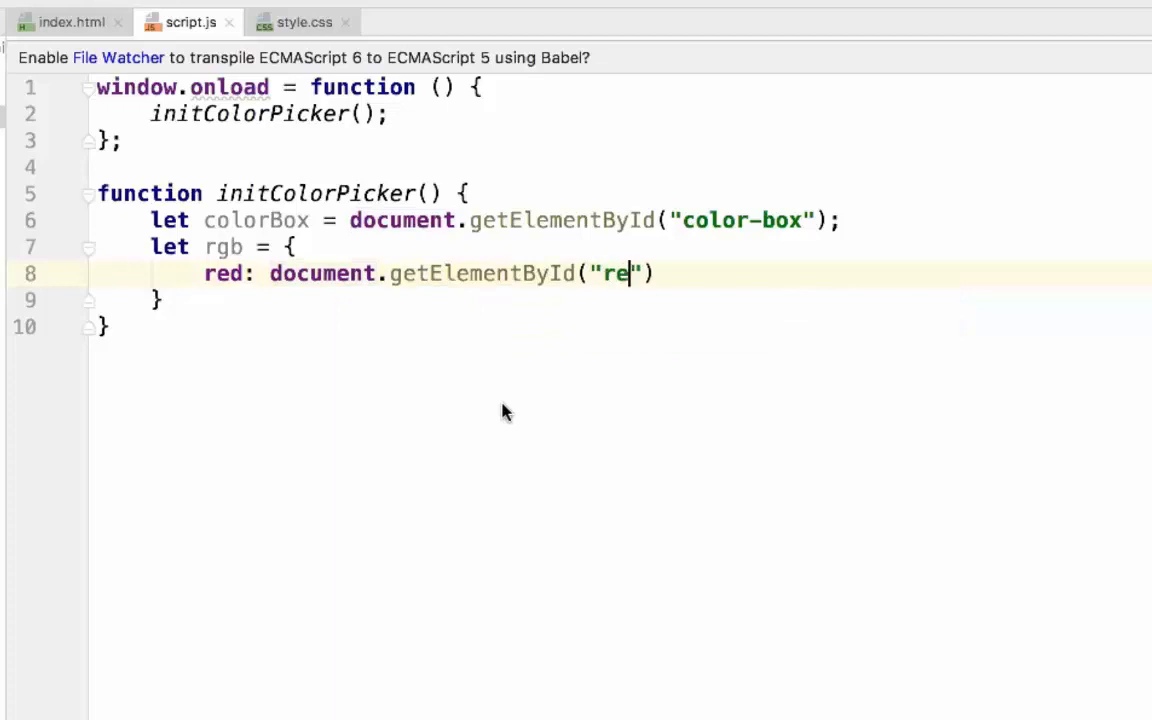
text(d)
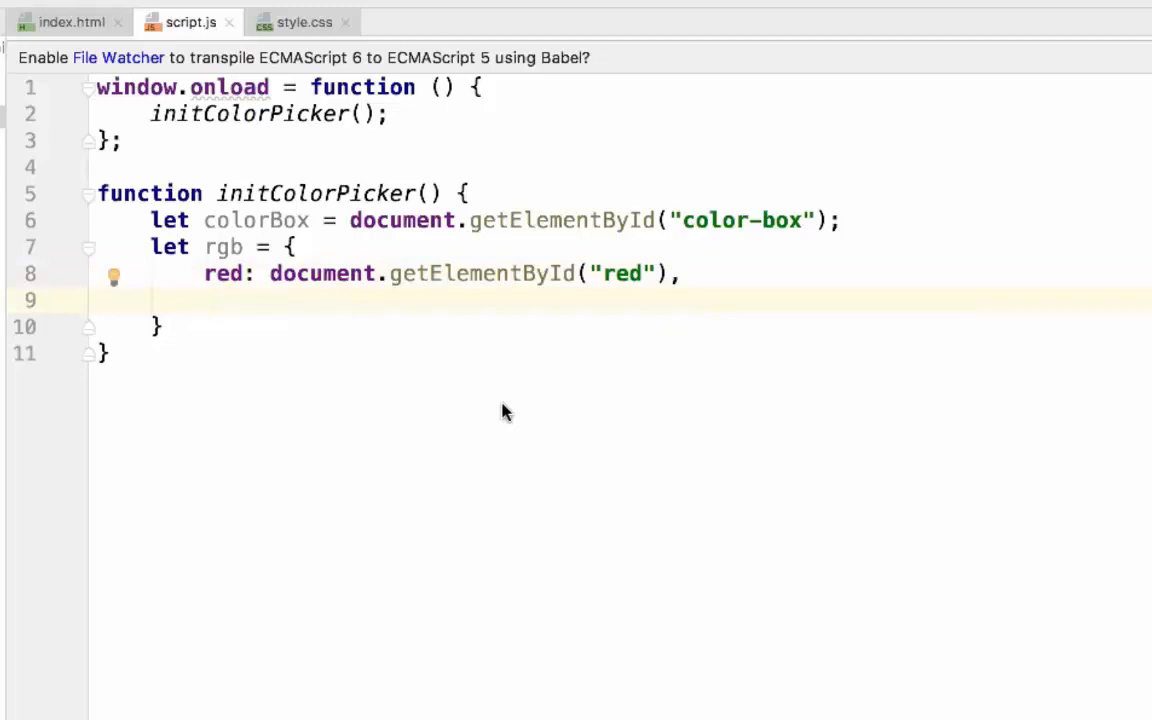
Add green and blue entries via document.getElementById, completing the rgb object.
text(green)
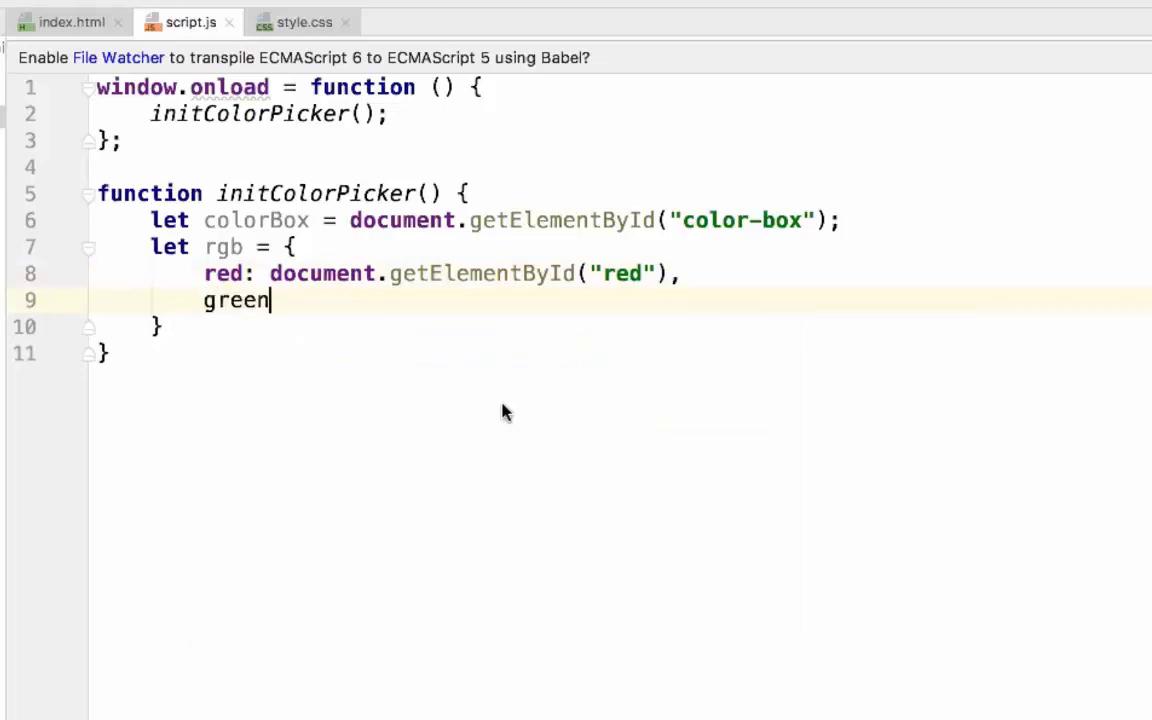
text(: document.get)
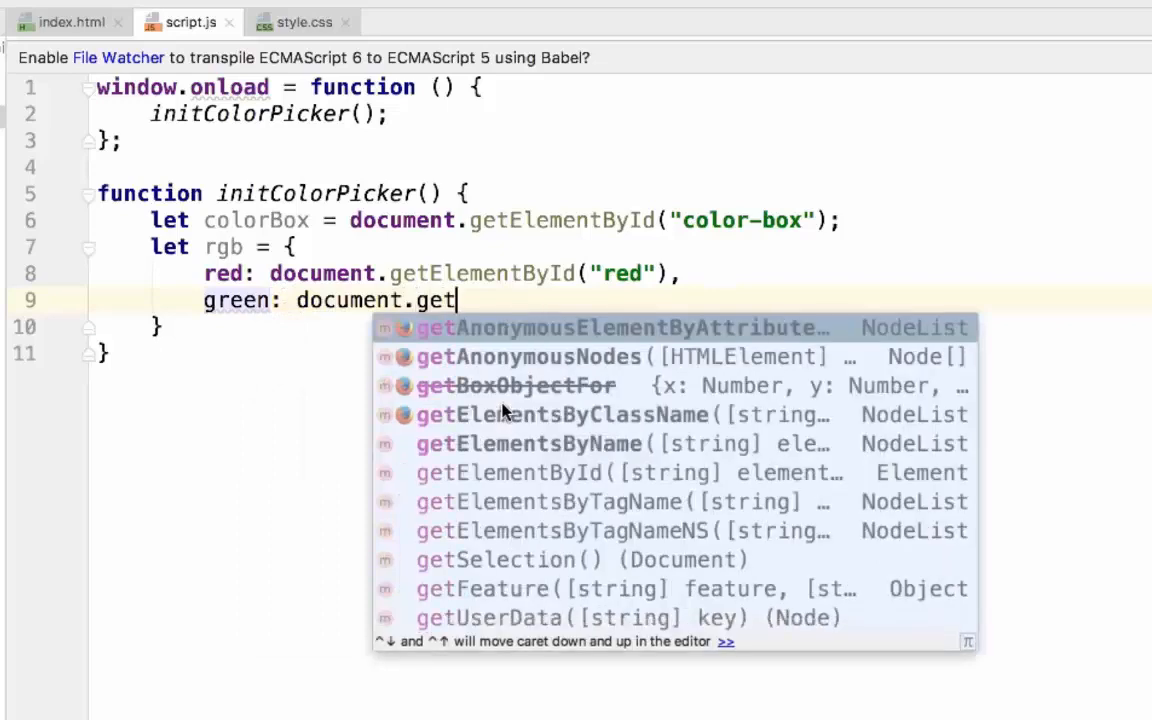
text(byid)
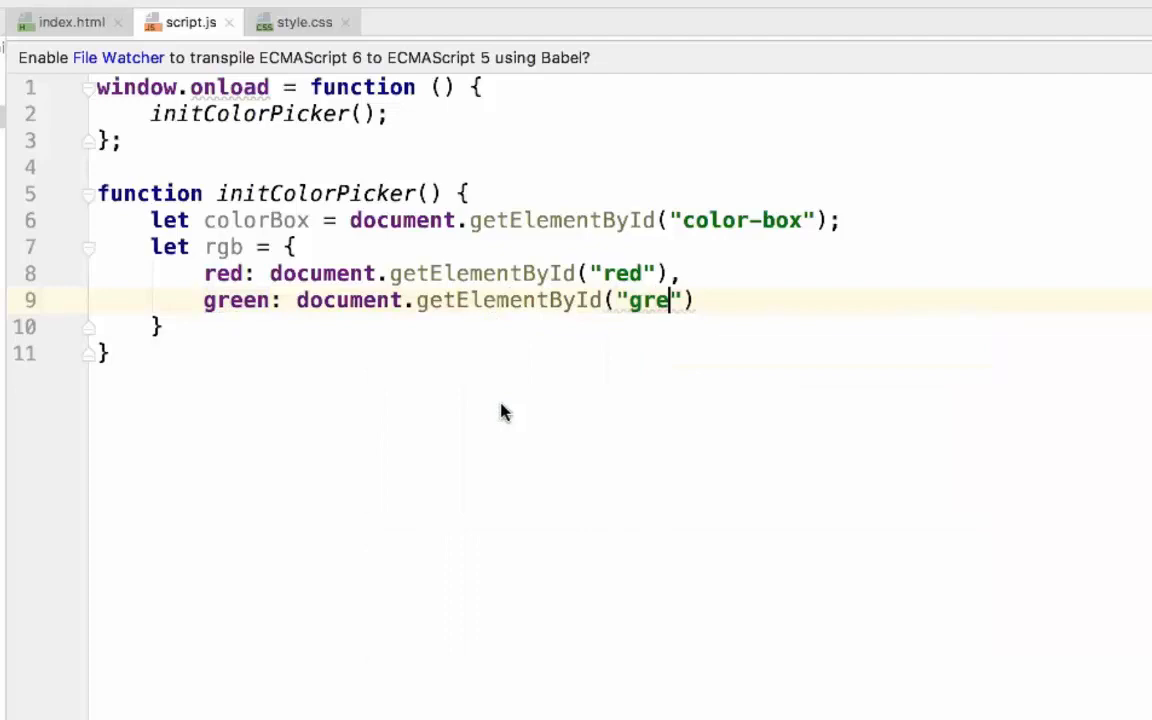
text(en)
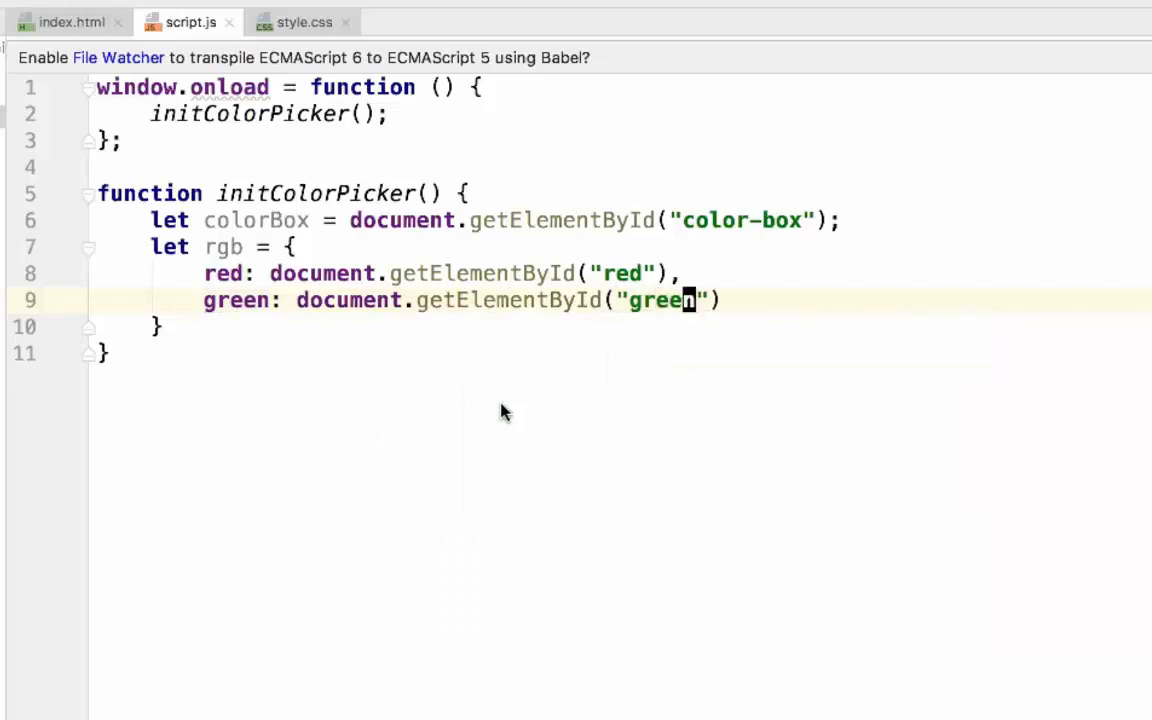
text(,)
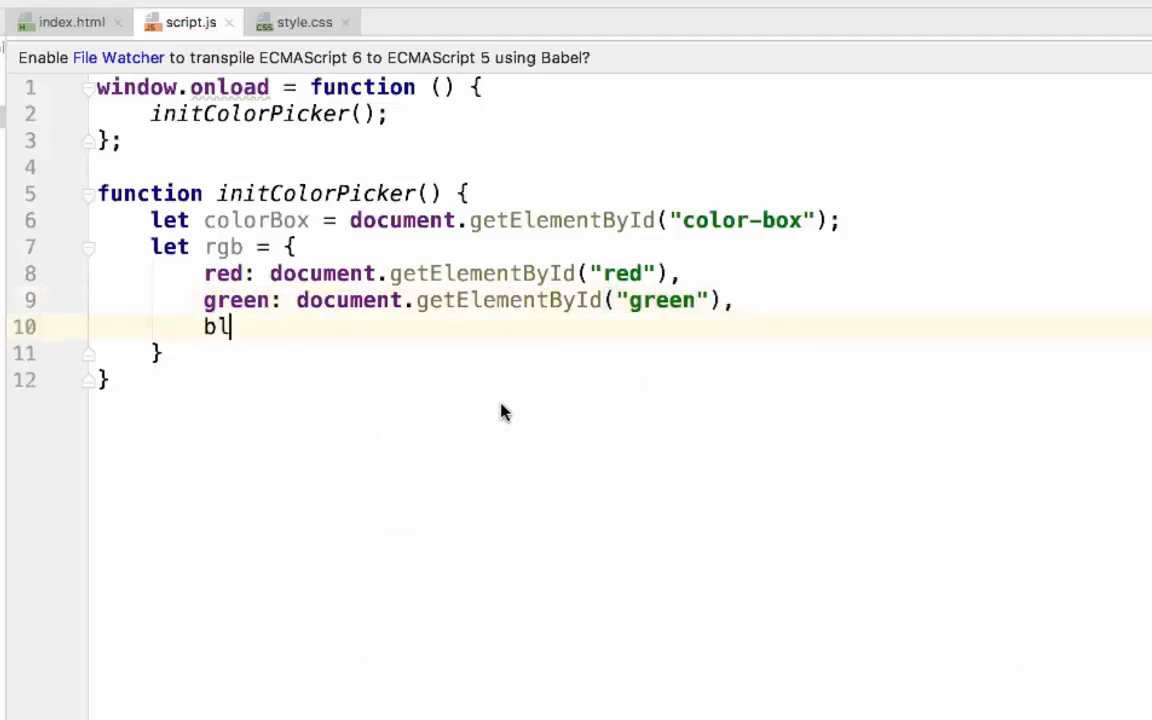
text(ue: docu)
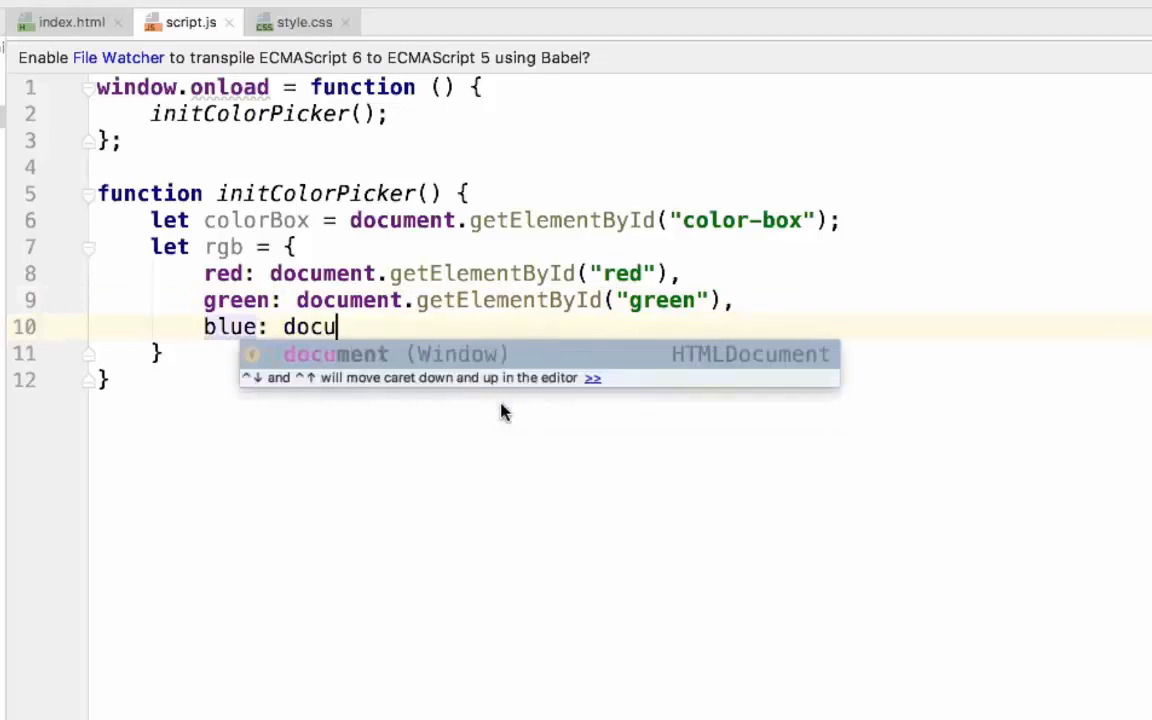
text(ment.gete)
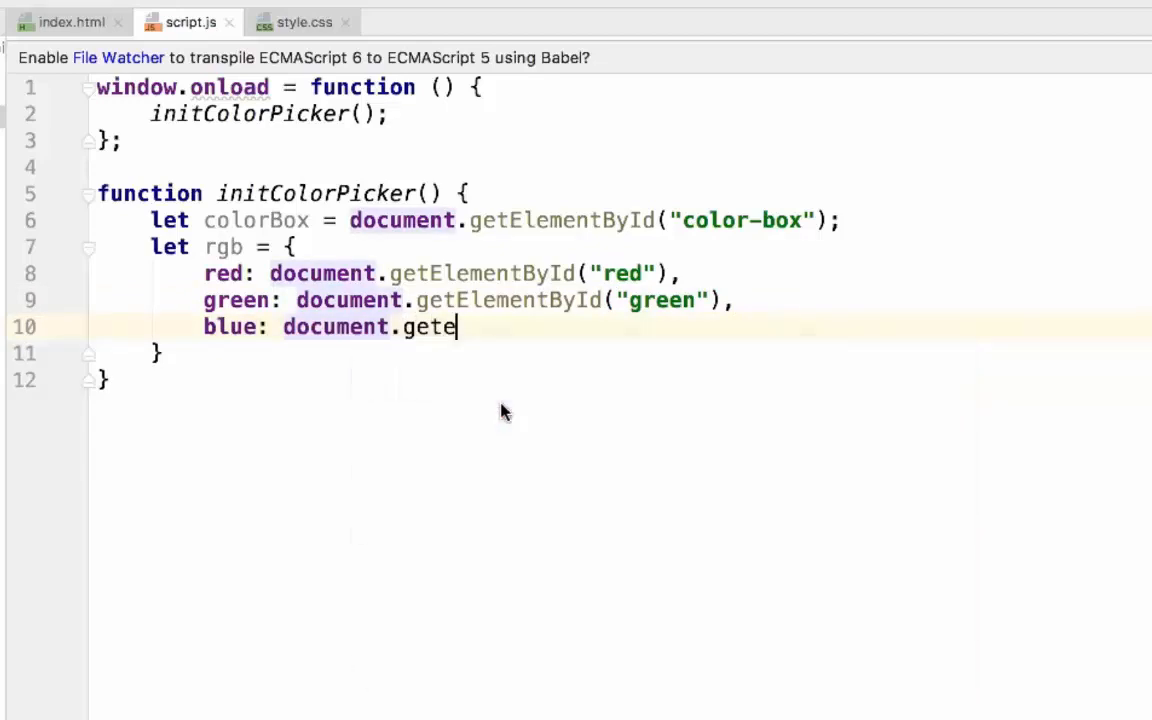
text(lb)
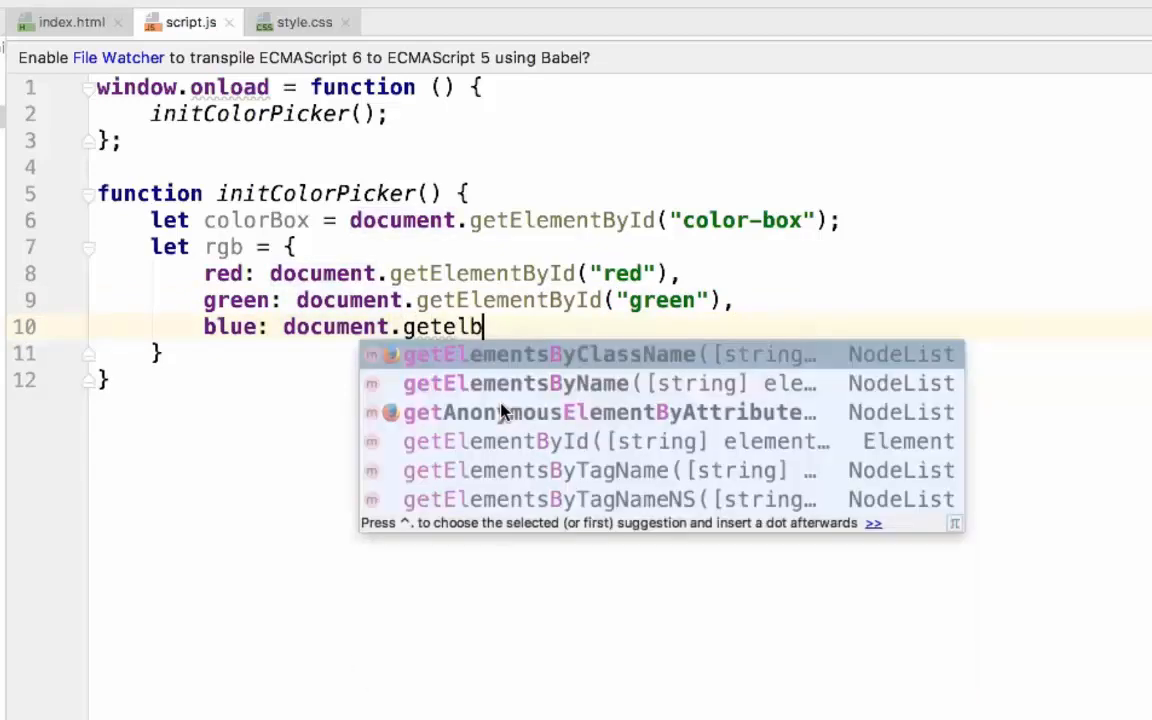
key(Tab)
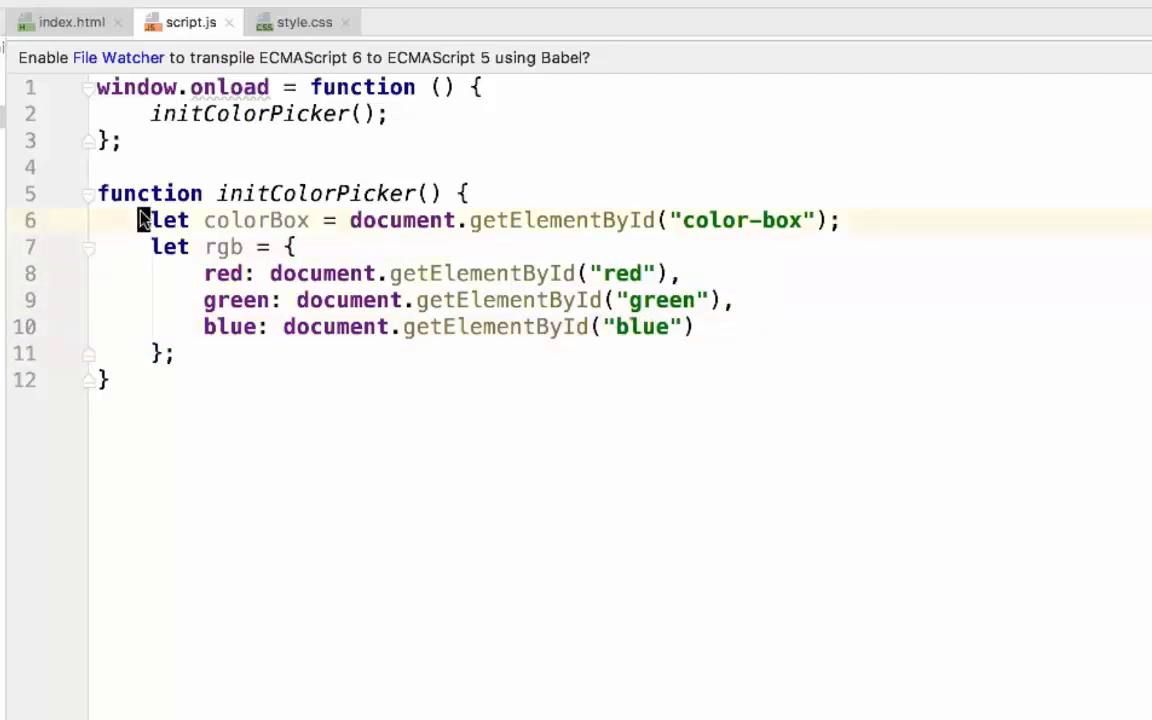
drag(140, 220, 692, 326)
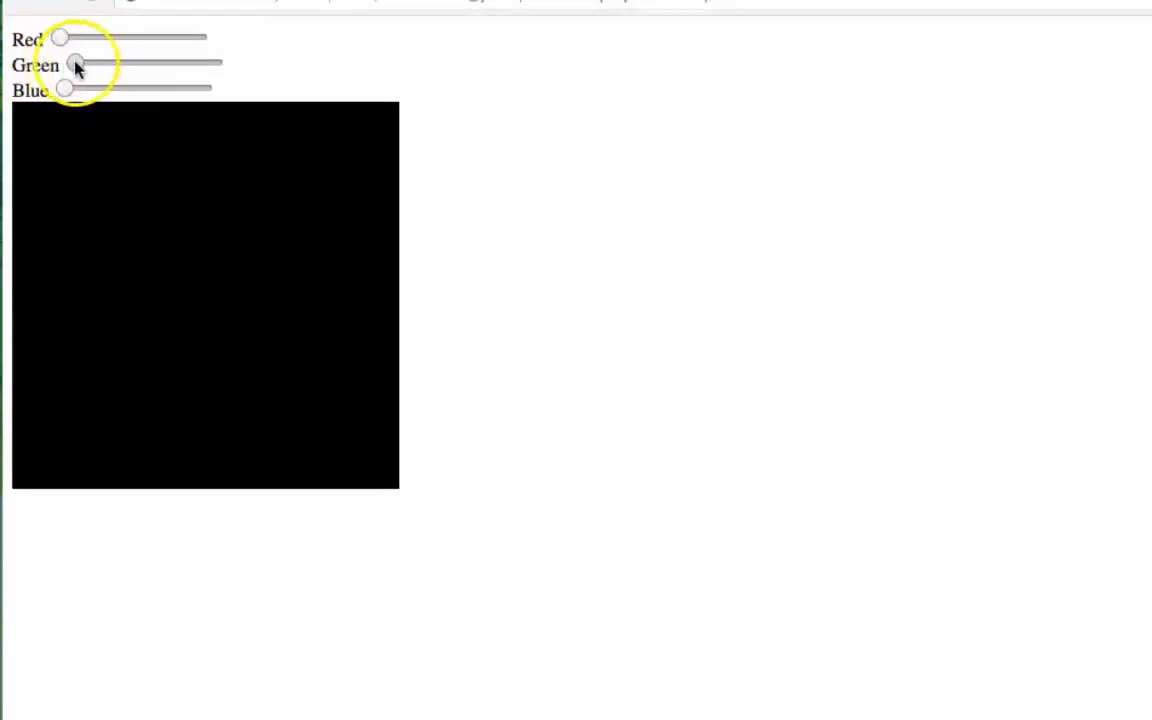
drag(76, 62, 164, 62)
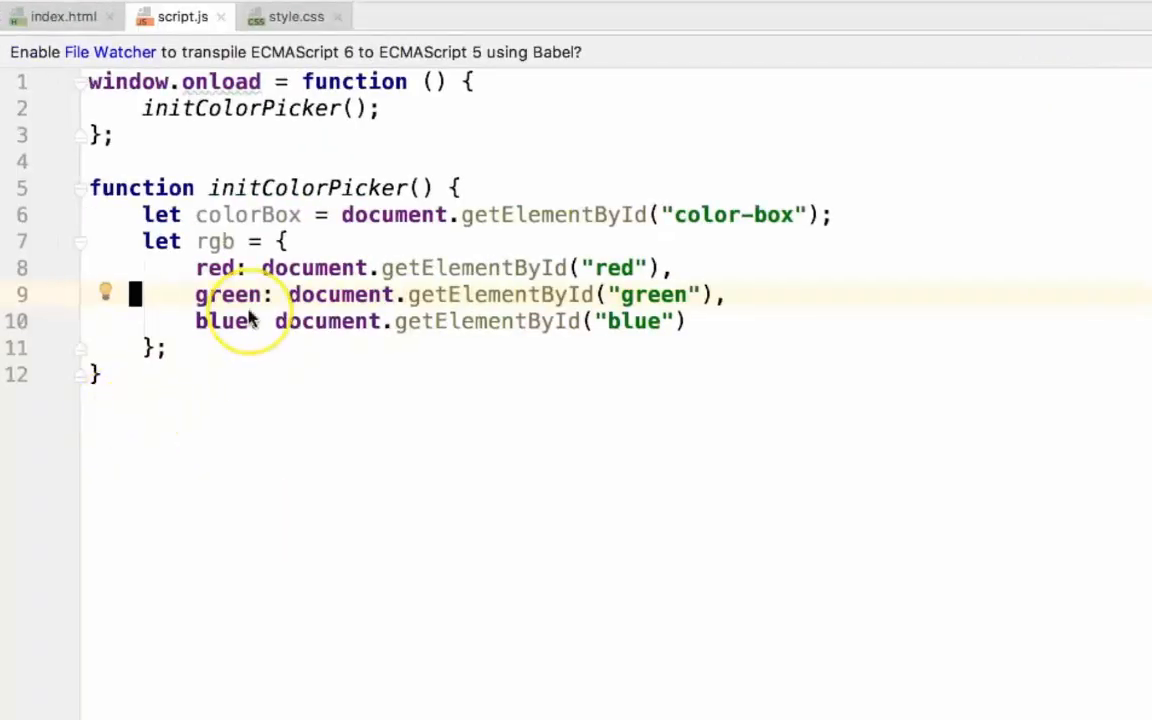
Declare function setColorPickerEventListeners(colorBox, rgb) { } and begin its body with rgb.
text(function set() {)
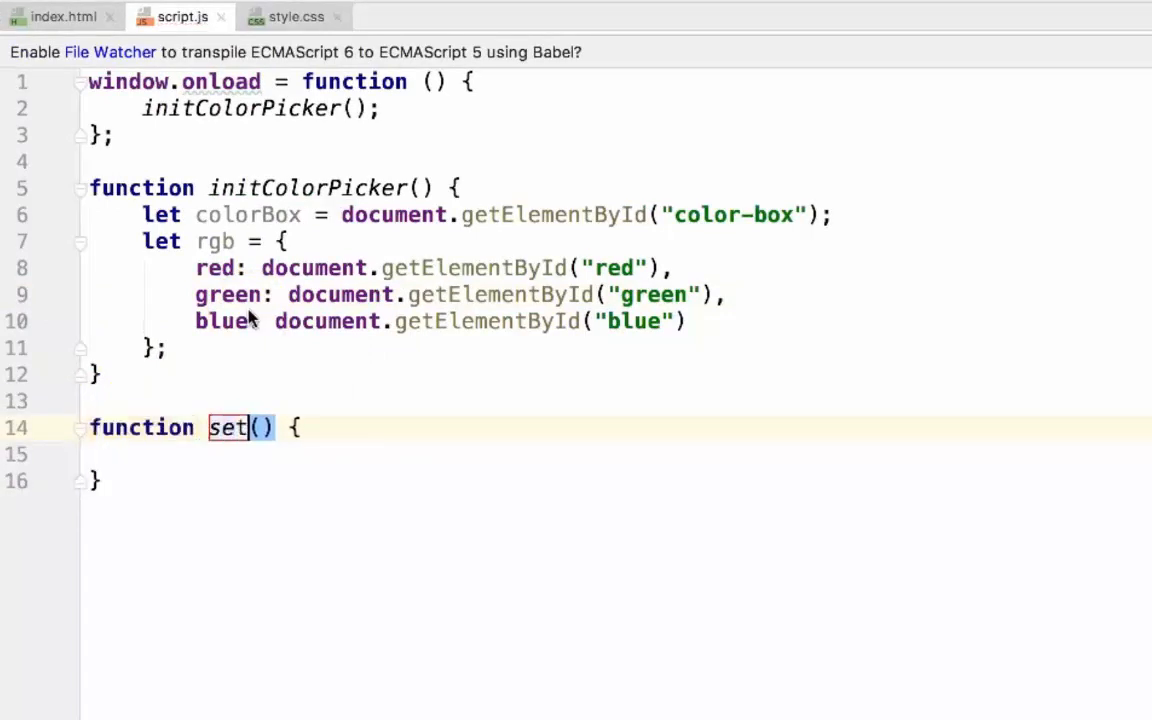
text(ColorPicker)
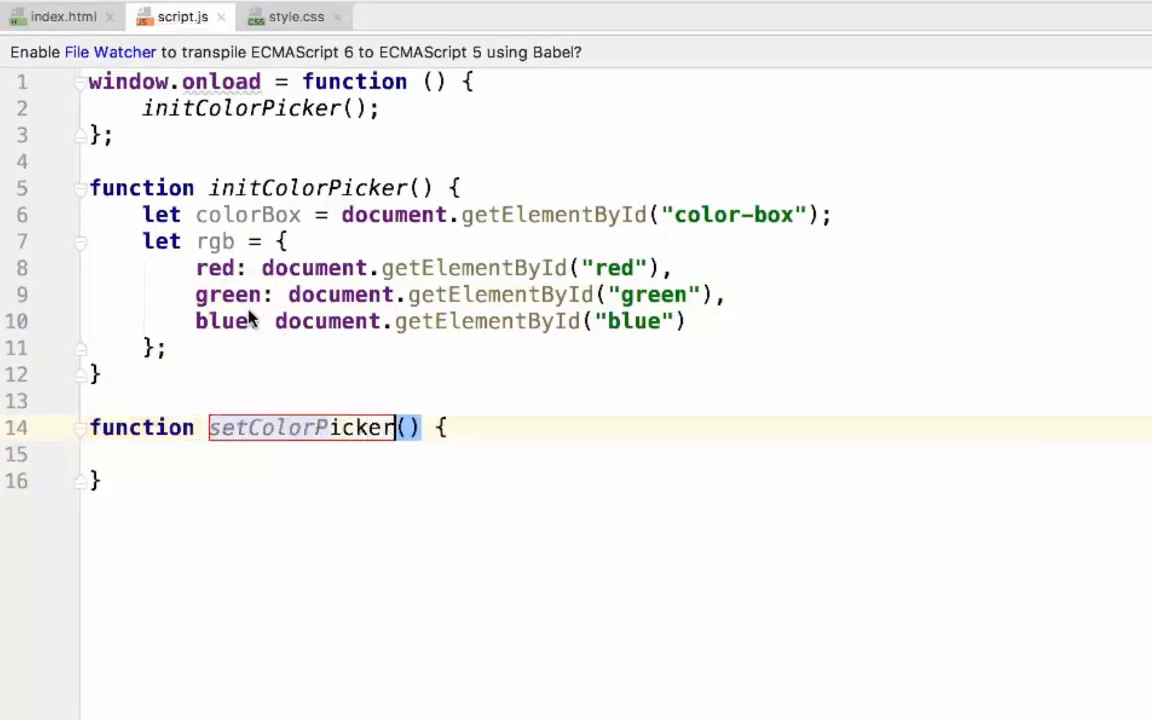
text(EventList)
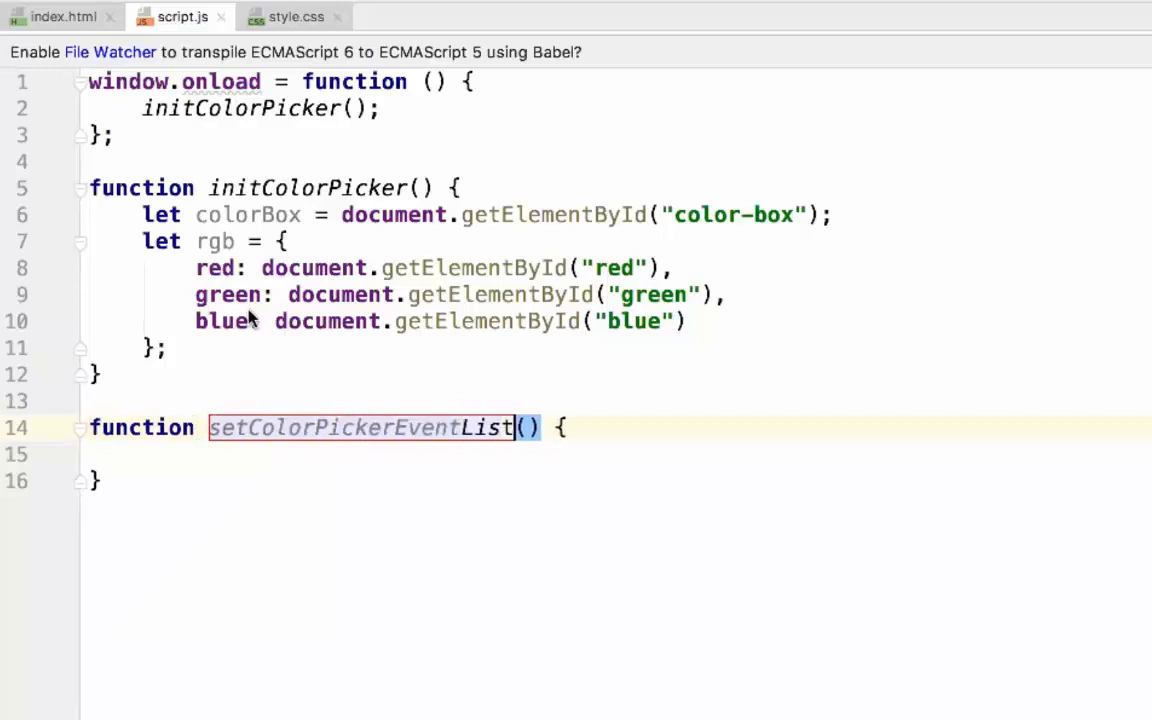
text(eners)
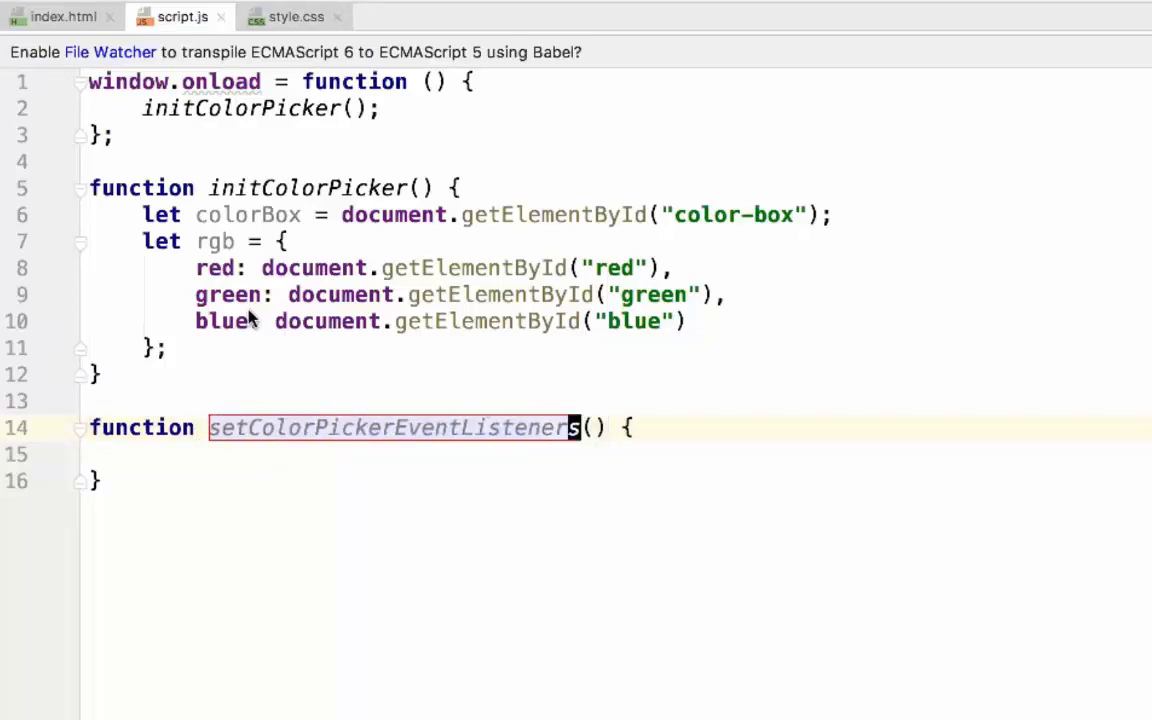
text(colorBox, rg)
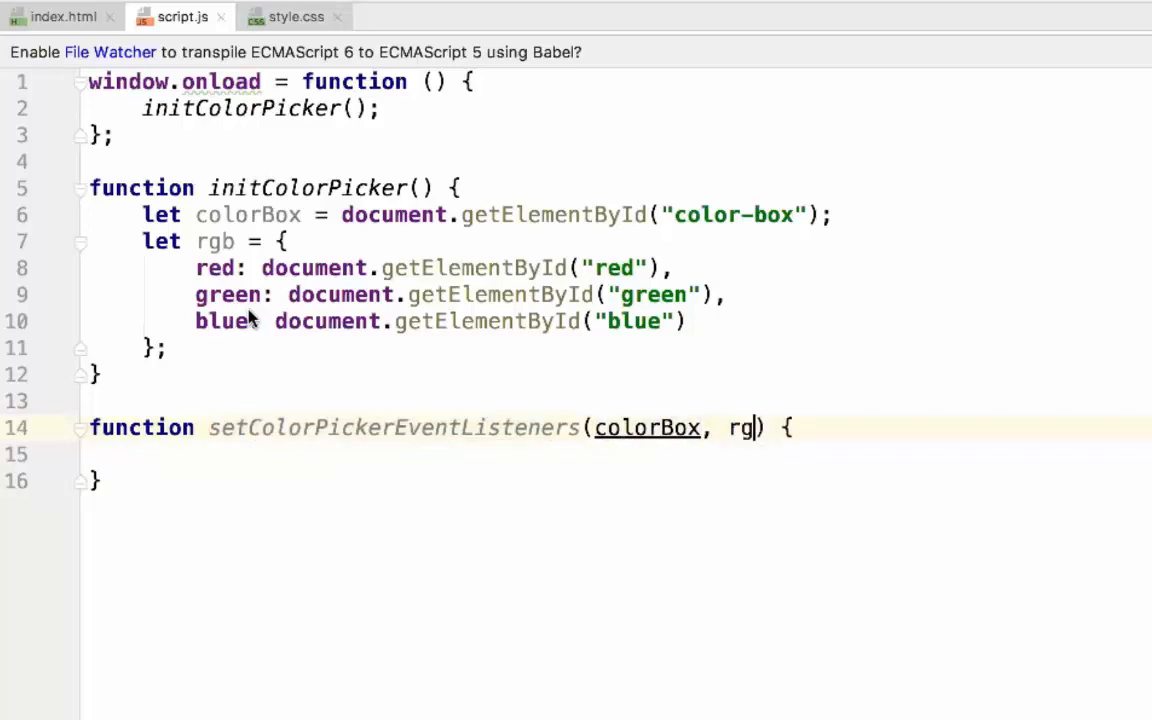
text(b)
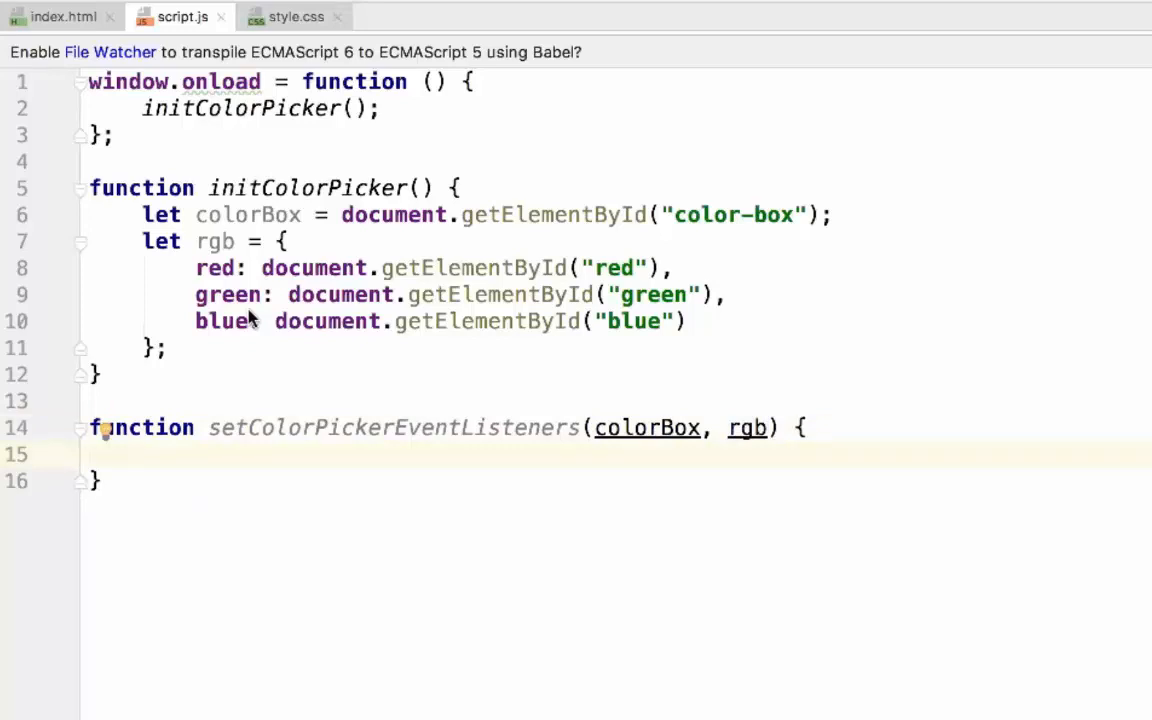
text(rgb.b)
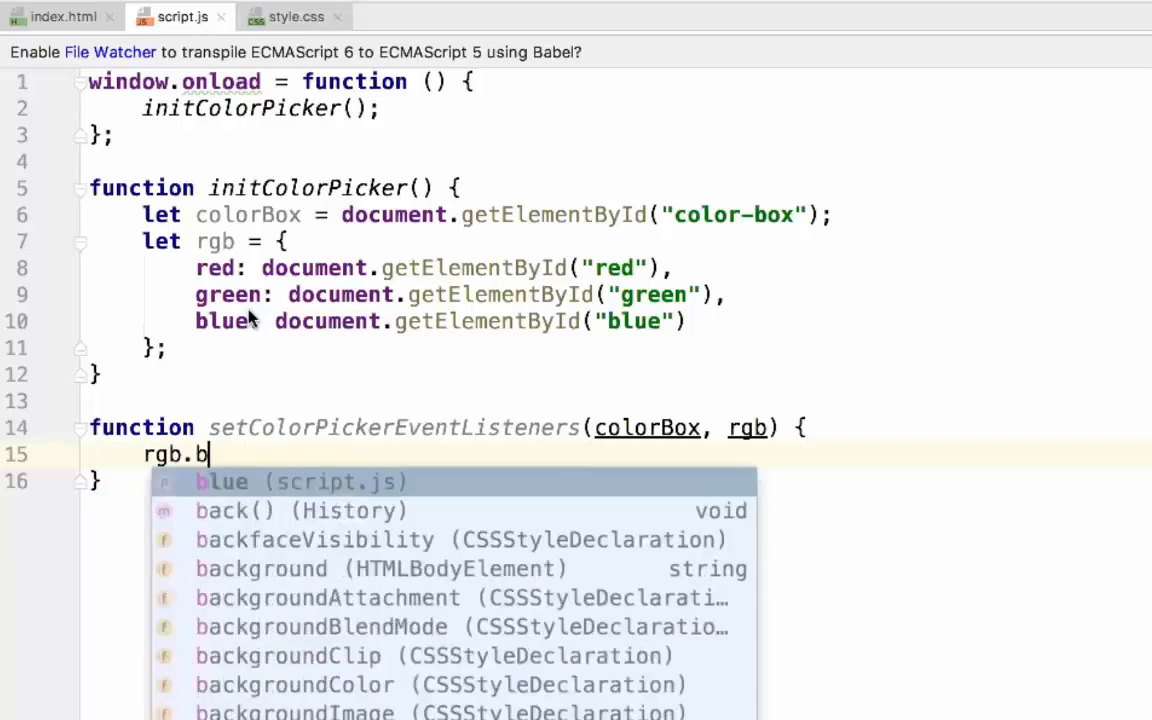
Write rgb.red.addEventListener('change', () => {}) with an empty arrow-function body opened.
text(red)
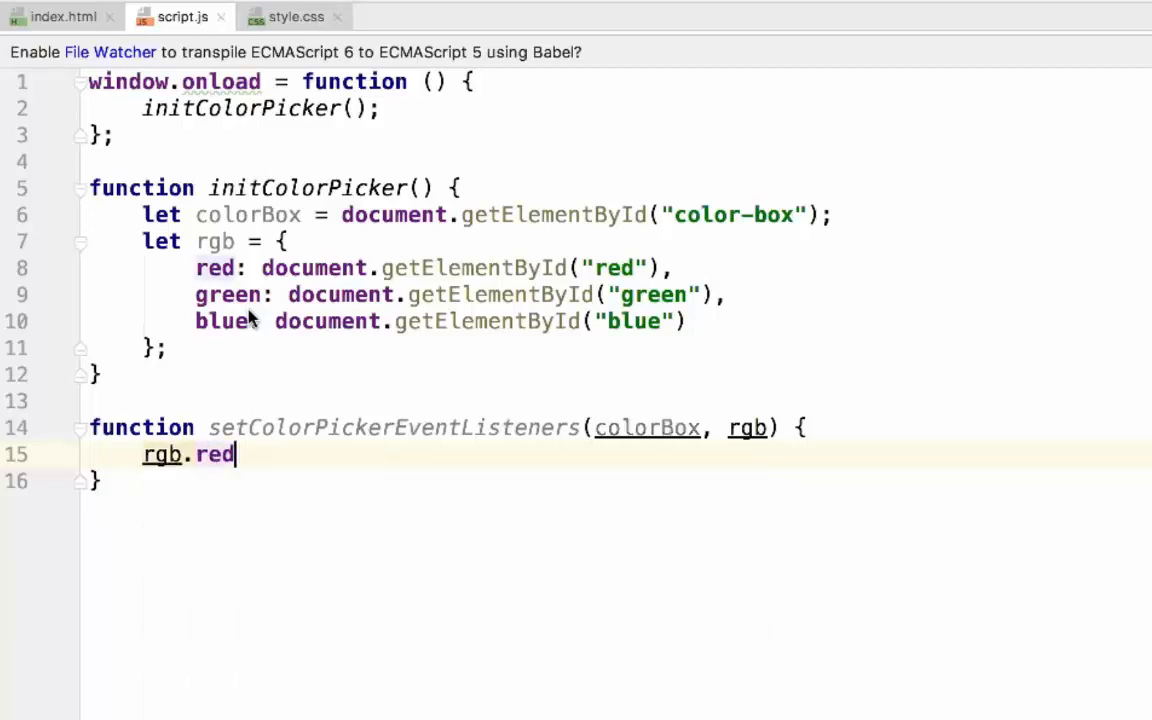
text(.addEventListener()
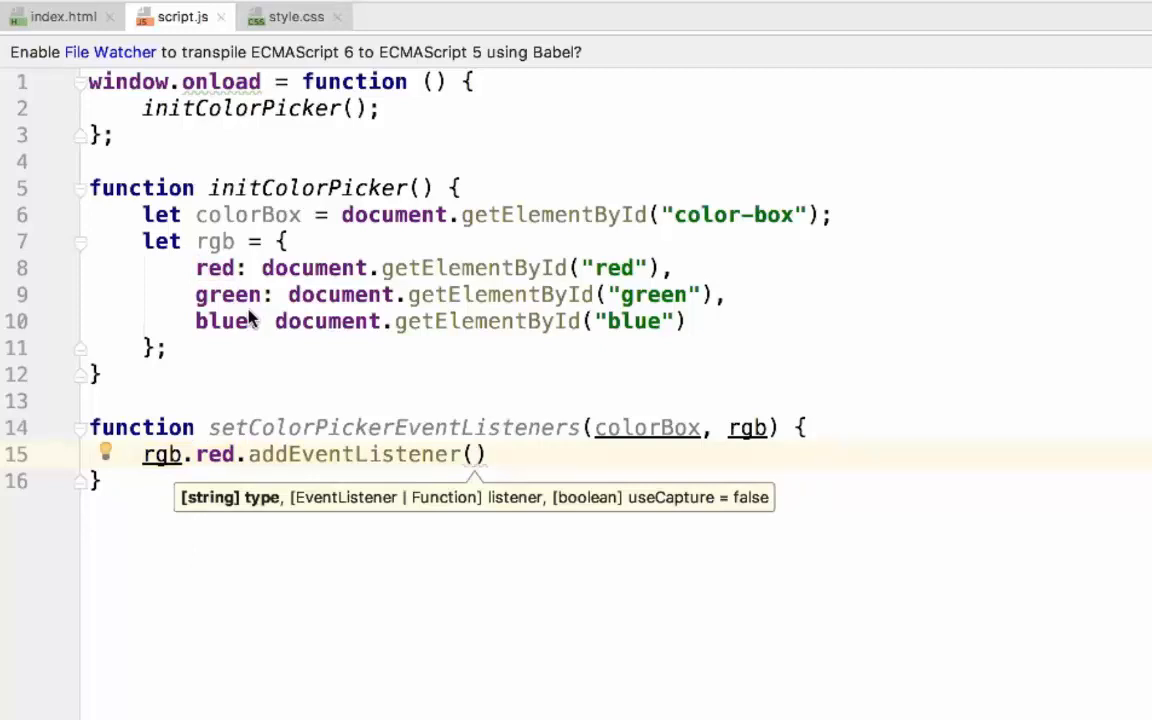
text(')
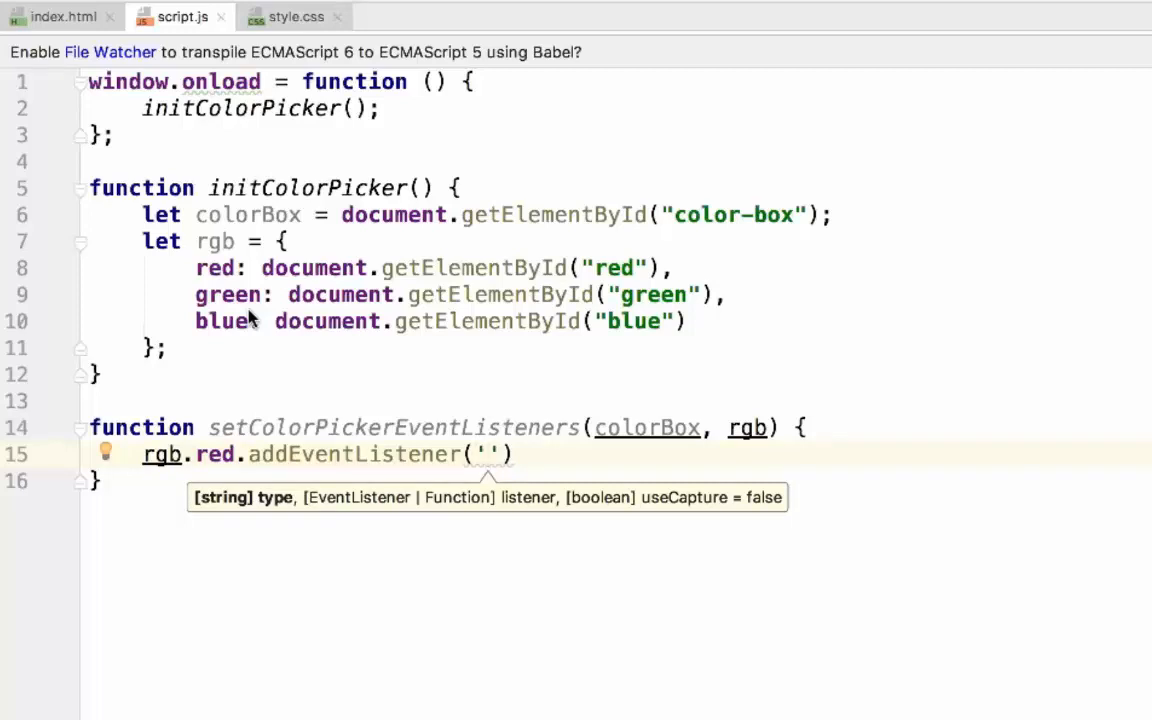
text(ch)
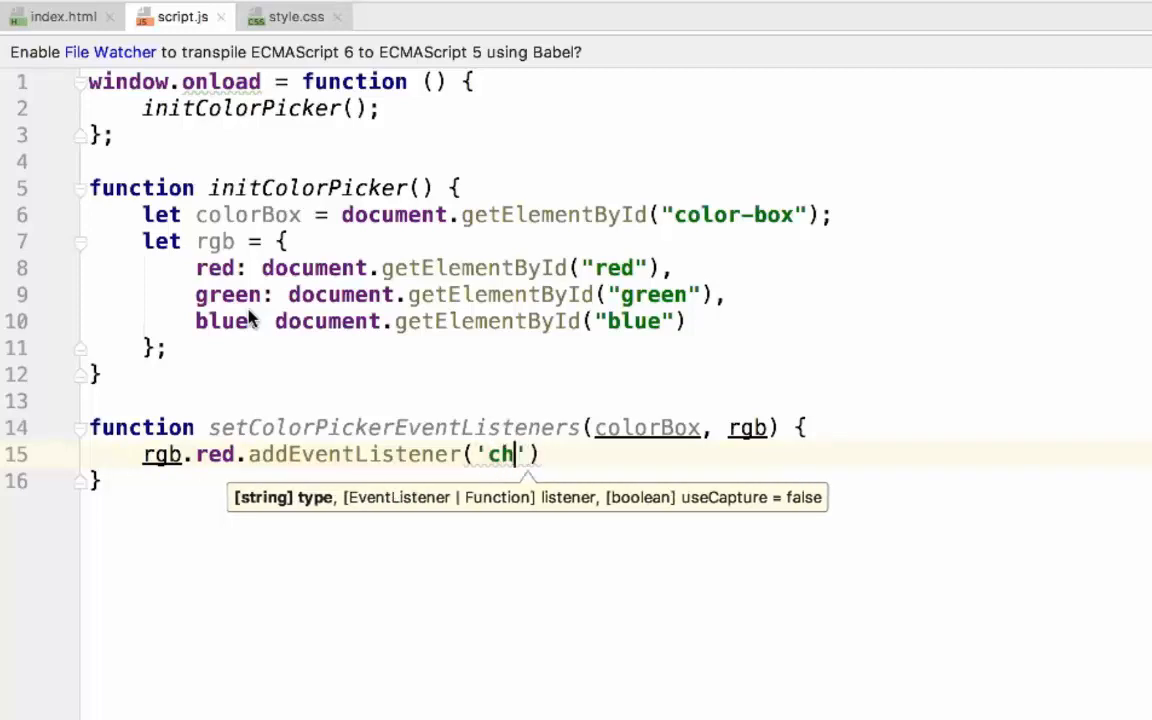
text(ange)
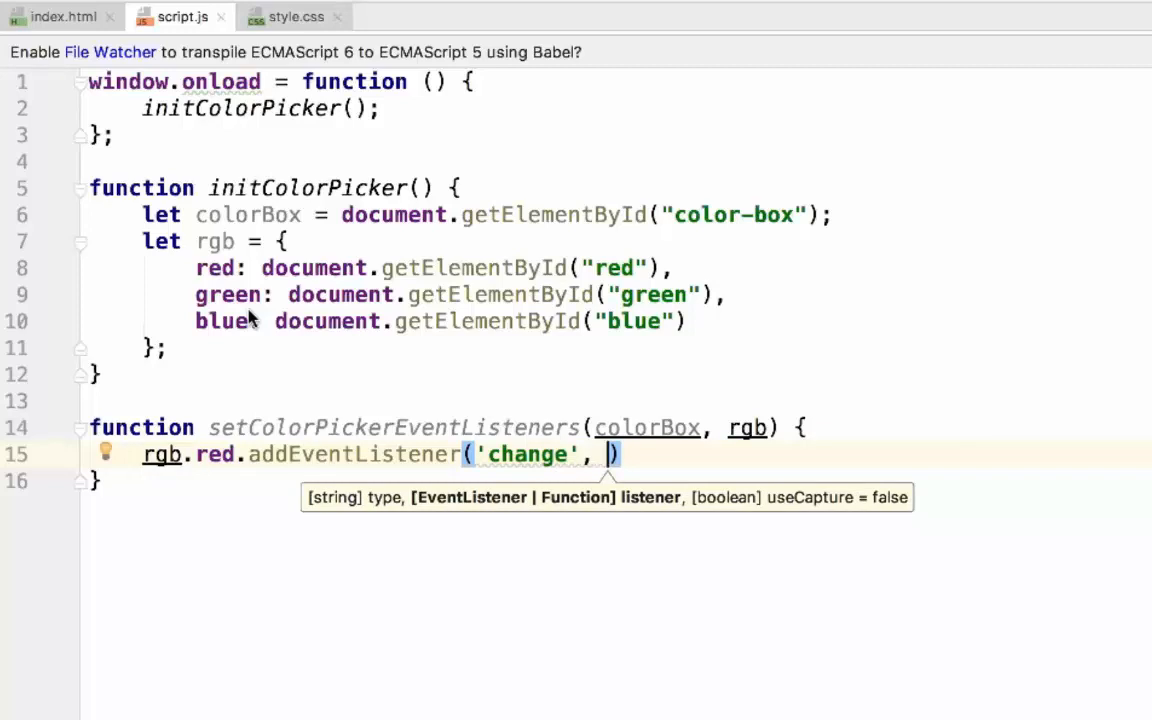
text(())
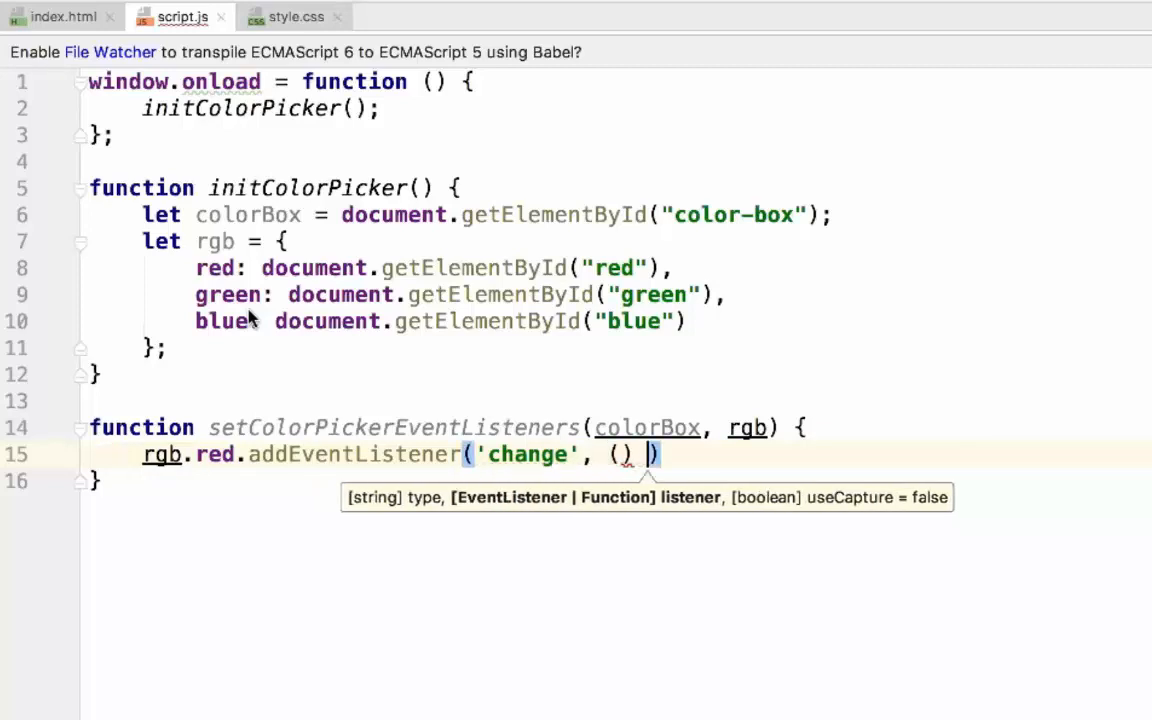
text(=> {)
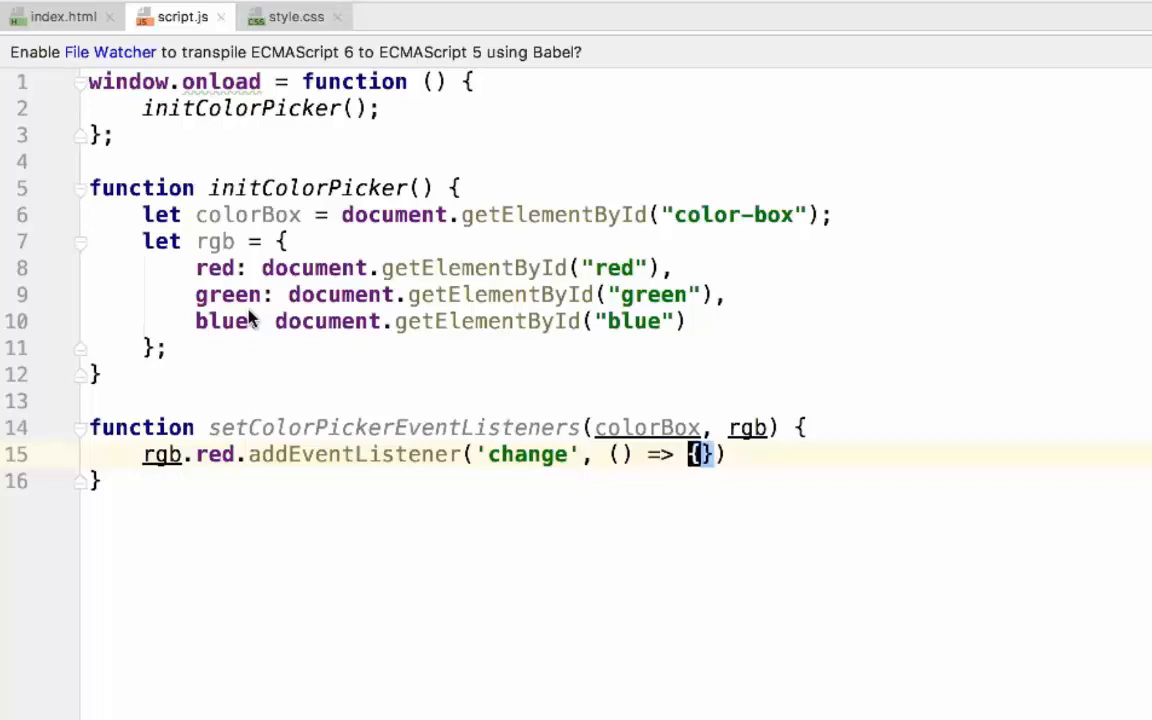
key(Enter)
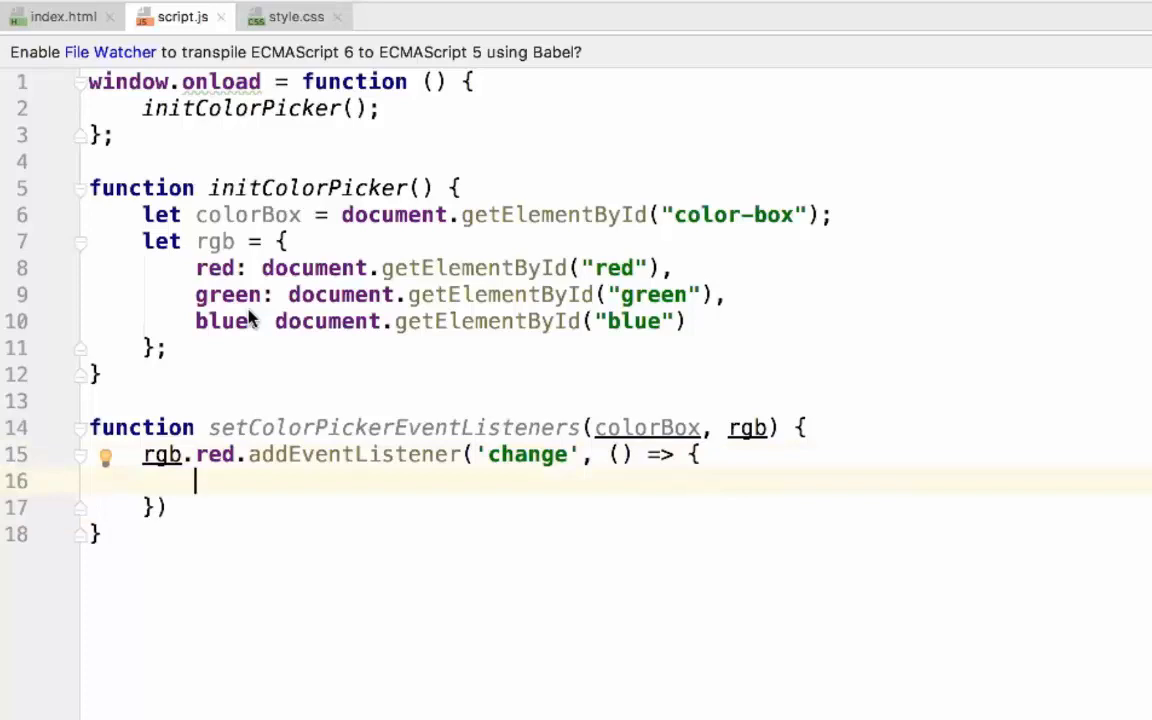
Inside the red callback write console.log("Red value: ", rgb.red.value).
text(co)
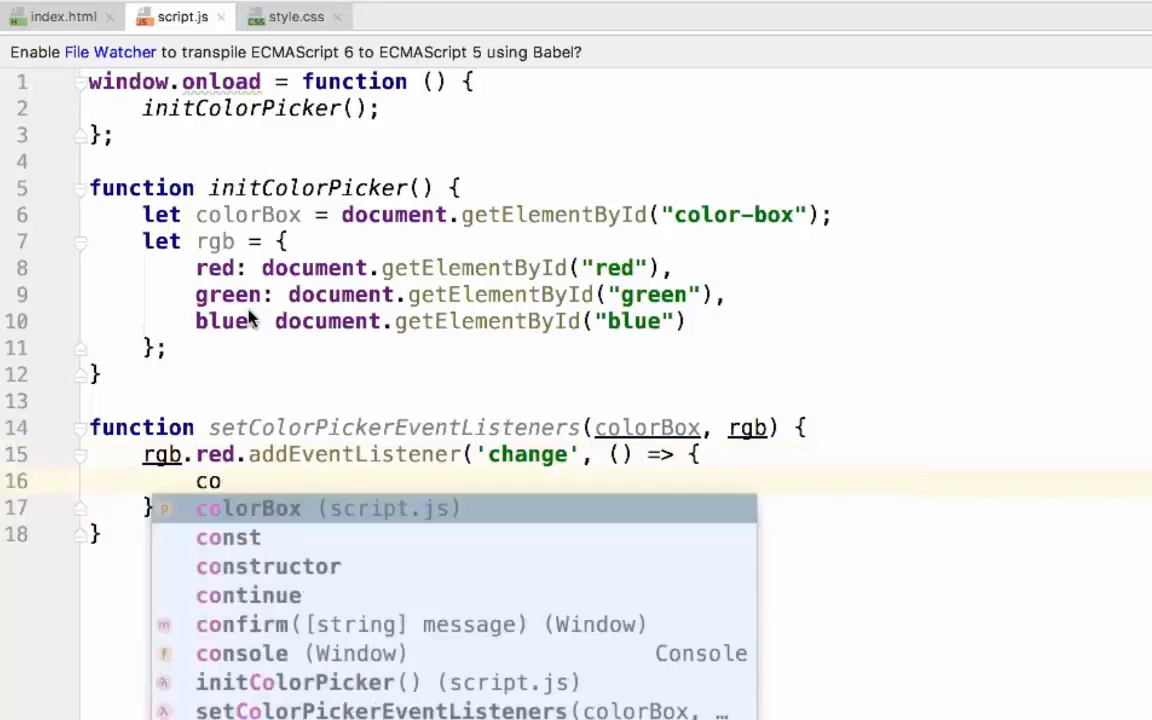
text(nsole.log()
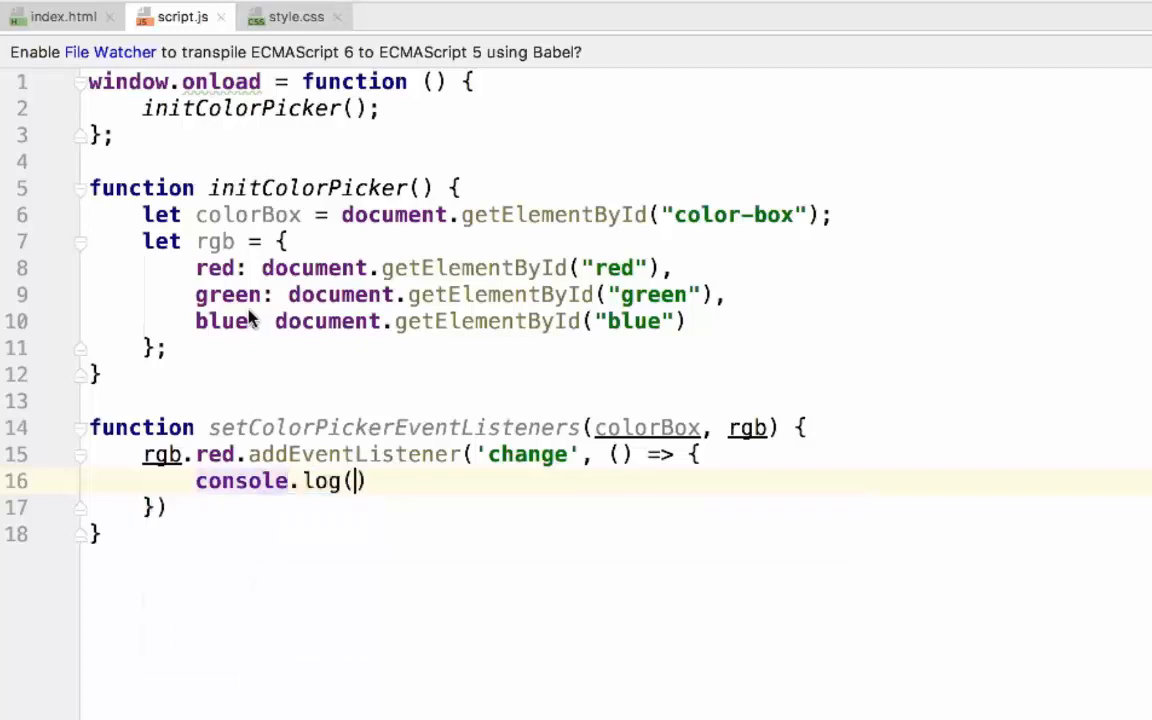
text("RE)
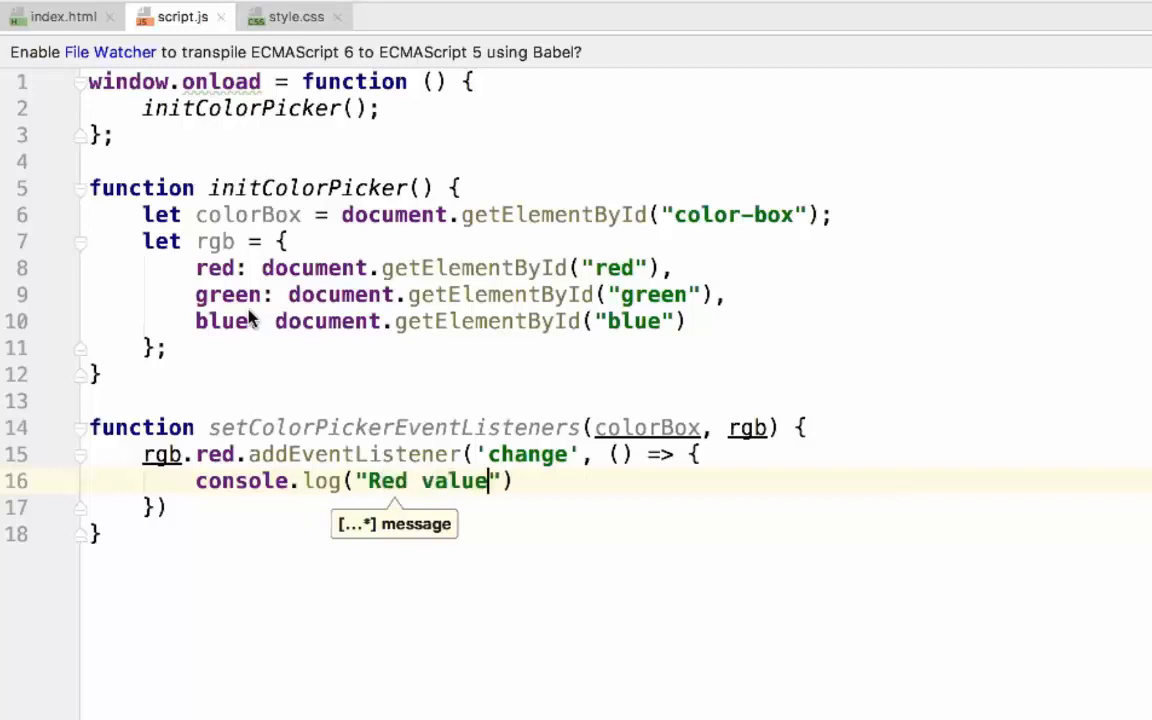
text(:)
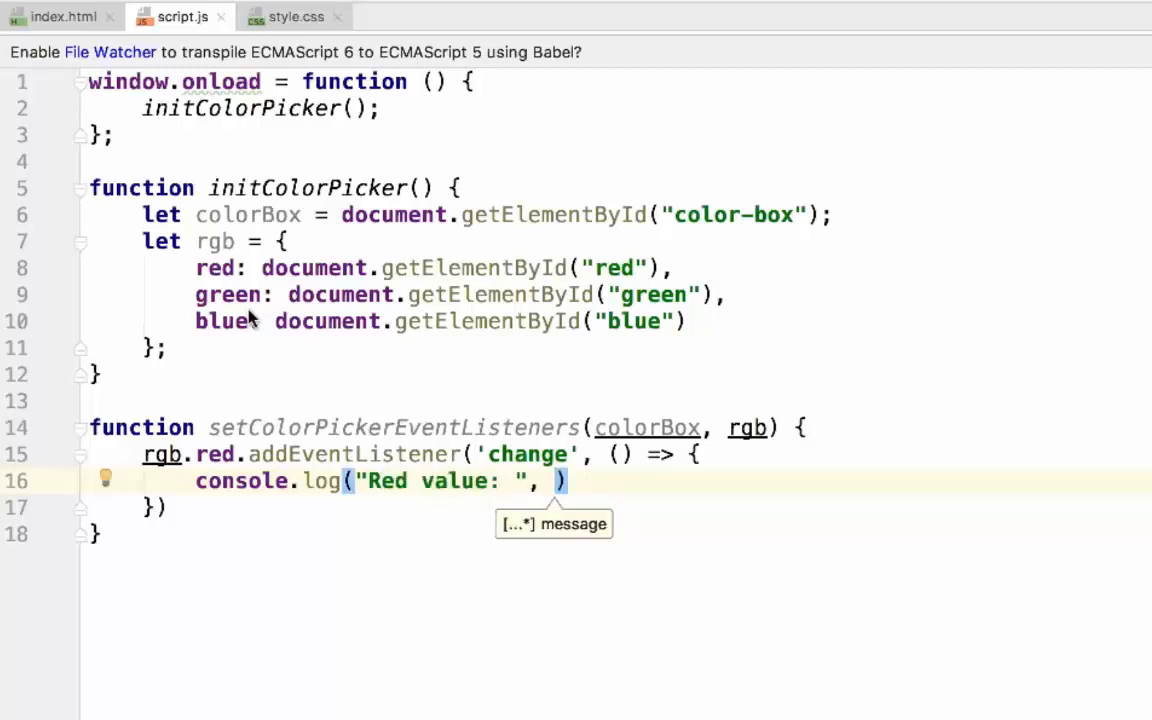
text(rgb)
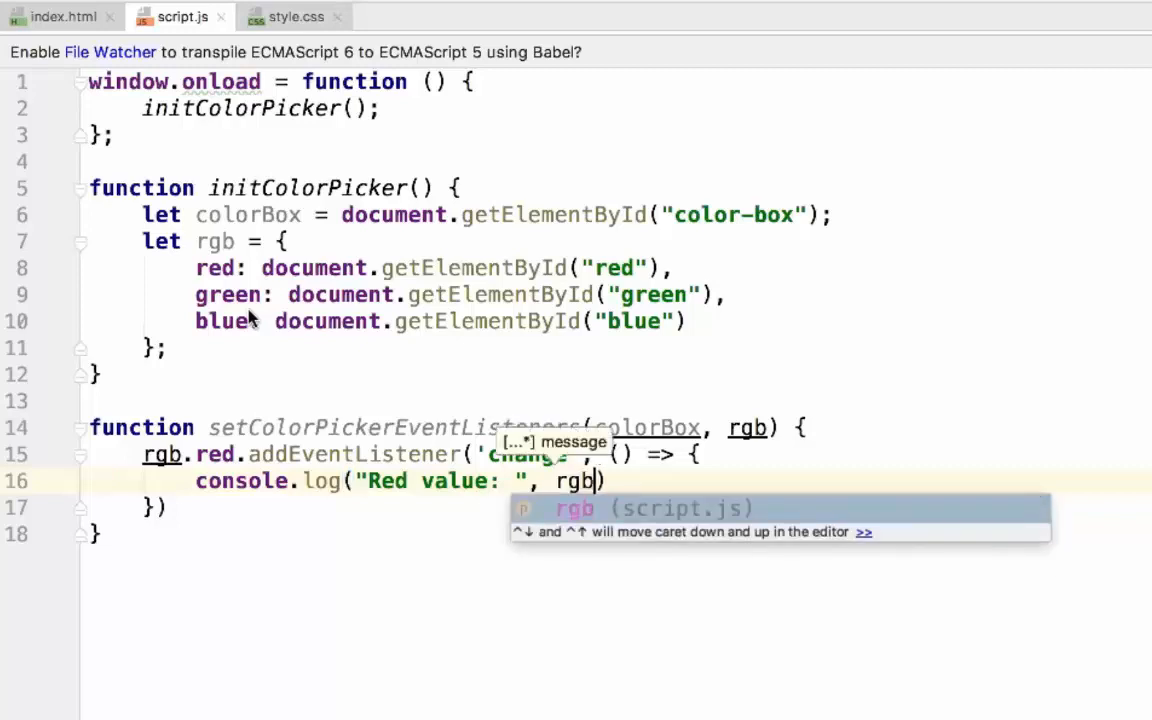
text(.)
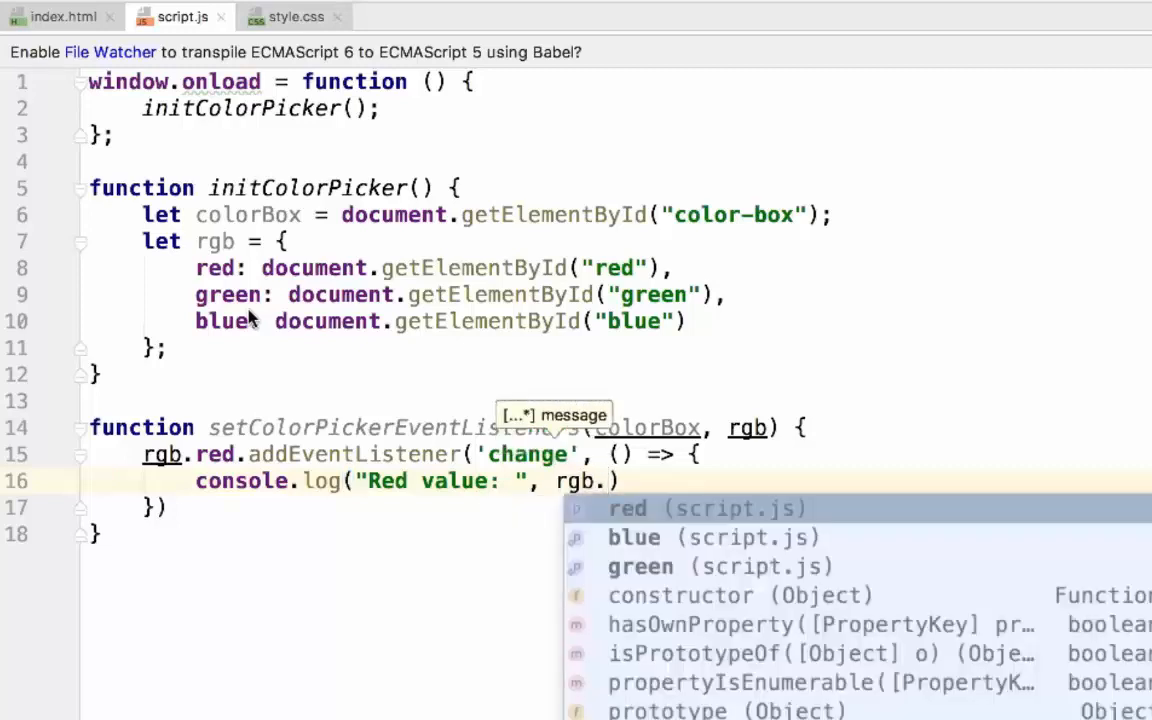
text(red.value)
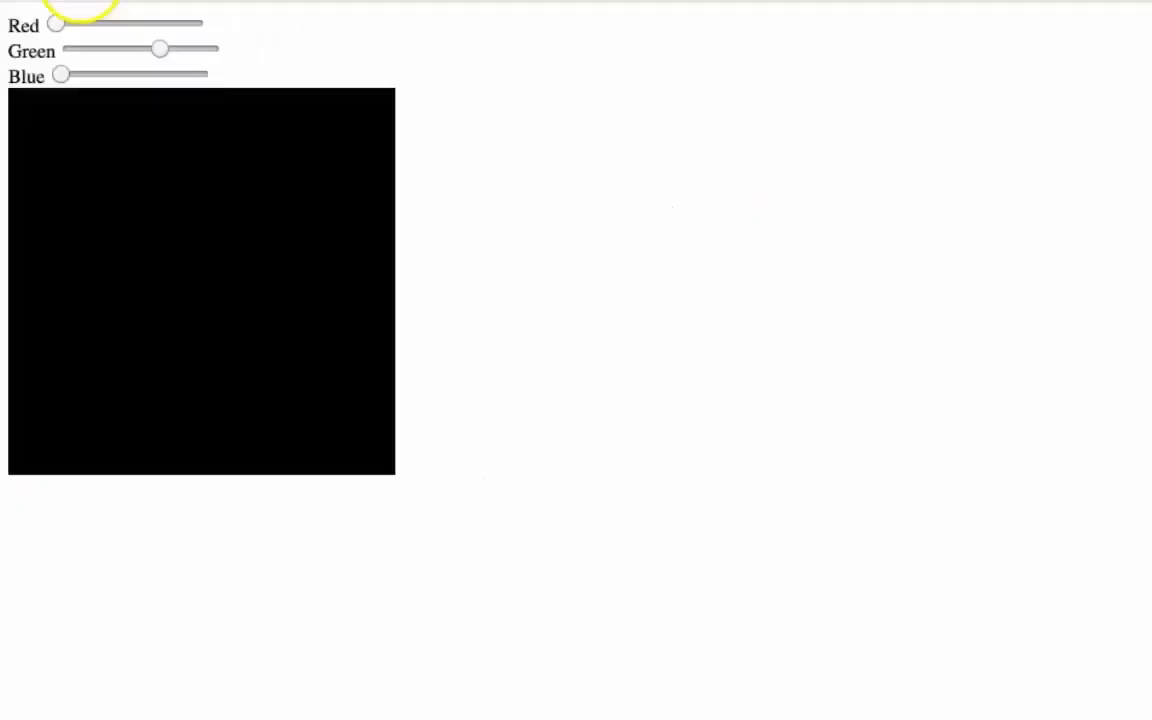
mouse_move(232, 130)
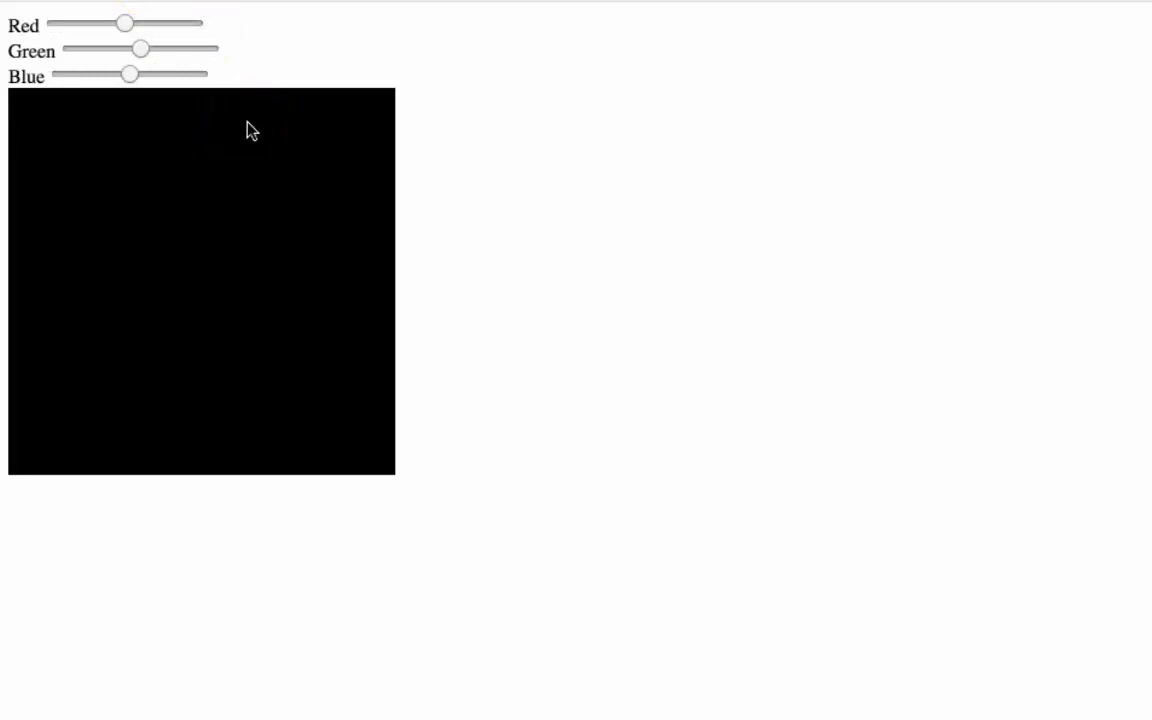
Inspect the page, switch to the Console, and drag the Red slider to test logging.
right_click(656, 556)
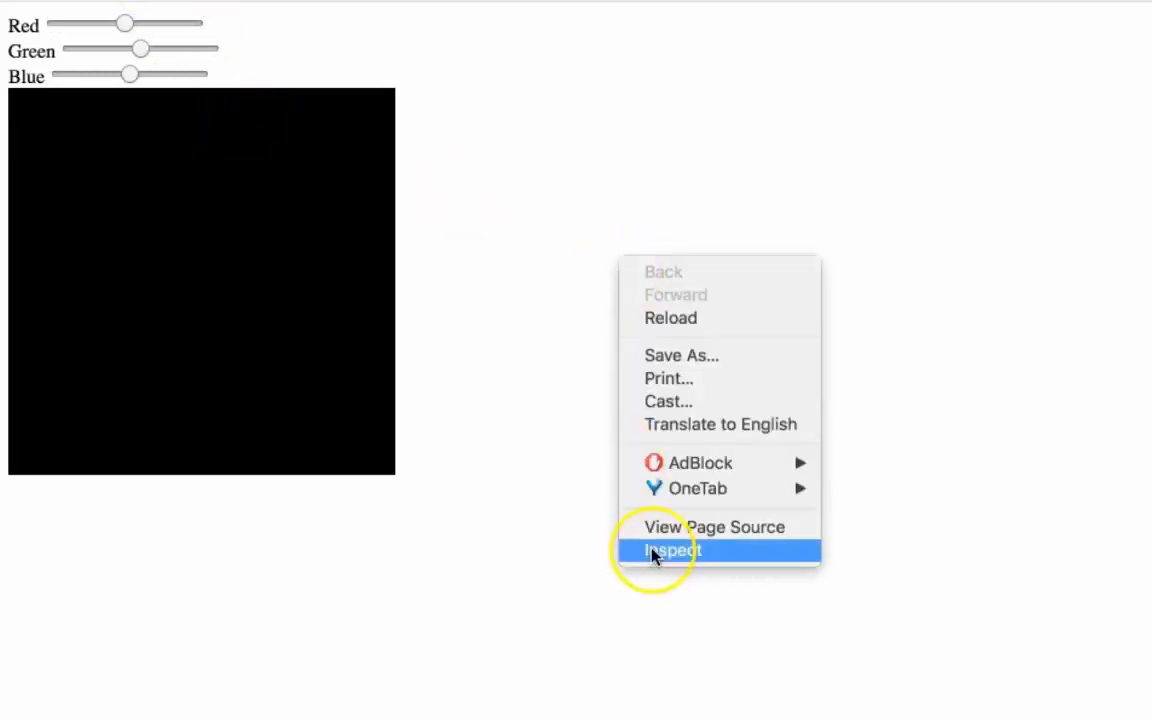
click(672, 550)
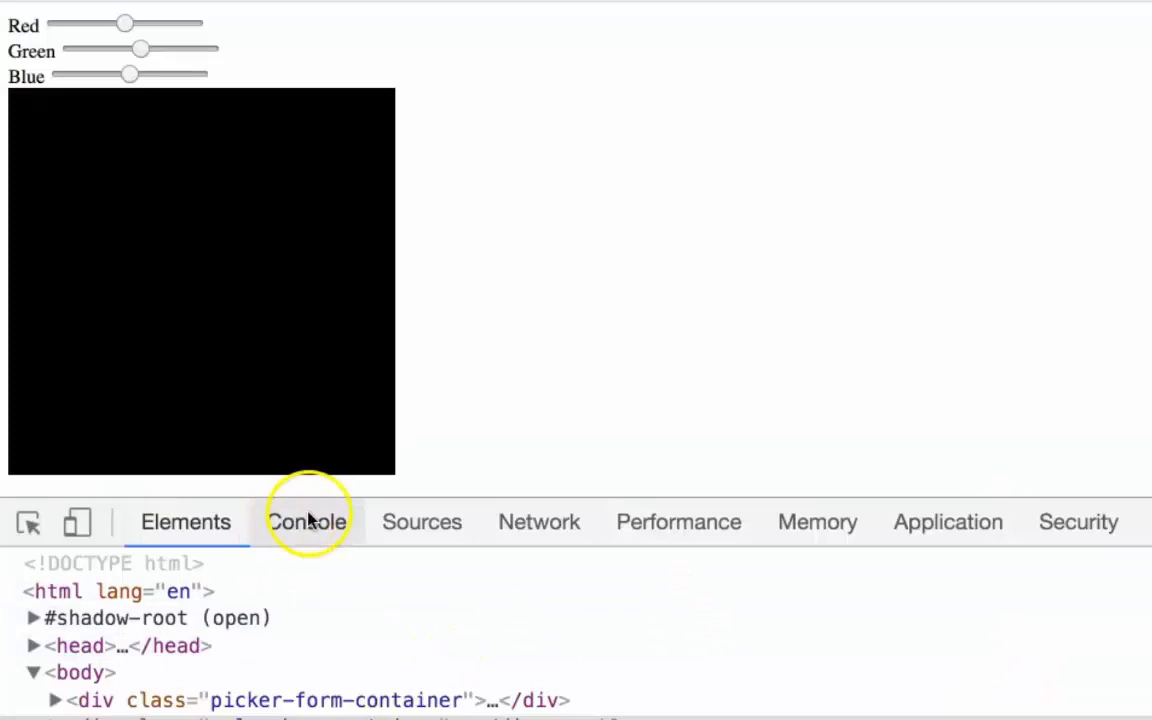
click(306, 520)
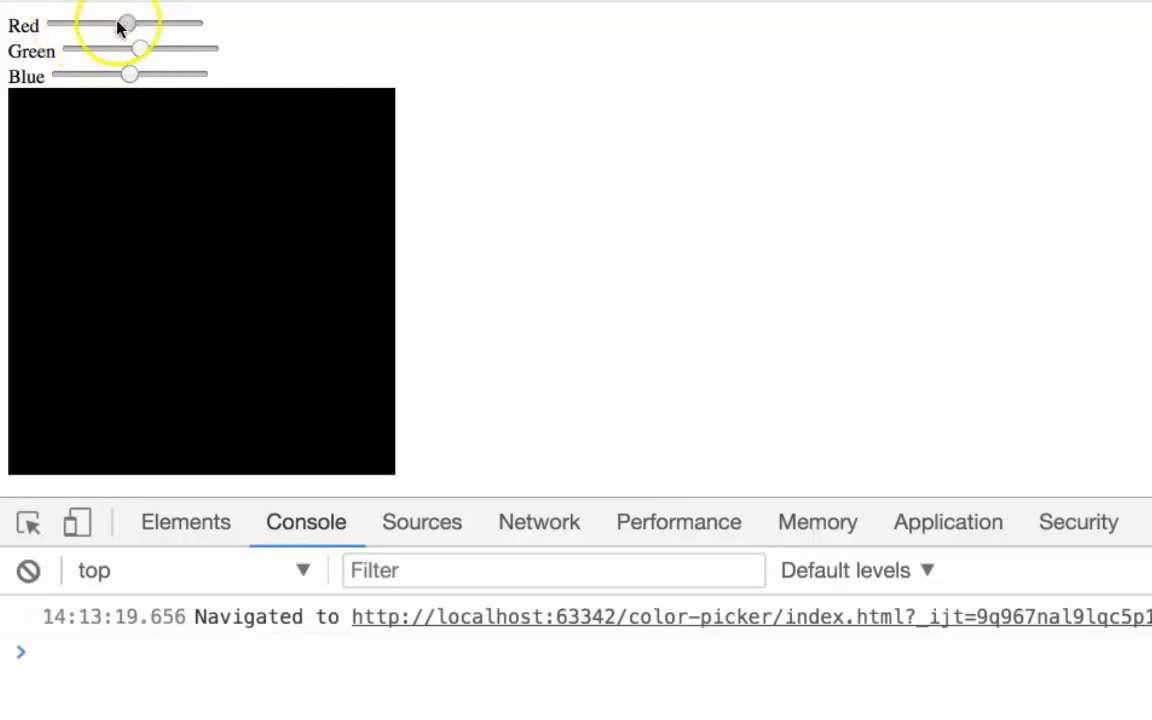
drag(124, 24, 142, 24)
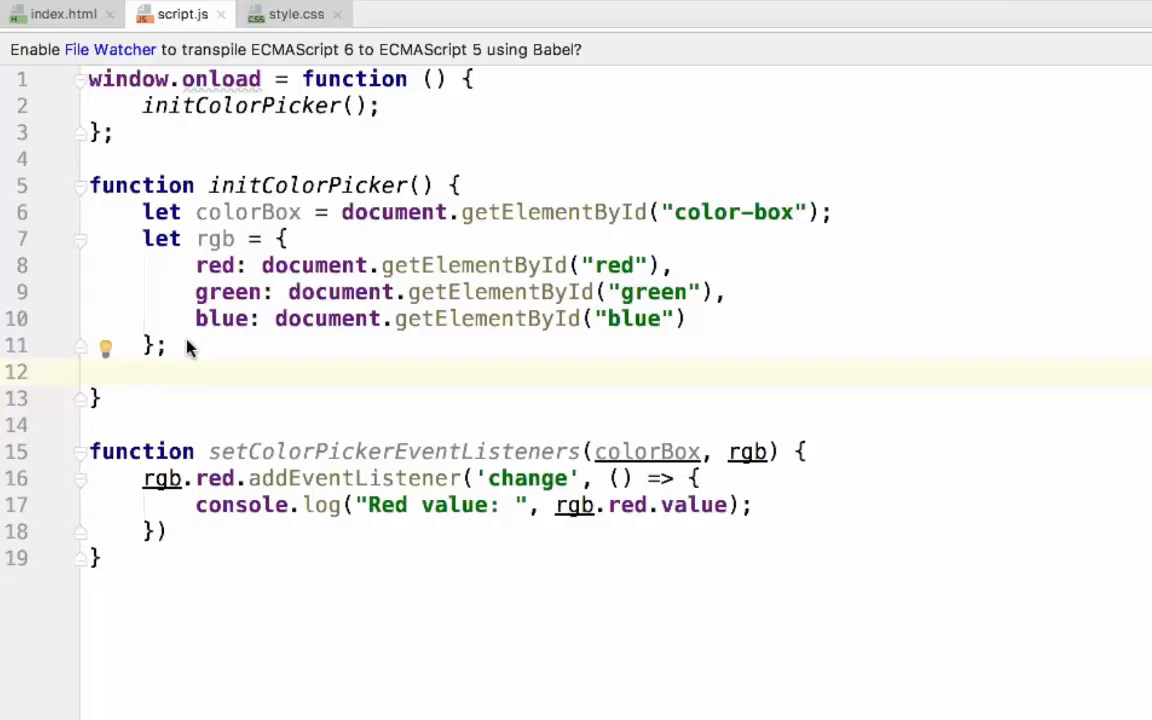
Inside initColorPicker call setColorPickerEventListeners(colorBox, rgb).
text(setColorPickerEventListeners()
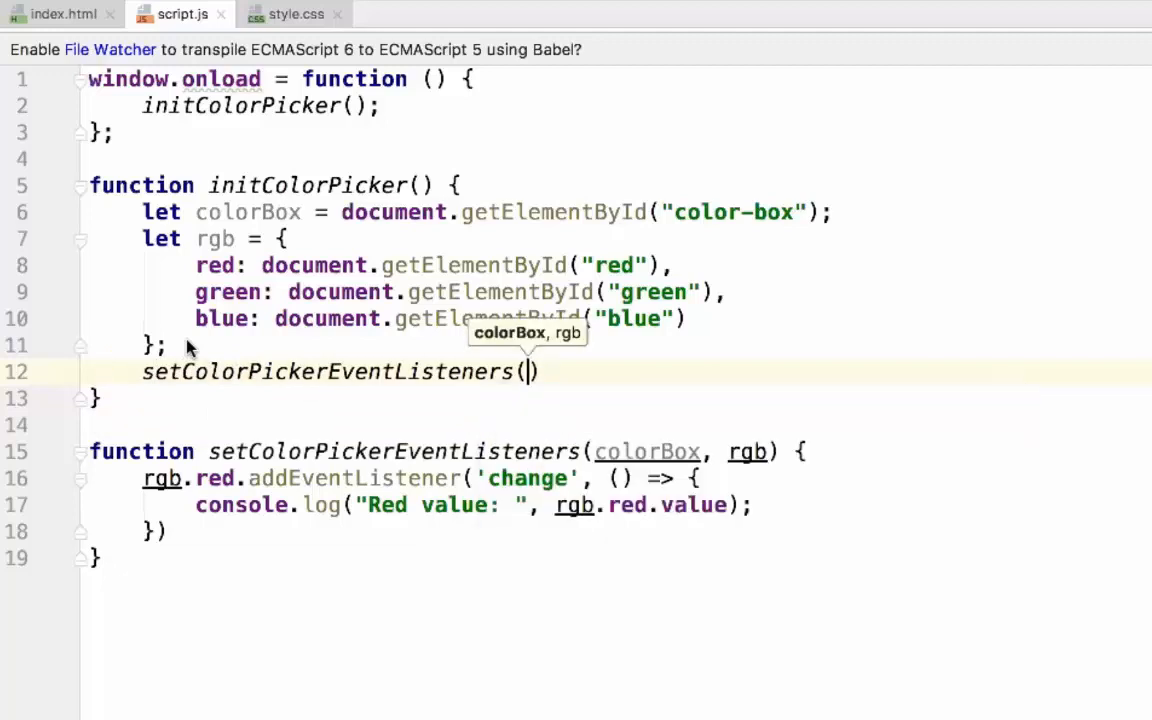
text(colorBox,)
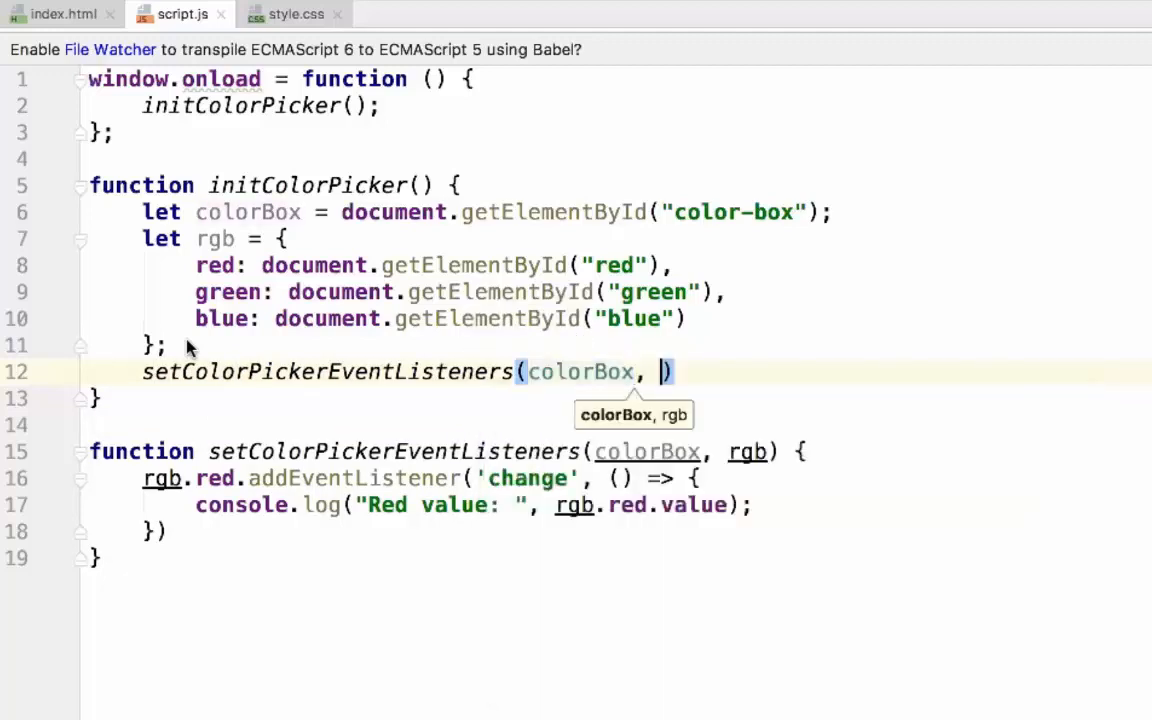
text(r)
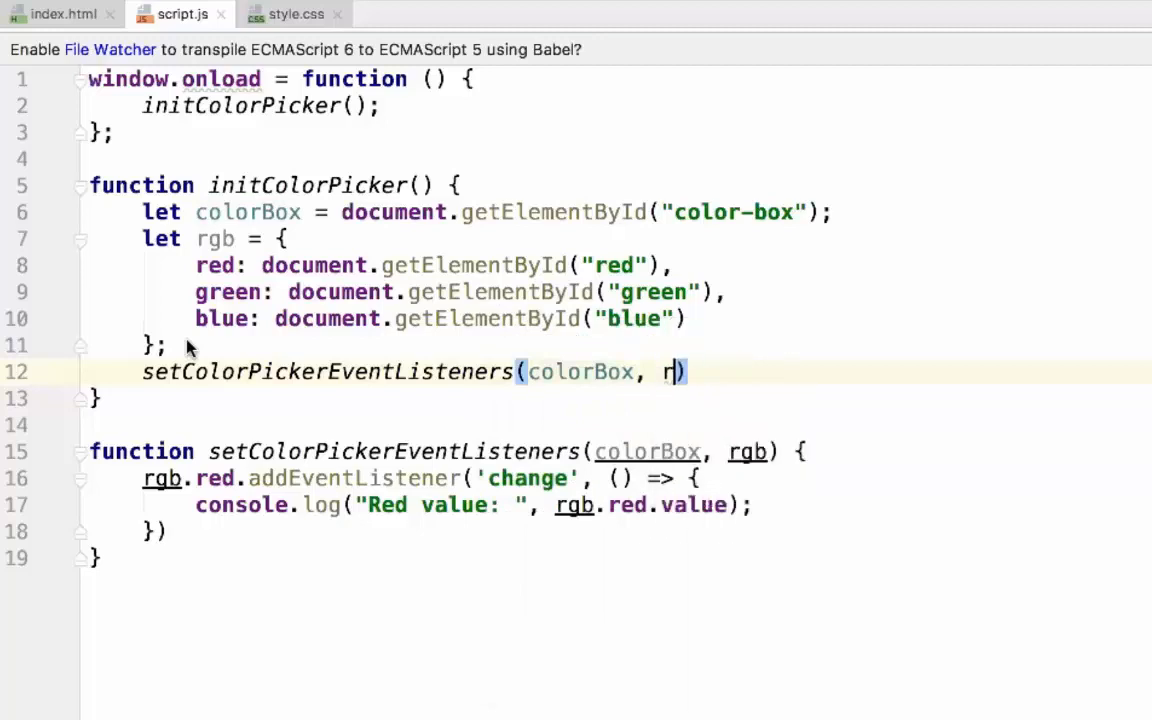
text(gb)
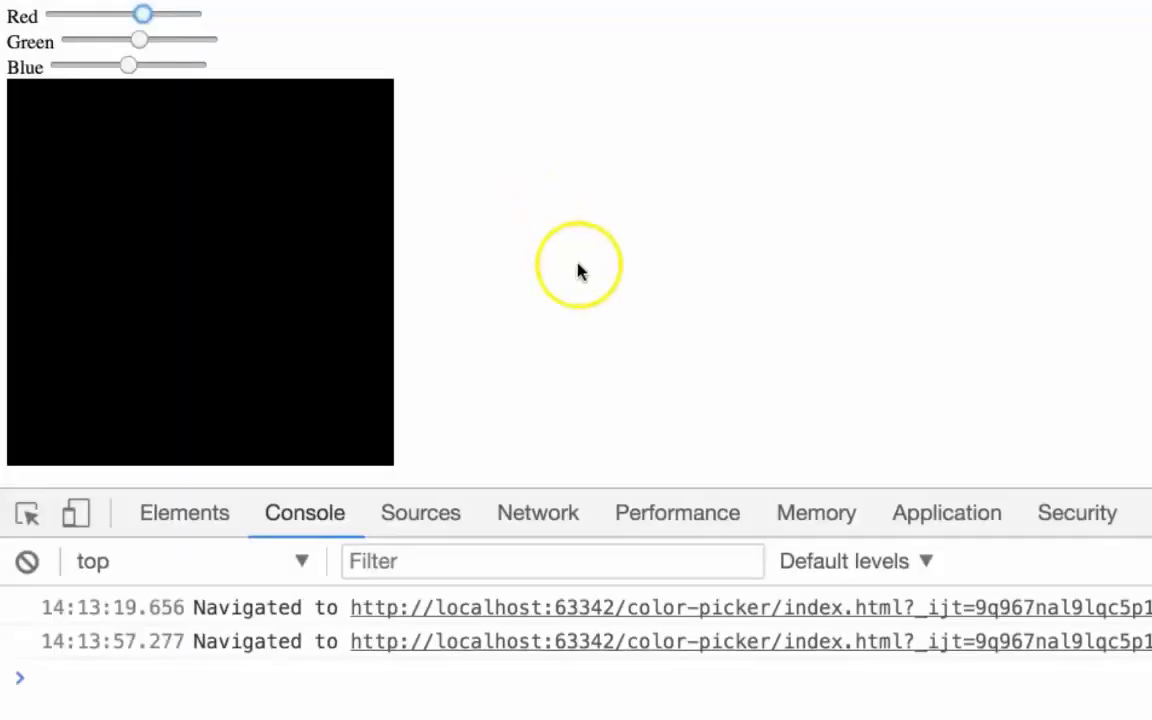
Drag the Red slider on the reloaded page and watch the Console for its value.
drag(144, 14, 124, 14)
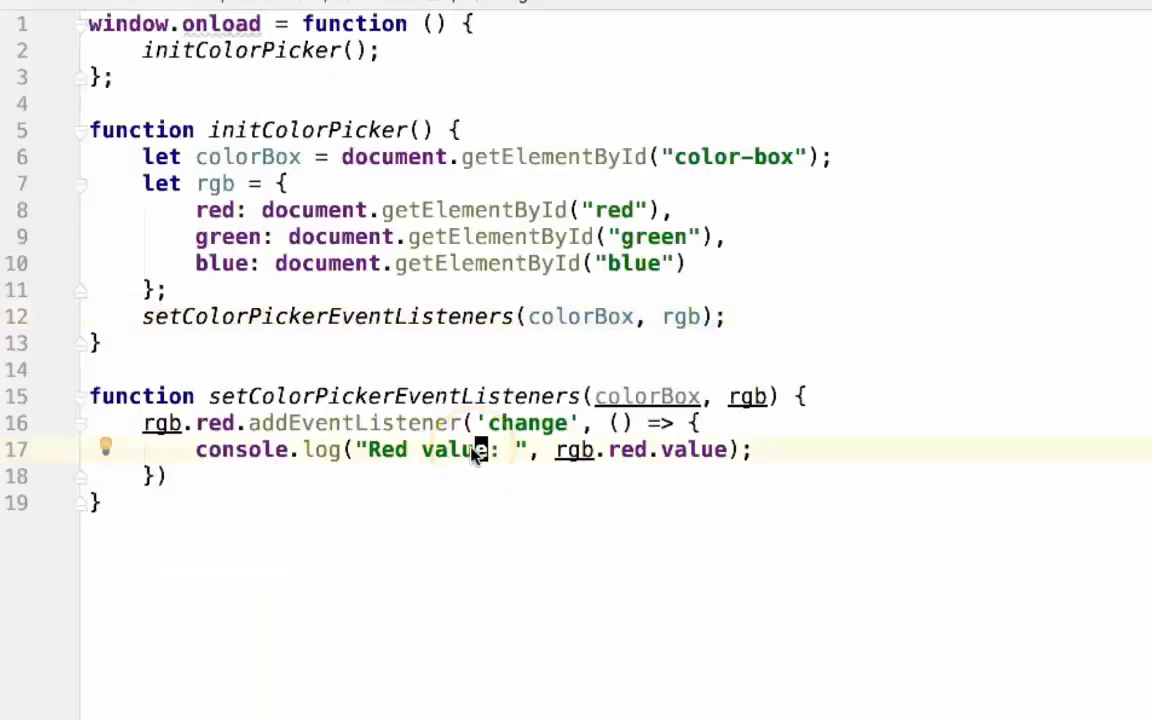
Duplicate the red listener block twice and rename the copies to green/Green and blue/Blue.
drag(144, 422, 164, 476)
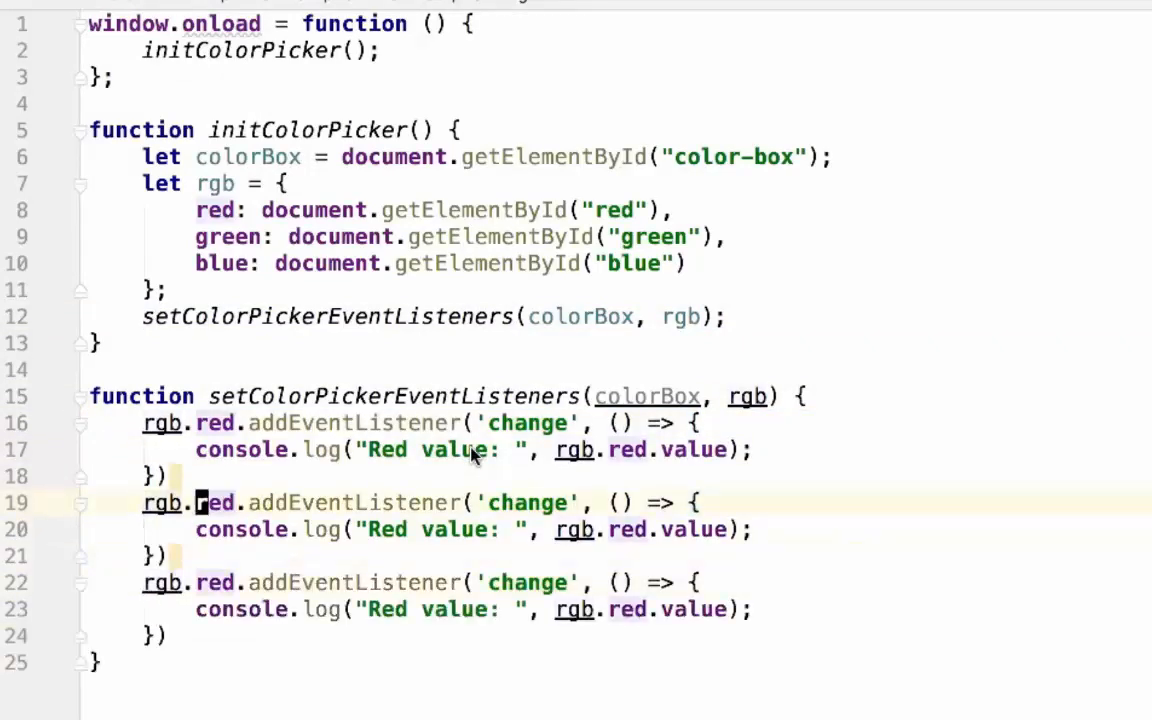
text(gree)
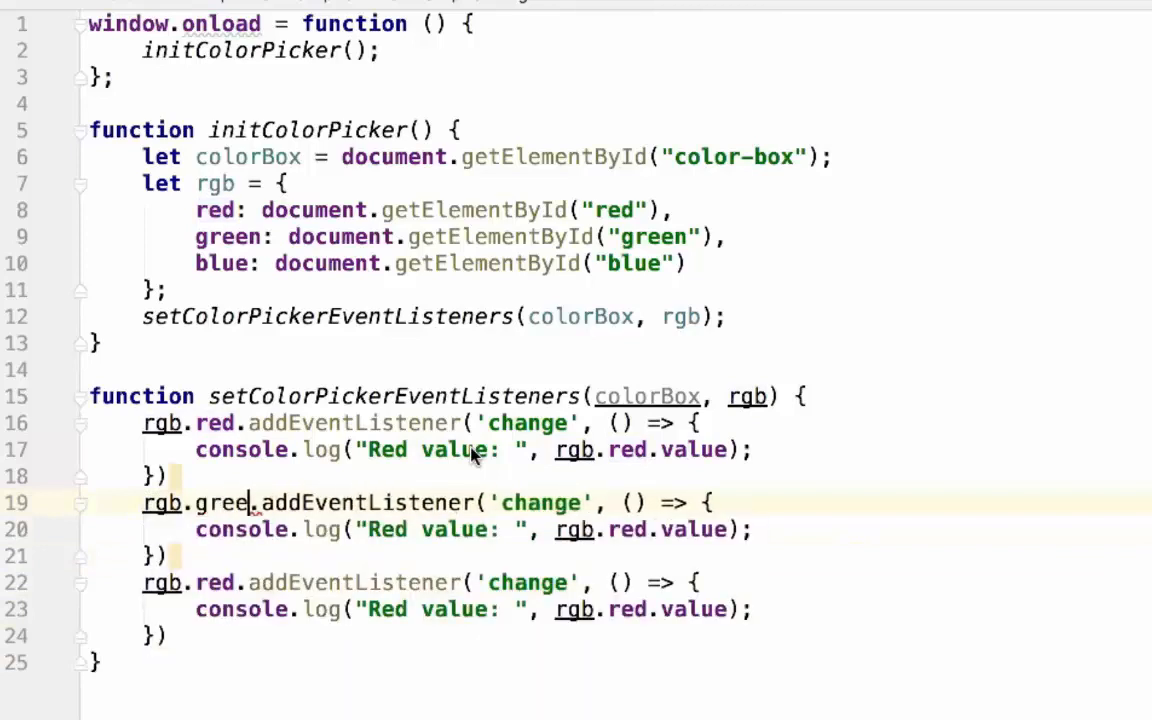
text(n)
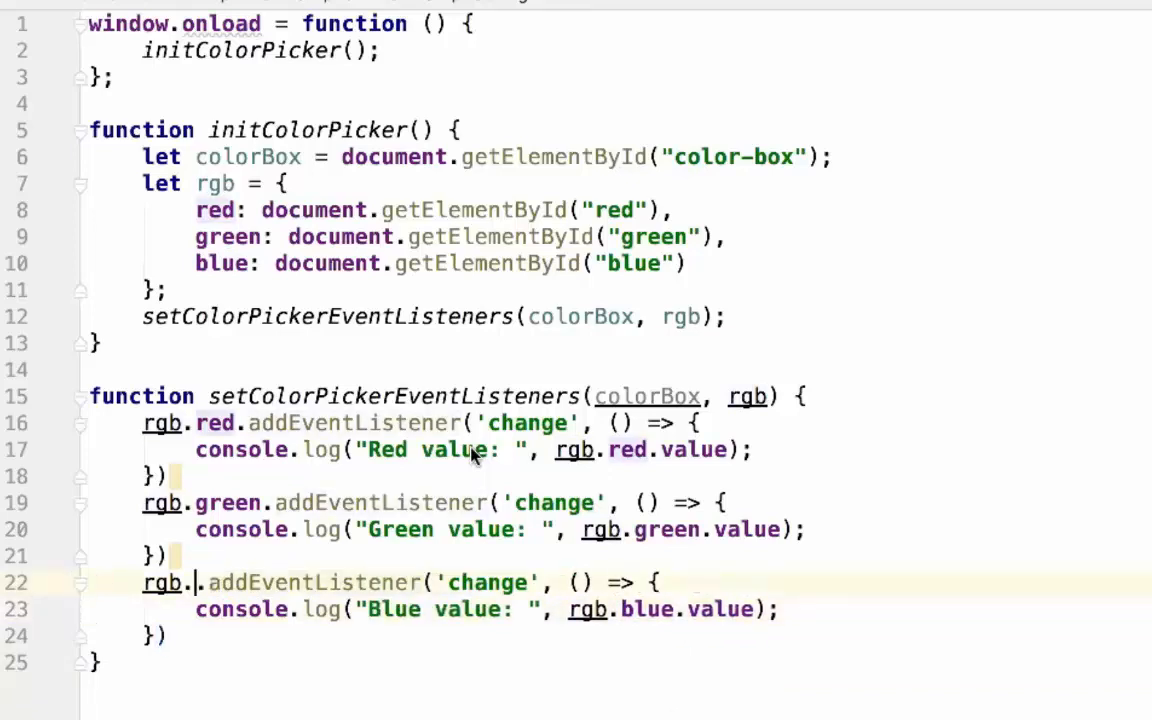
text(blue)
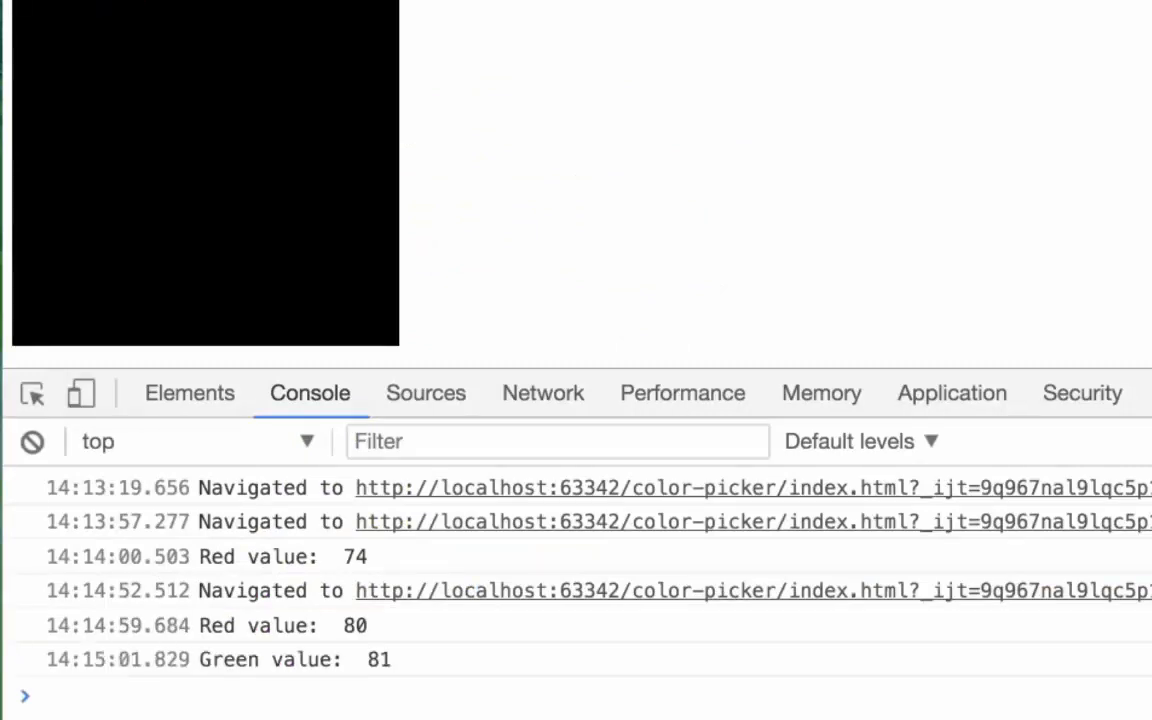
Move the Blue slider to see Blue value logged, then reopen index.html in WebStorm.
click(272, 56)
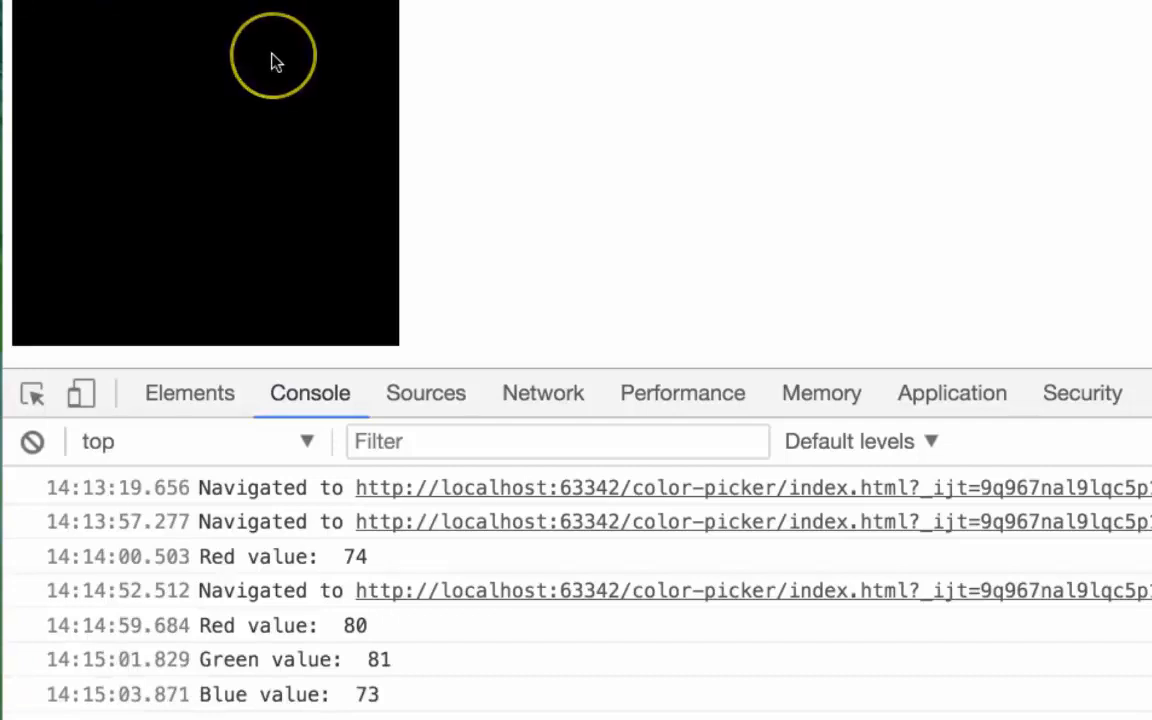
mouse_move(240, 90)
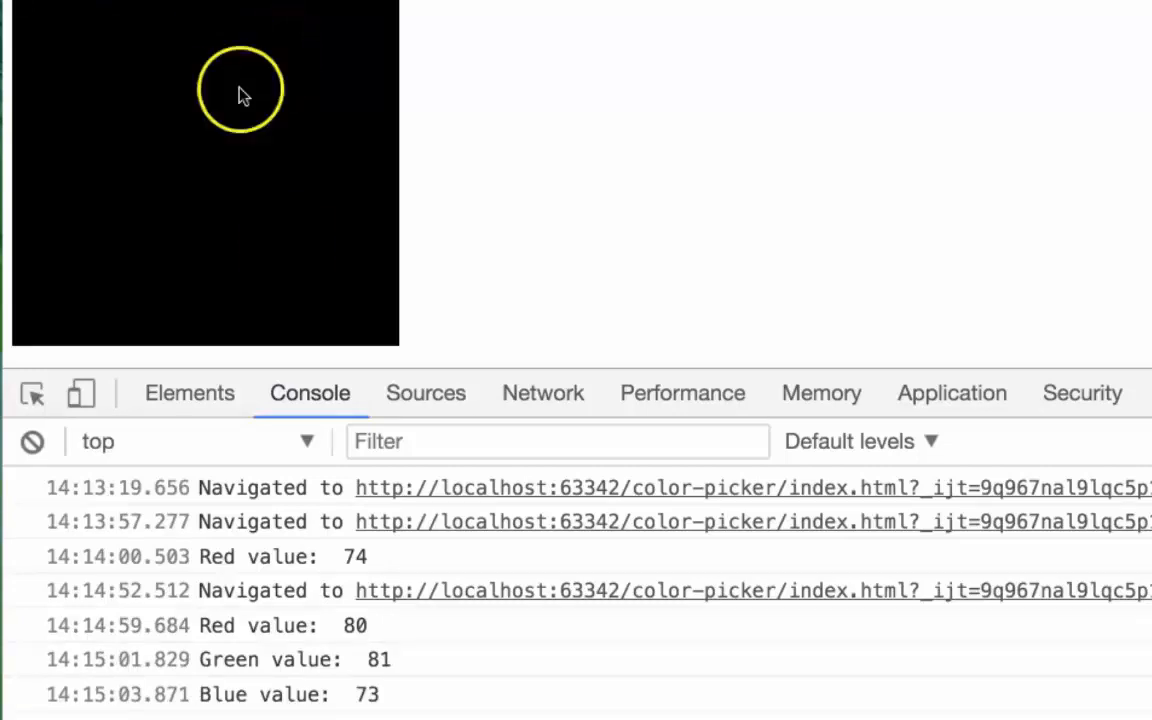
double_click(368, 694)
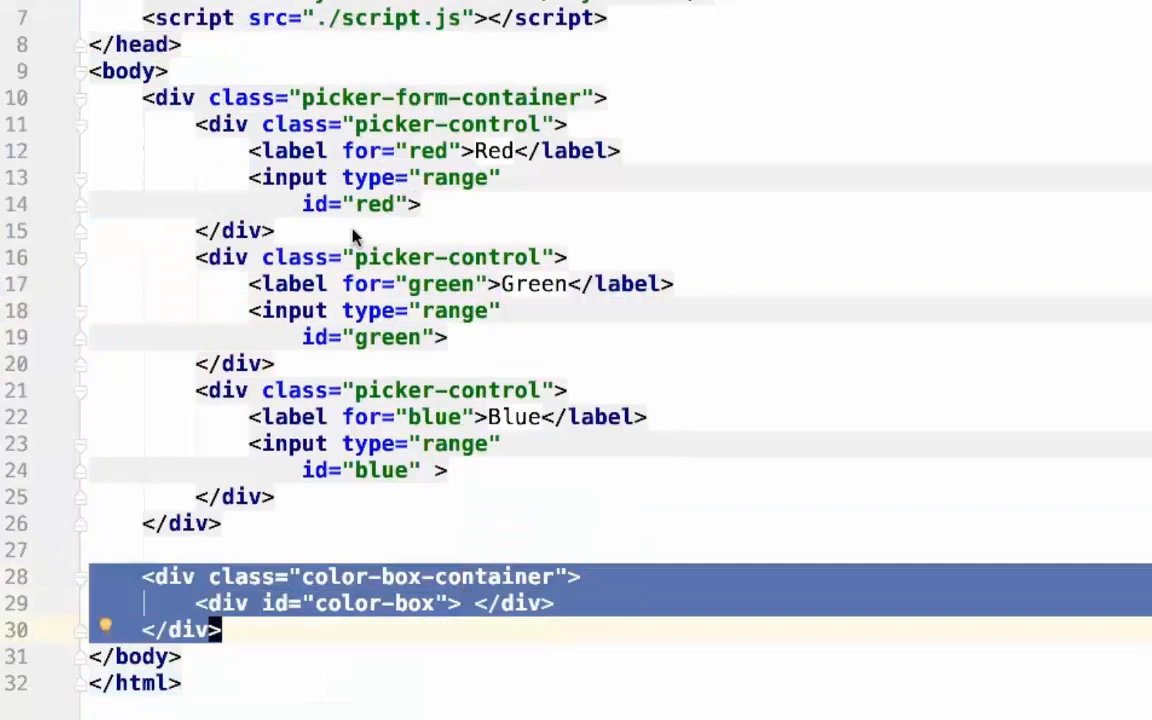
Review index.html and style.css, then return to script.js with its red, green and blue listeners.
click(172, 16)
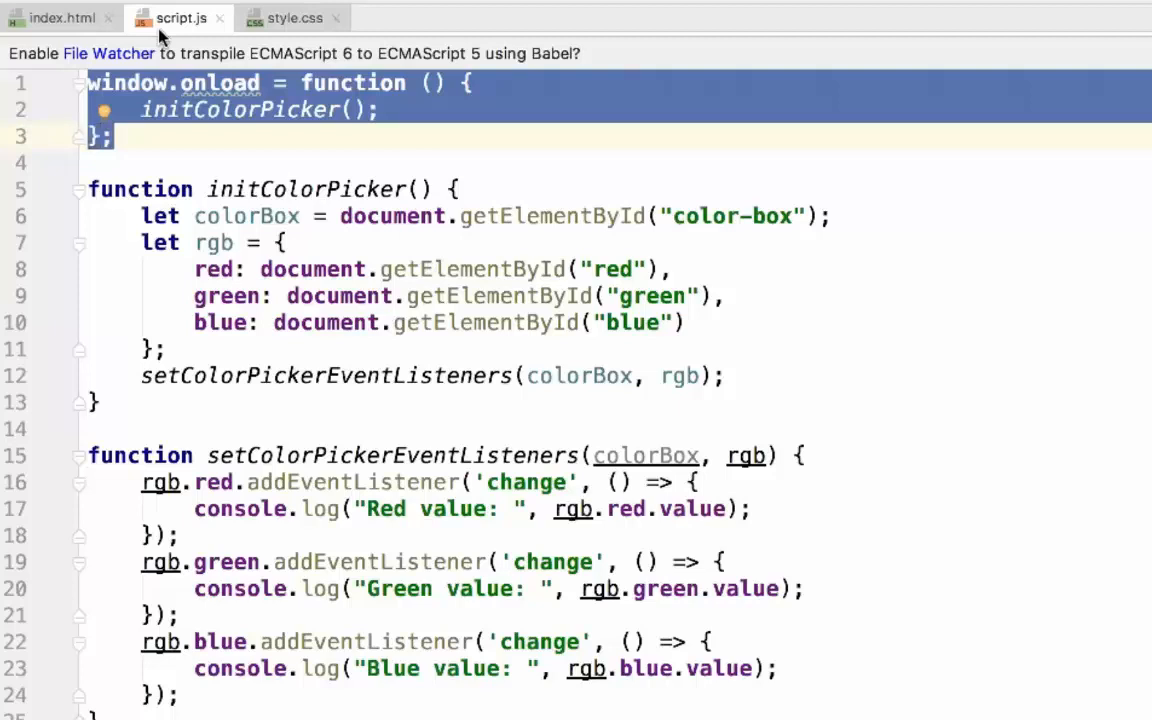
click(292, 18)
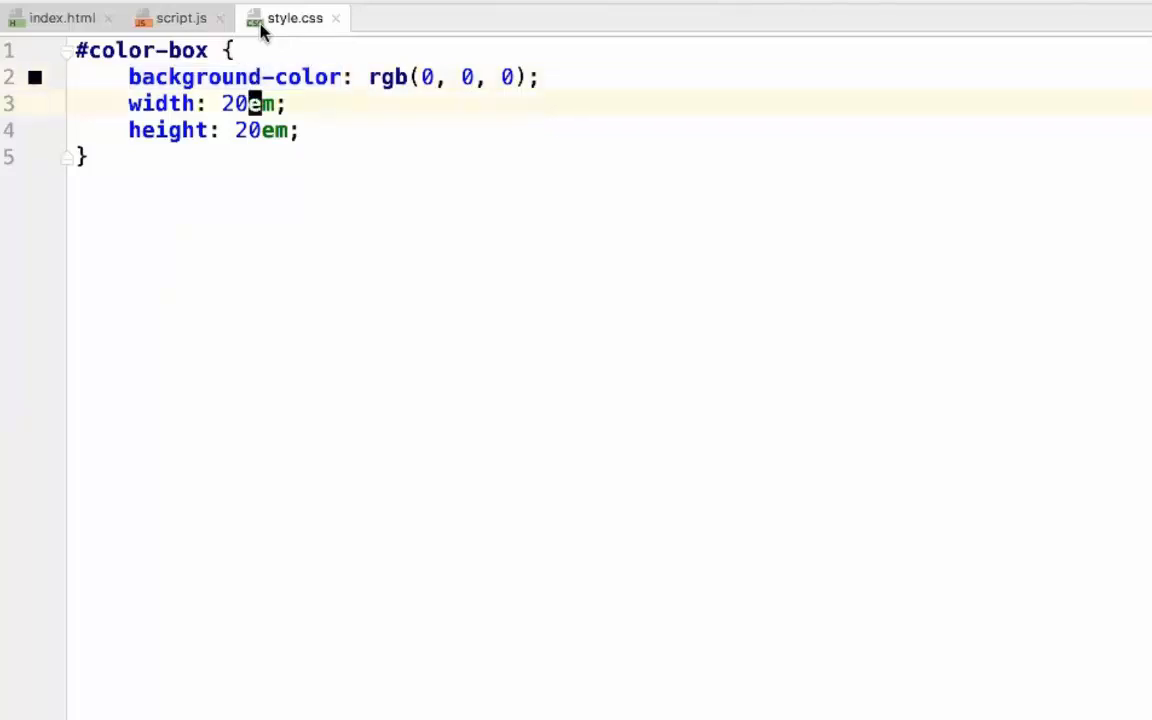
click(180, 18)
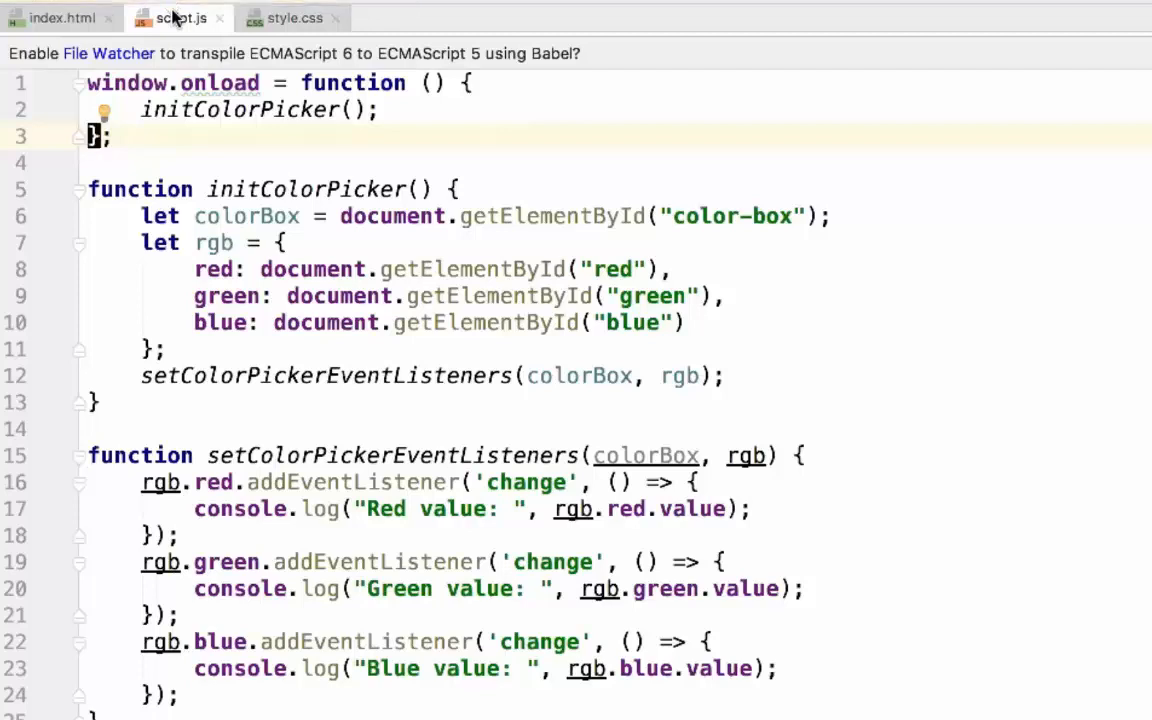
mouse_move(200, 82)
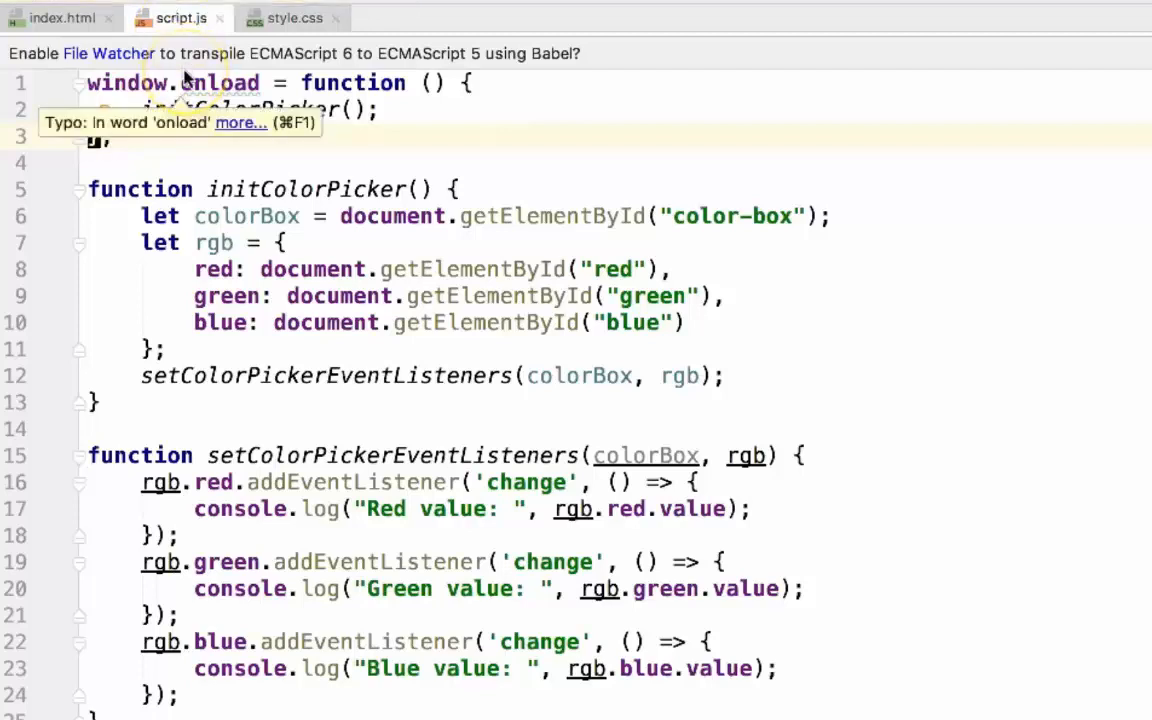